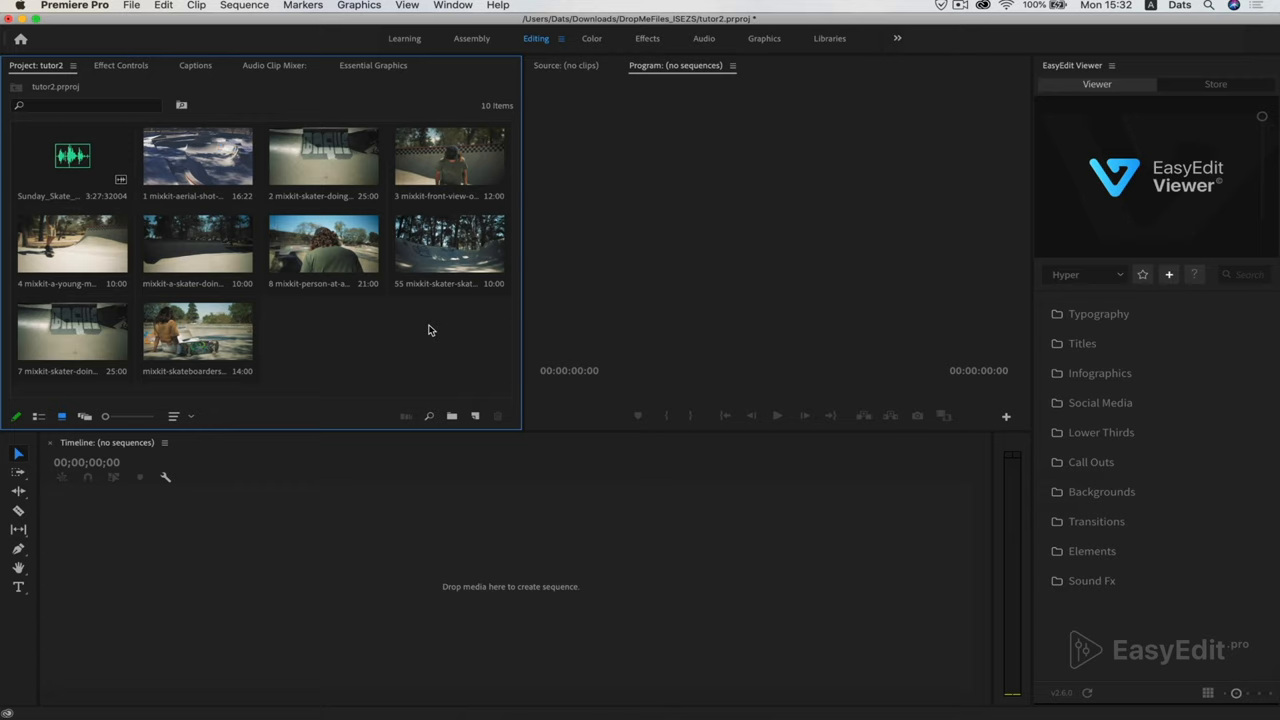
pyautogui.moveTo(416, 334)
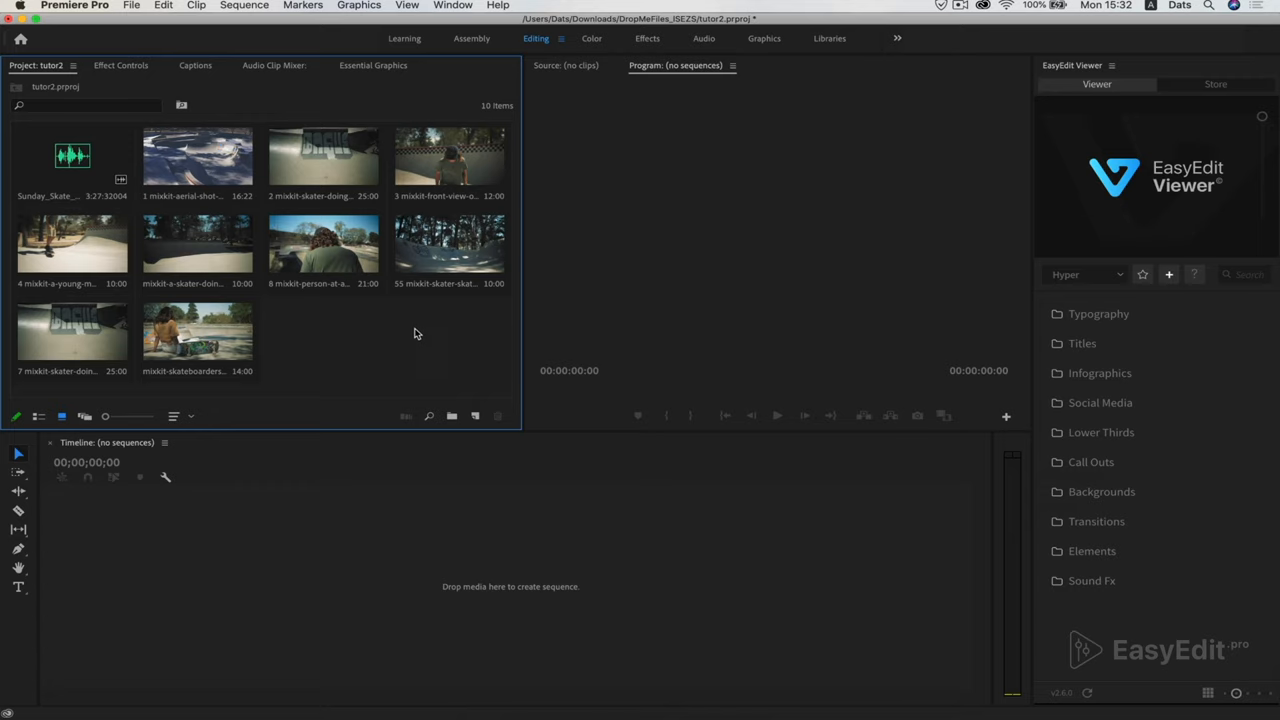
# - Create Sequence 01 from the RED R3D 1080p 16x9 24 fps preset
pyautogui.rightClick(416, 332)
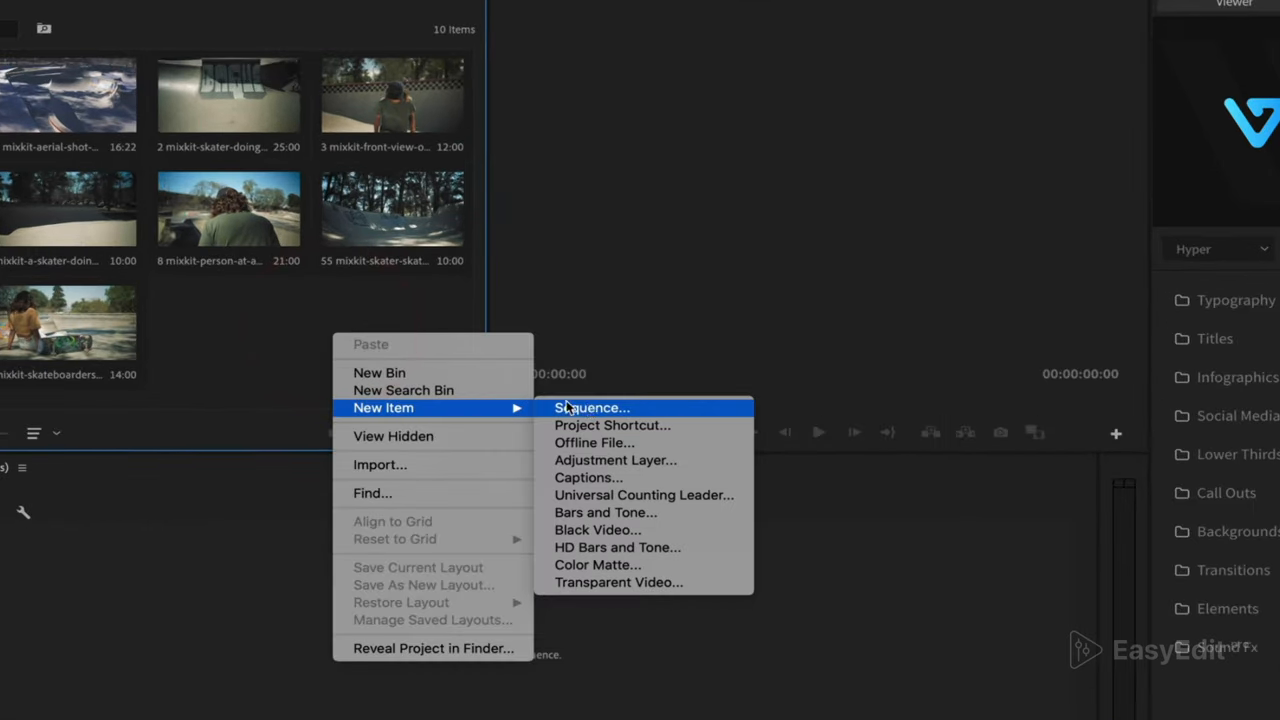
pyautogui.click(592, 408)
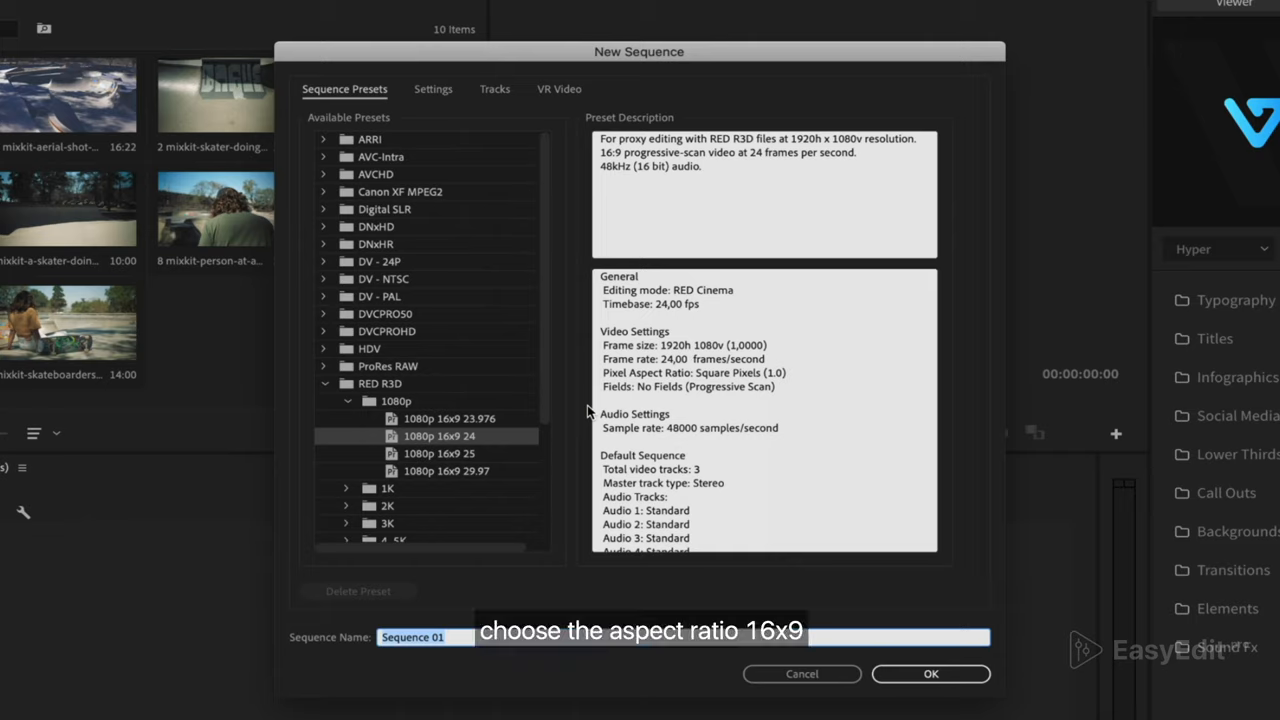
pyautogui.moveTo(408, 418)
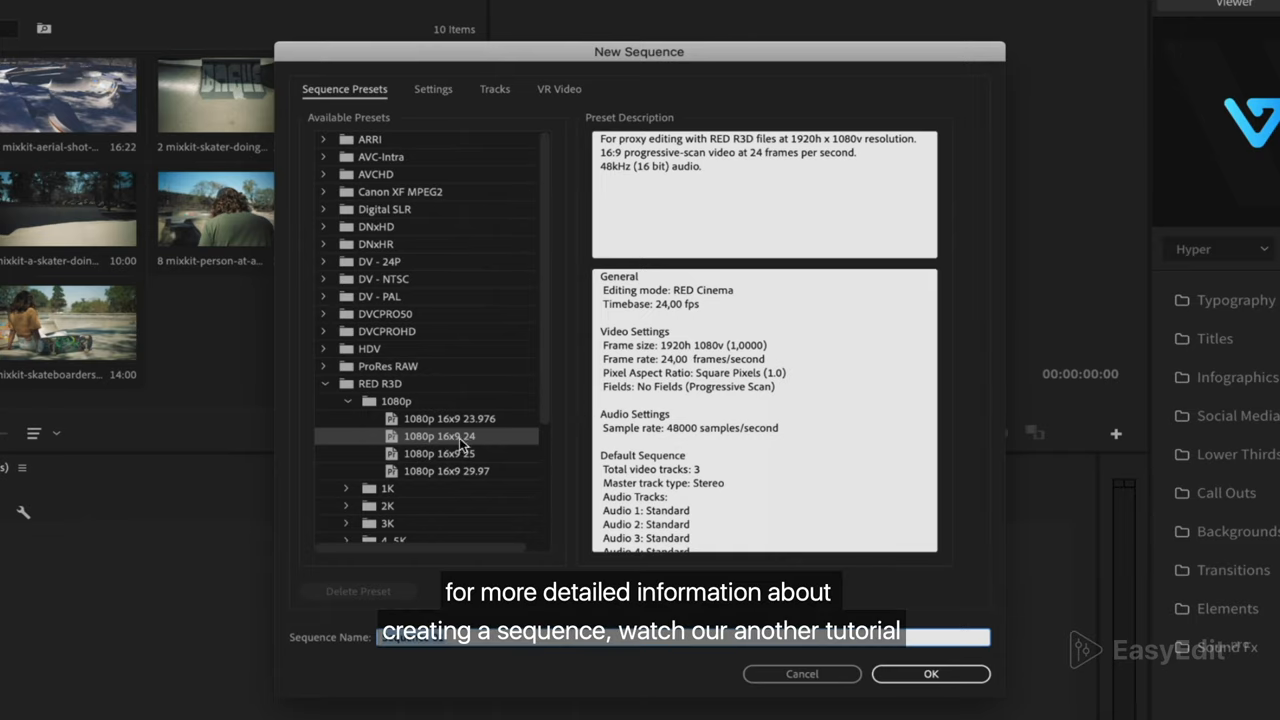
pyautogui.moveTo(904, 680)
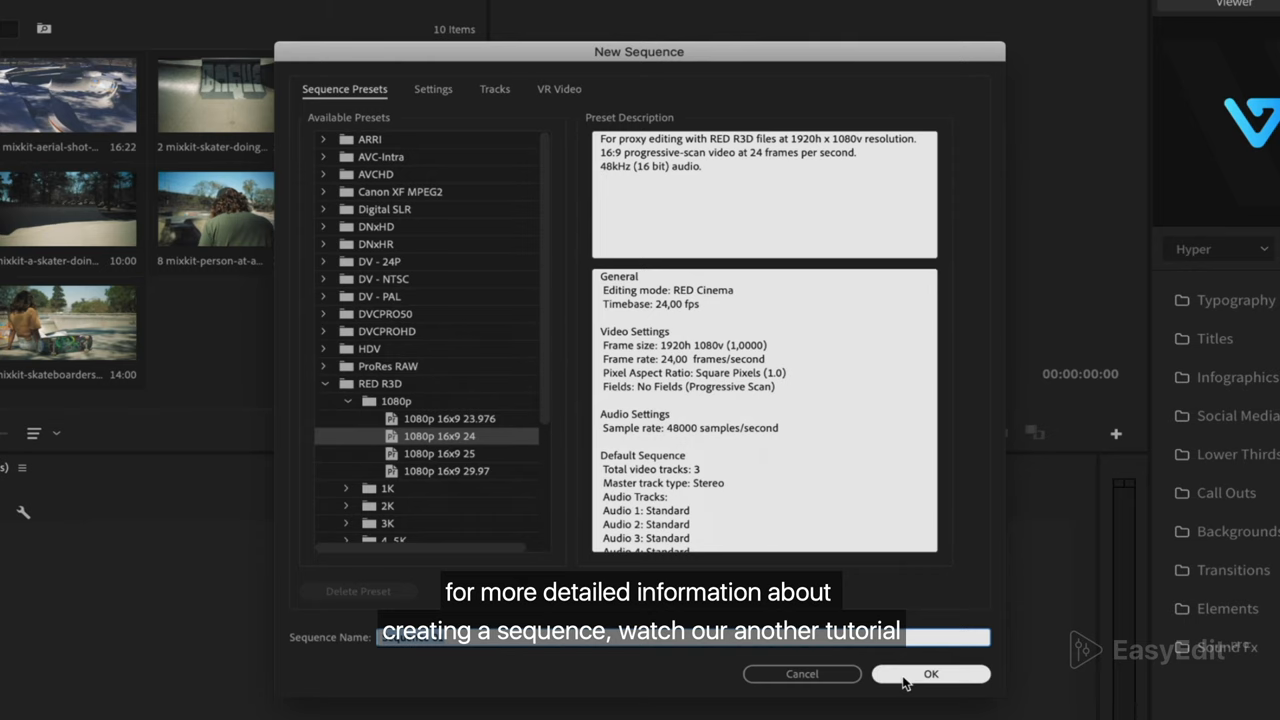
pyautogui.click(930, 672)
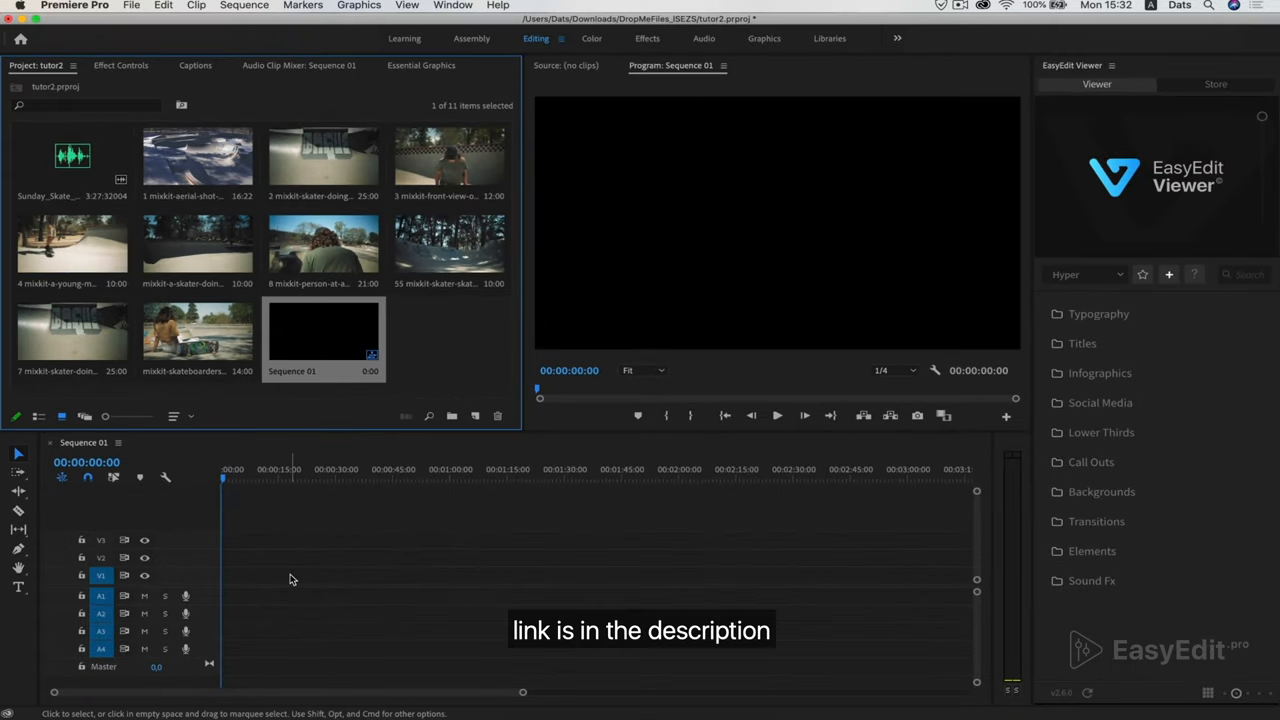
# - Place the Sunday skate music file on audio track A1 of Sequence 01
pyautogui.click(72, 160)
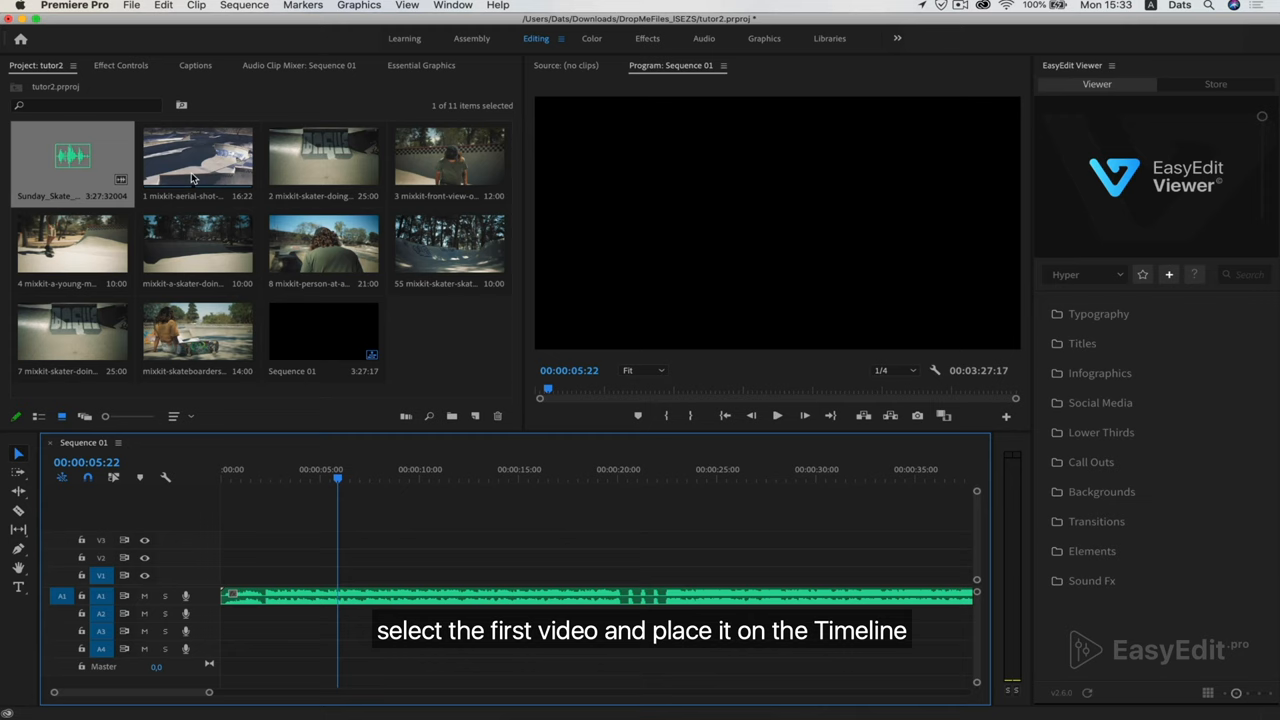
# - Preview the aerial skate-bowl clip and place it on V1 at the sequence start
pyautogui.doubleClick(196, 156)
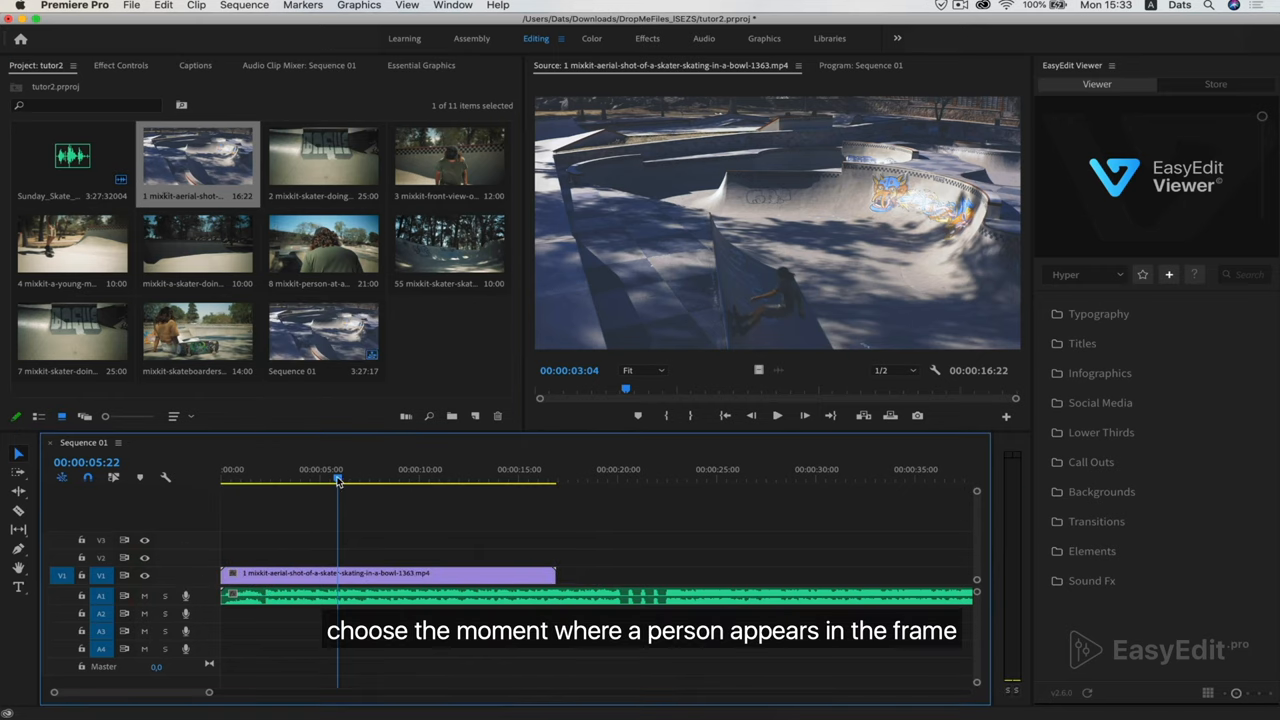
pyautogui.click(236, 478)
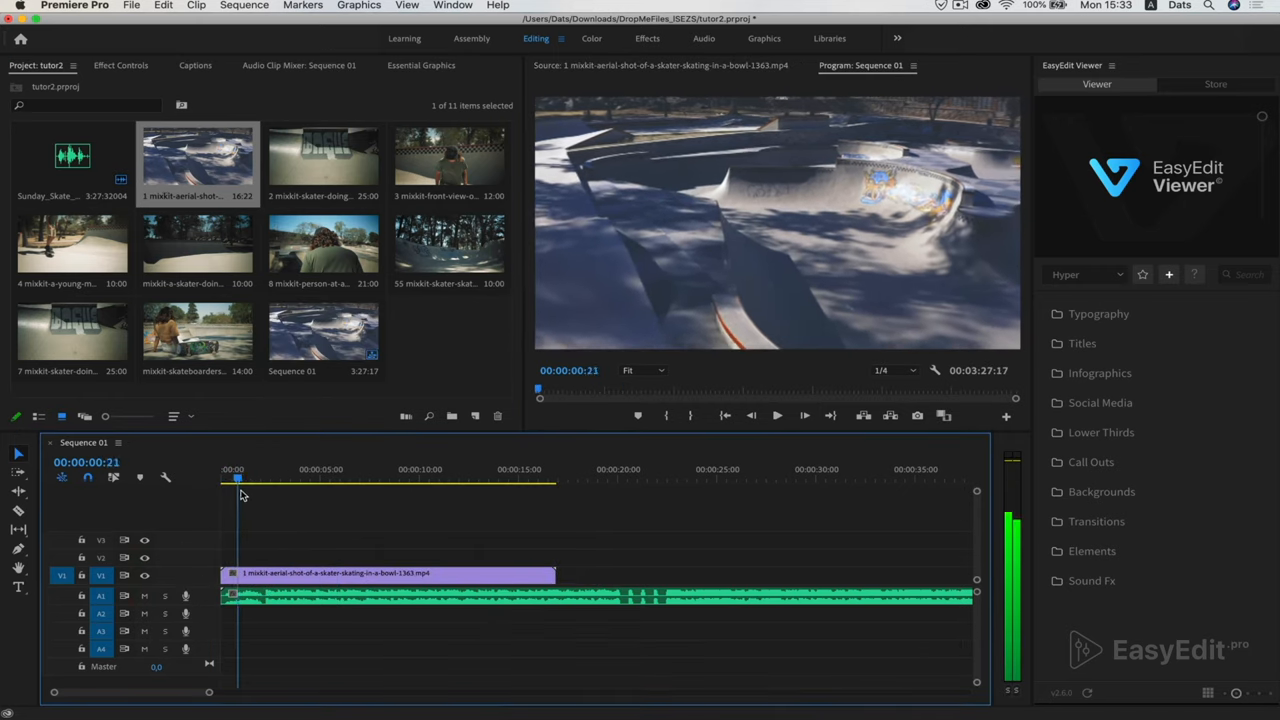
pyautogui.click(272, 480)
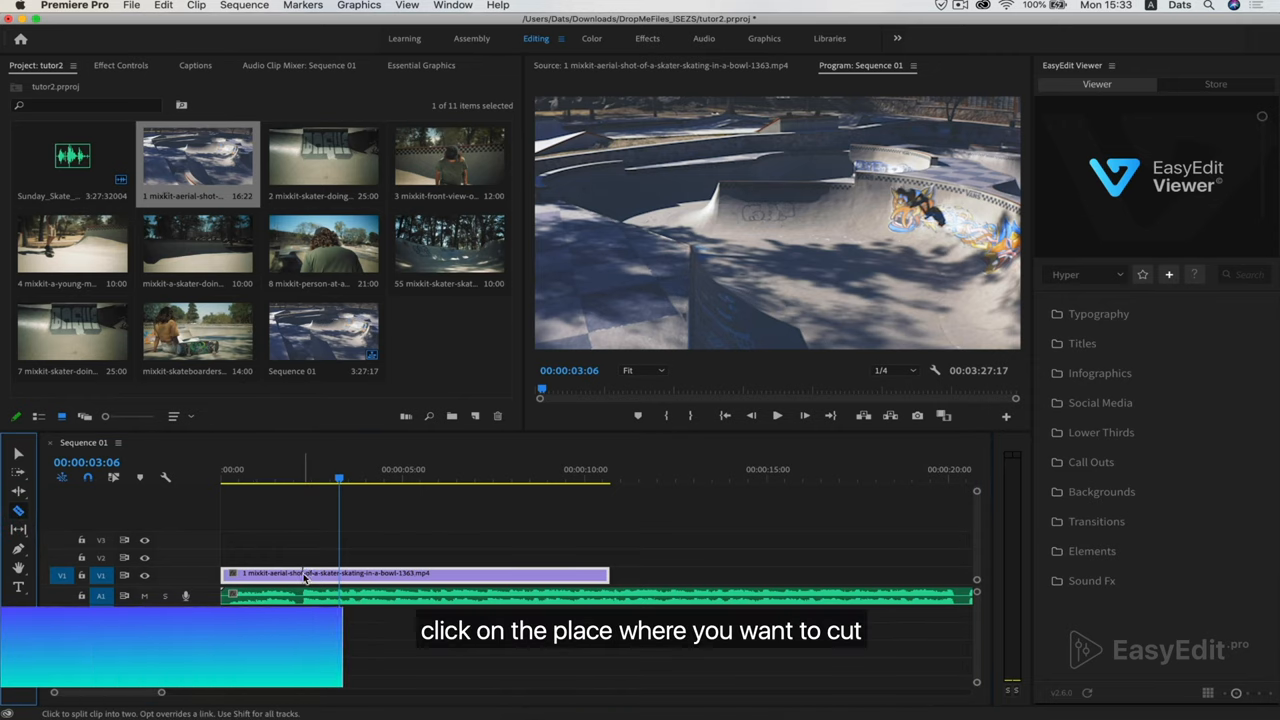
# - Razor-cut the aerial clip at the playhead, then return to the Selection tool
pyautogui.click(340, 572)
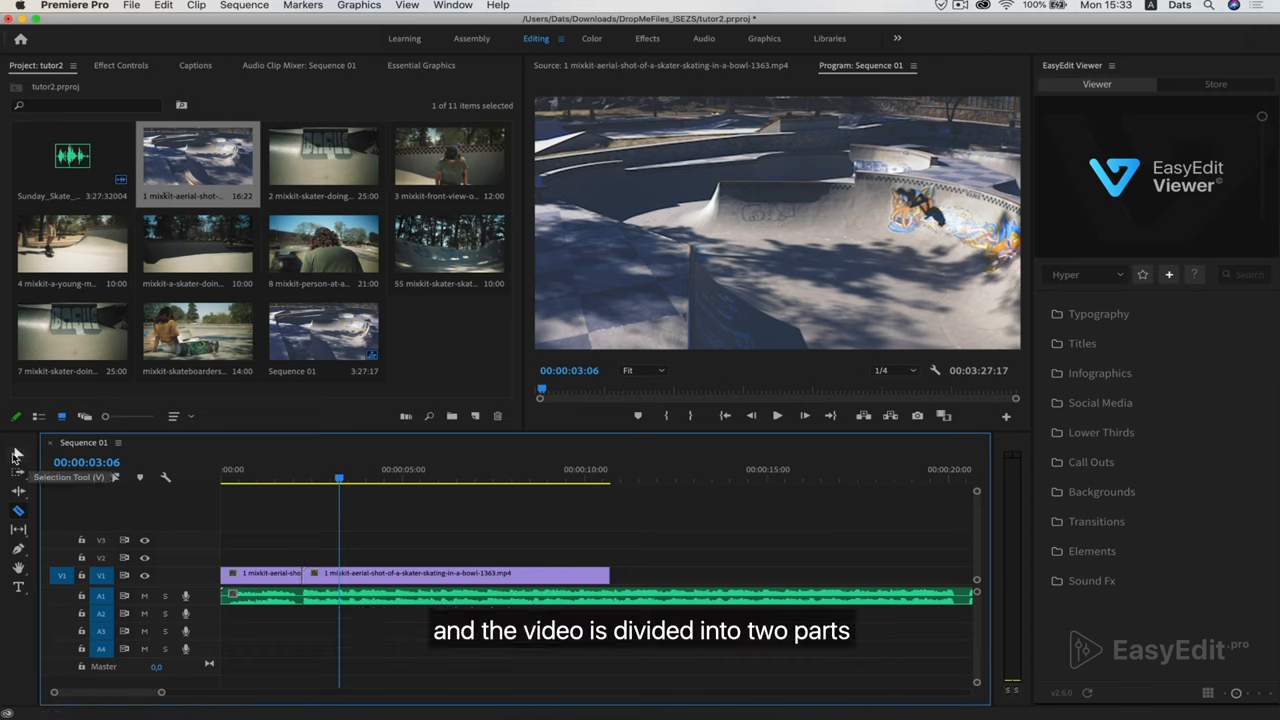
pyautogui.click(18, 452)
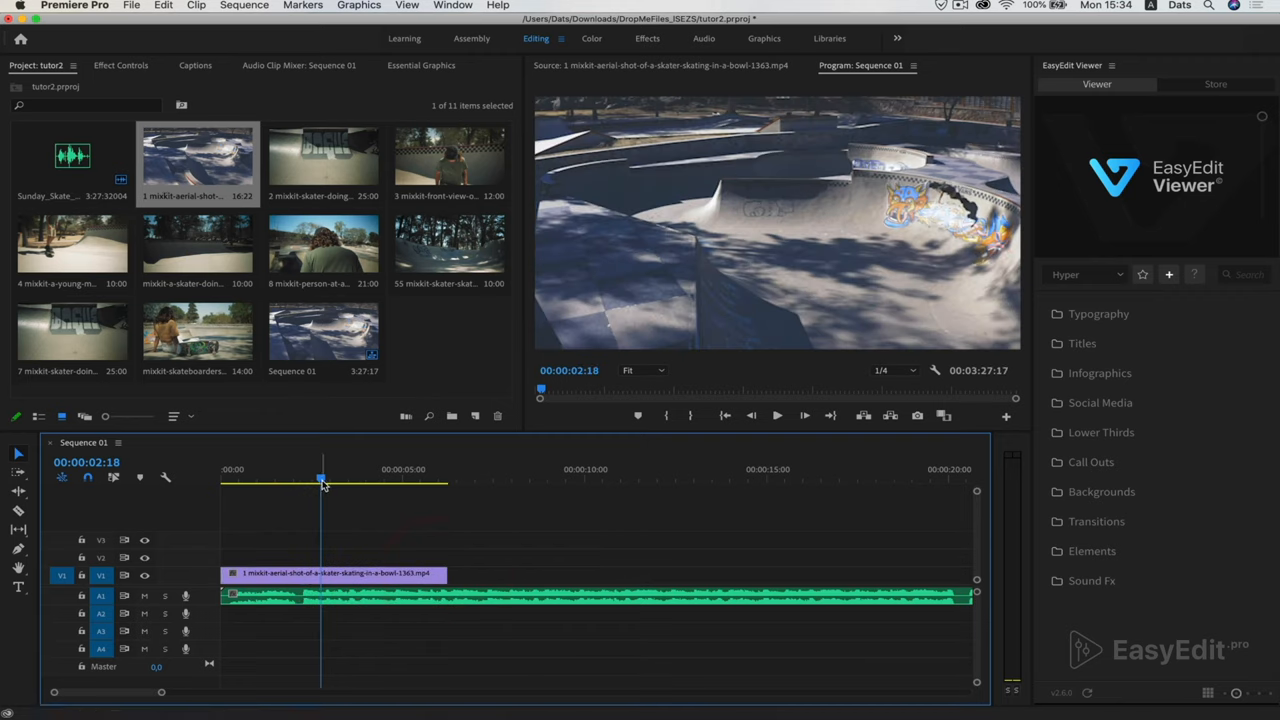
# - Ripple-trim the aerial clip's end to about two seconds into the sequence
pyautogui.moveTo(320, 478); pyautogui.dragTo(300, 478)
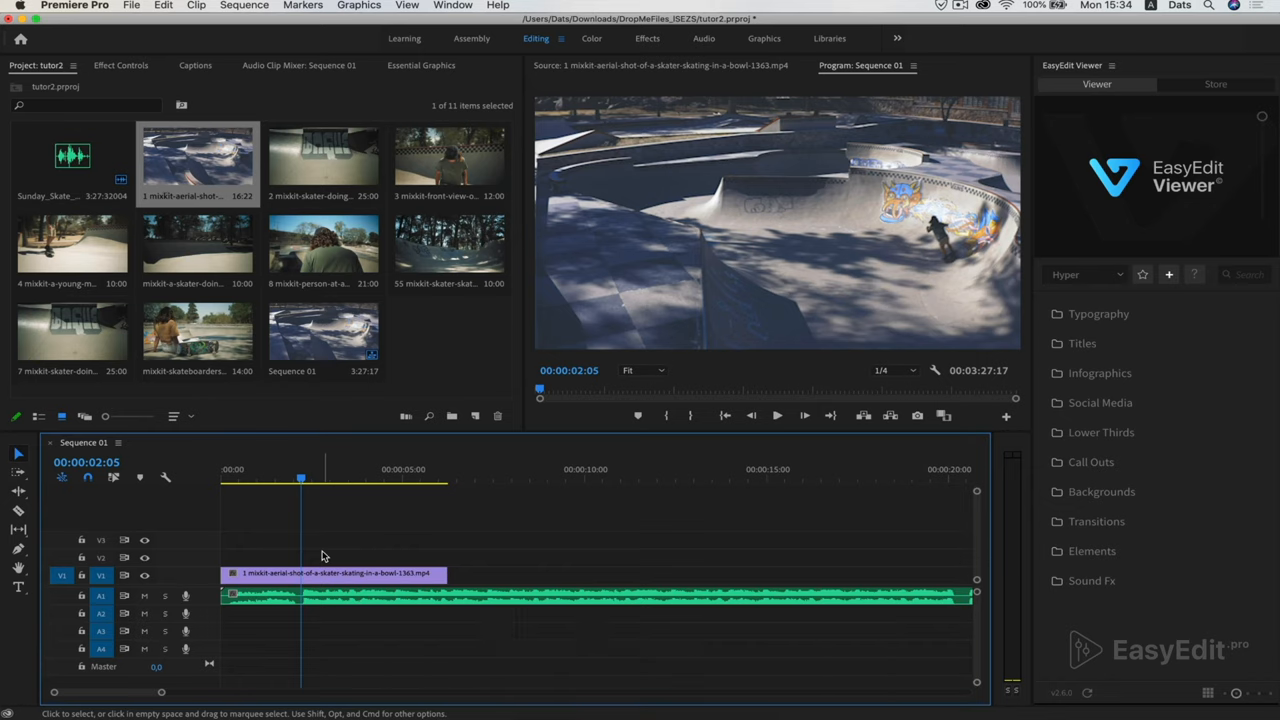
pyautogui.press('w')
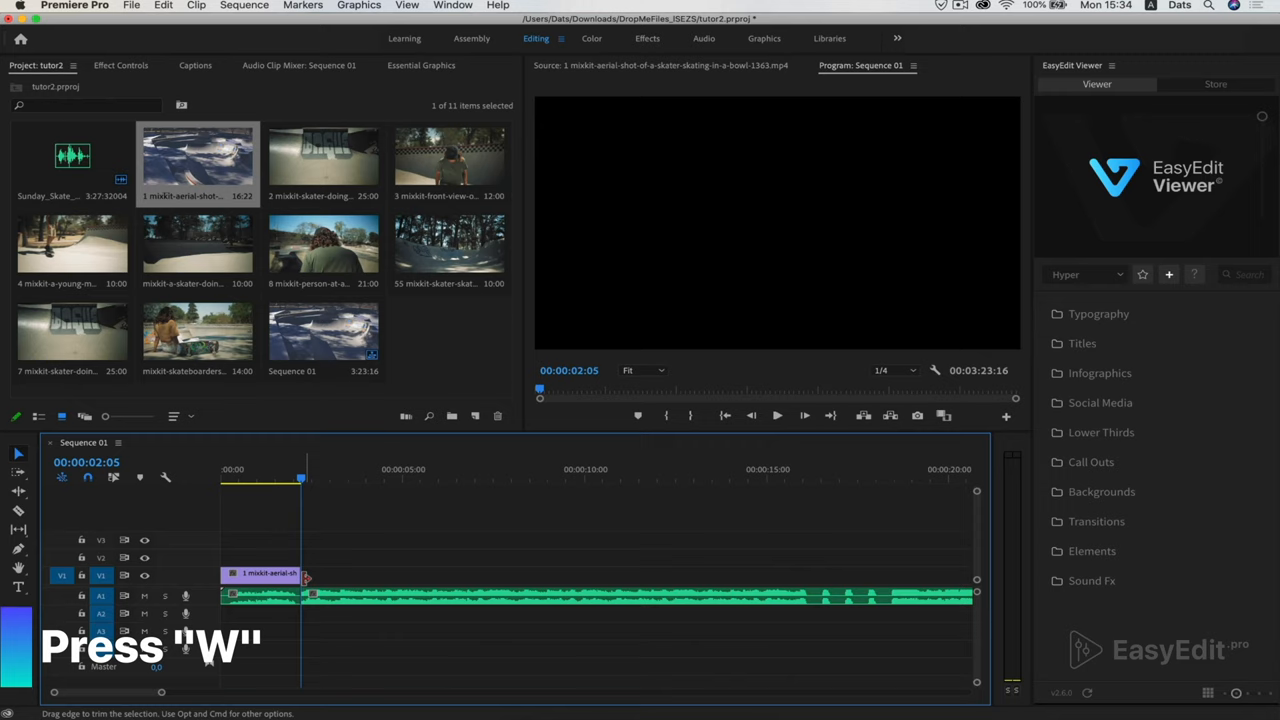
pyautogui.press('w')
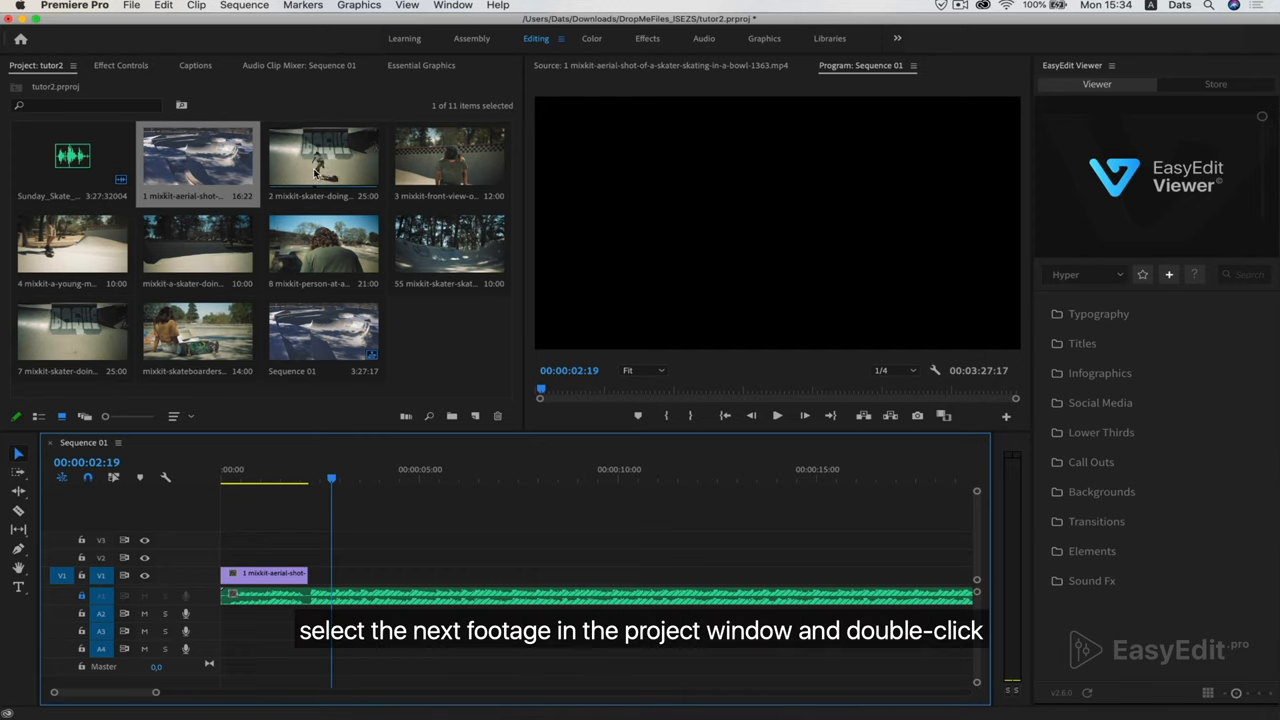
# - Preview the half-pipe skate clip in the Source Monitor to choose its moment
pyautogui.doubleClick(324, 160)
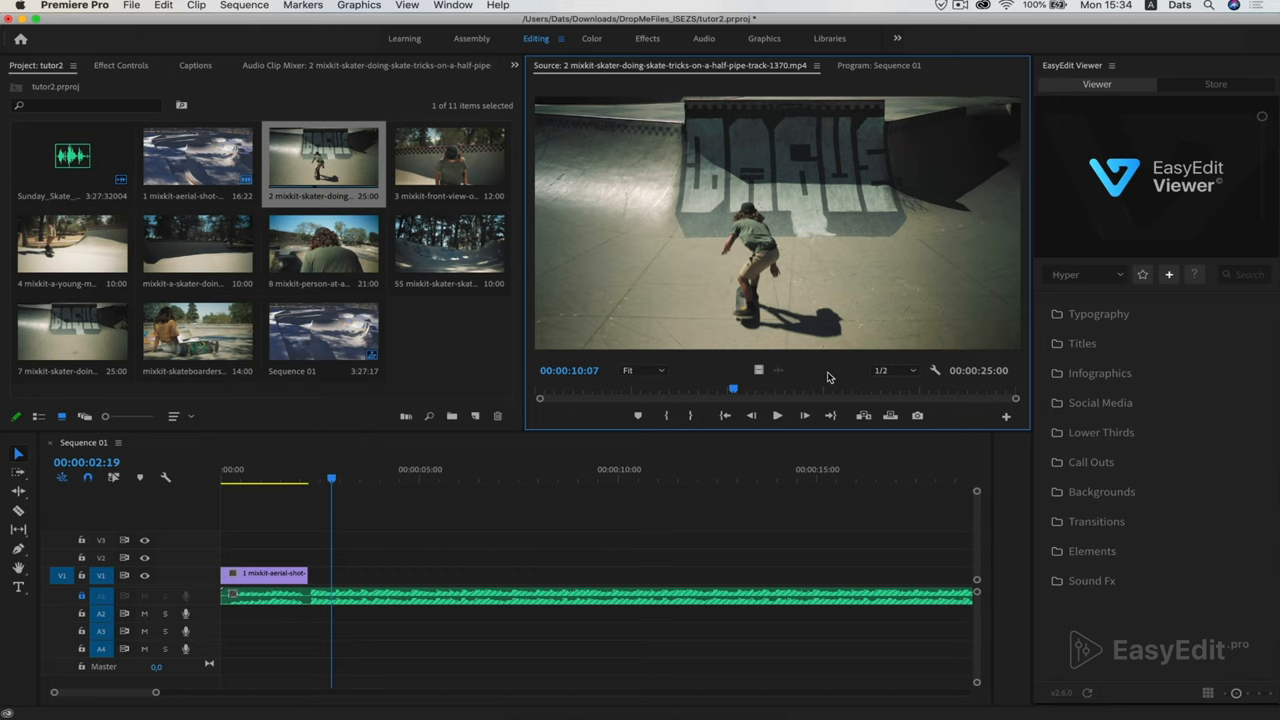
pyautogui.click(544, 398)
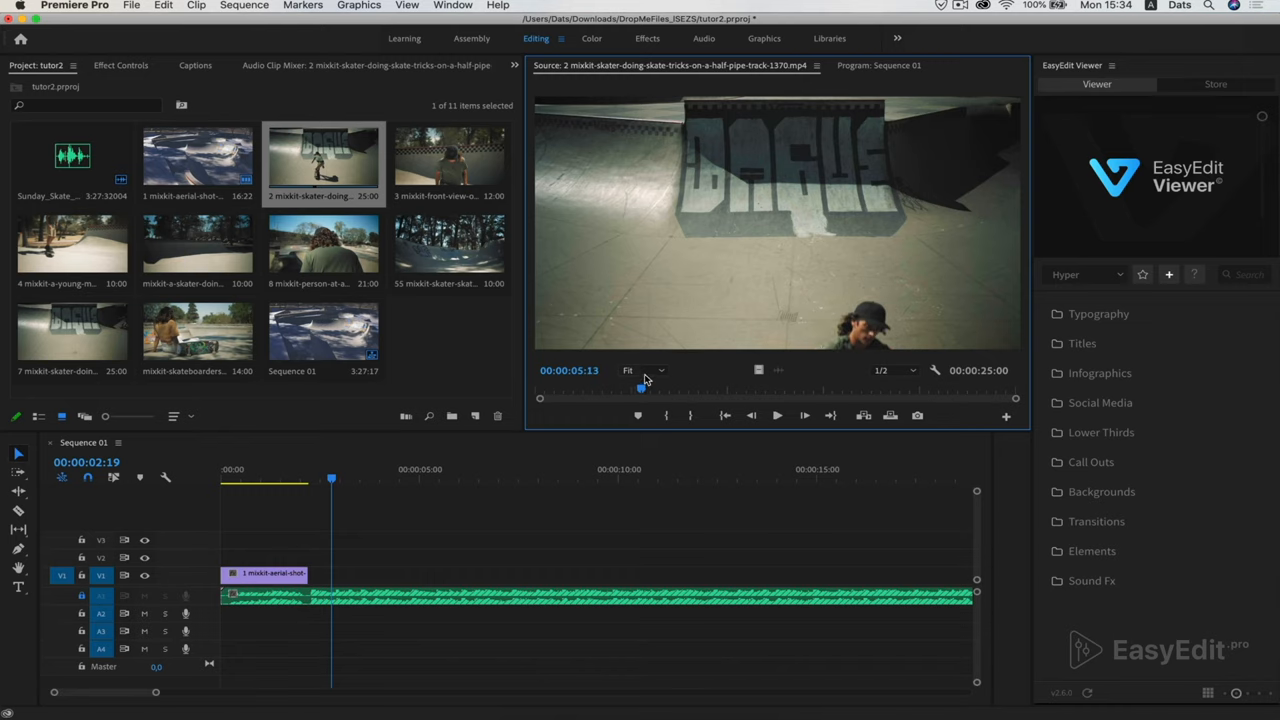
pyautogui.moveTo(668, 414)
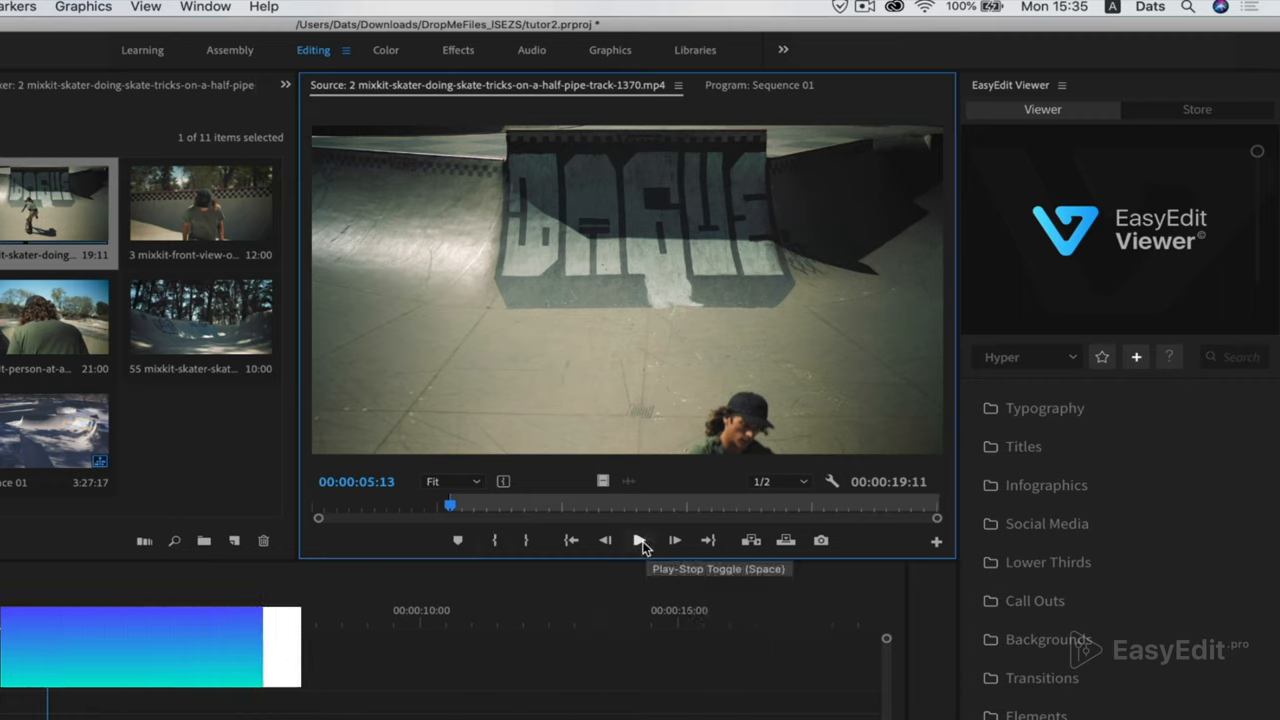
pyautogui.click(640, 540)
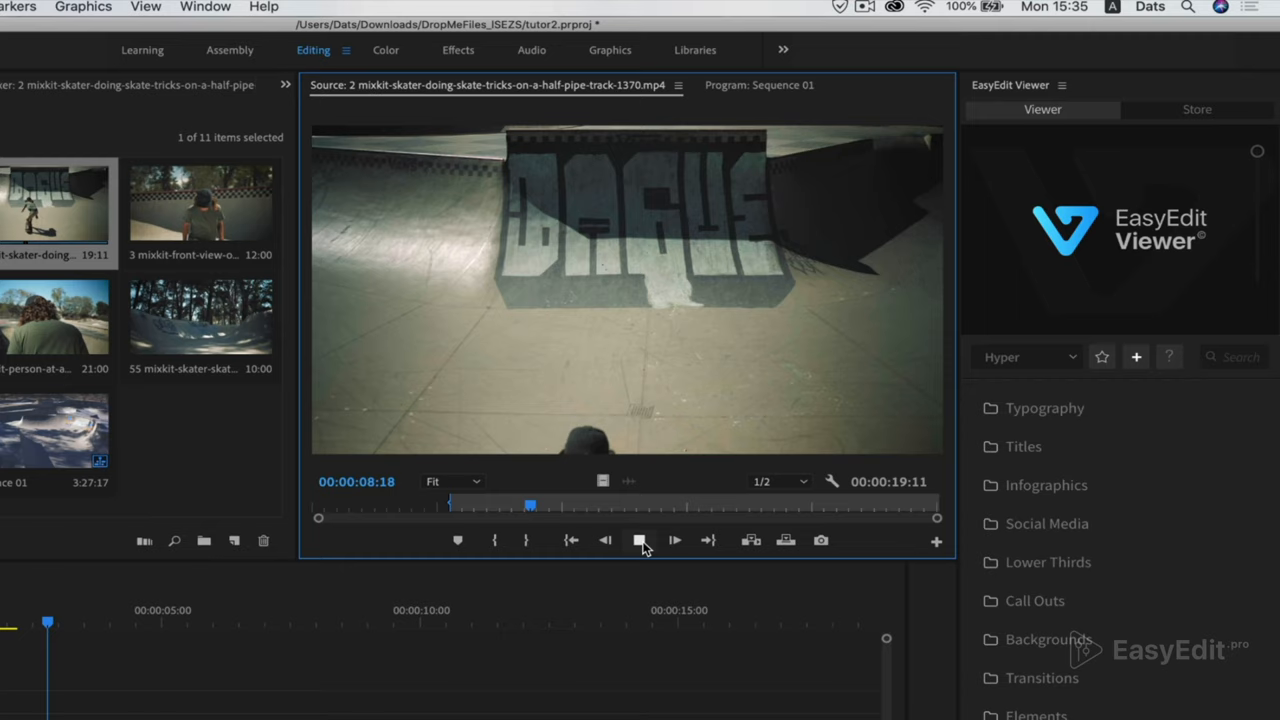
pyautogui.click(640, 540)
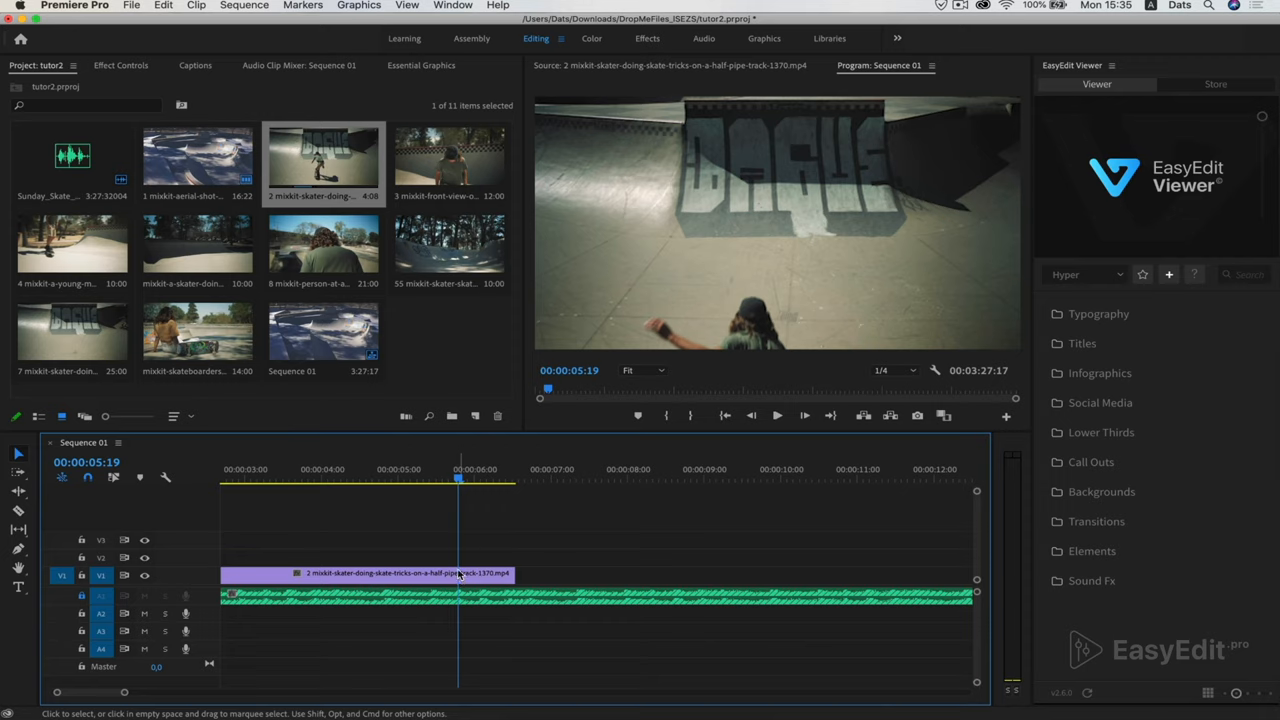
# - Add the half-pipe clip after the aerial clip and trim its end to about 5:19
pyautogui.press('w')
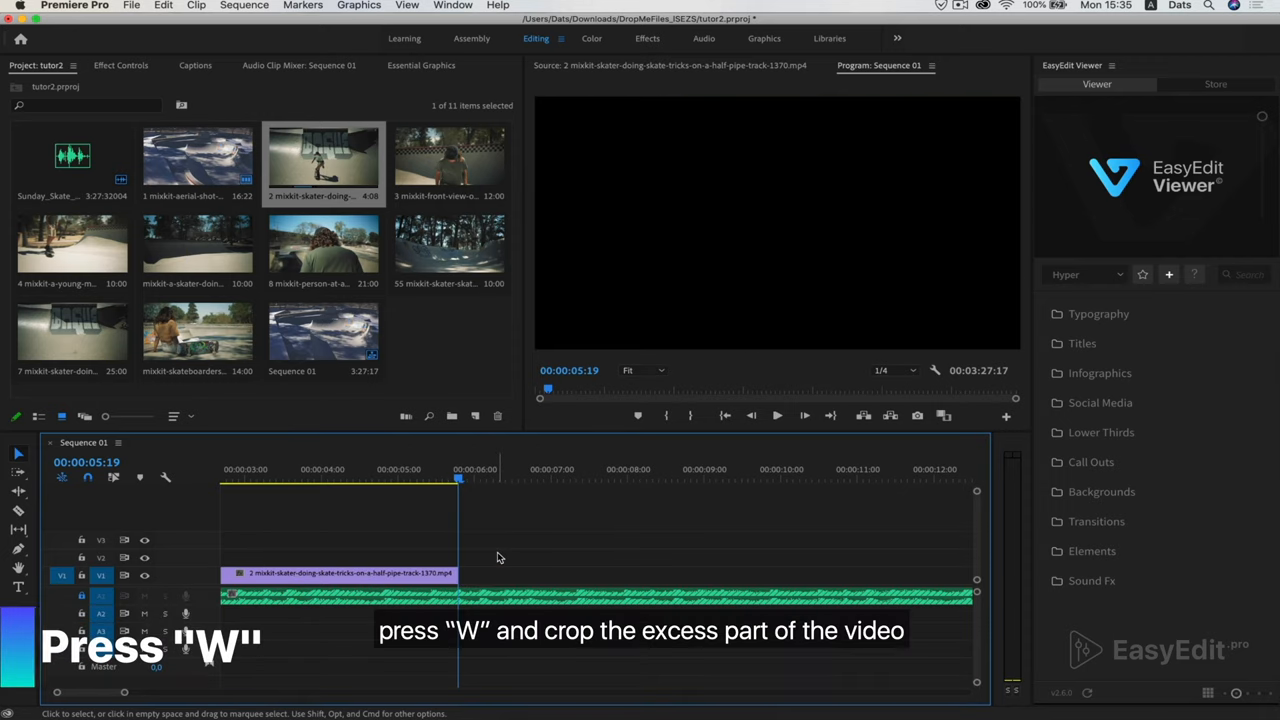
pyautogui.press('w')
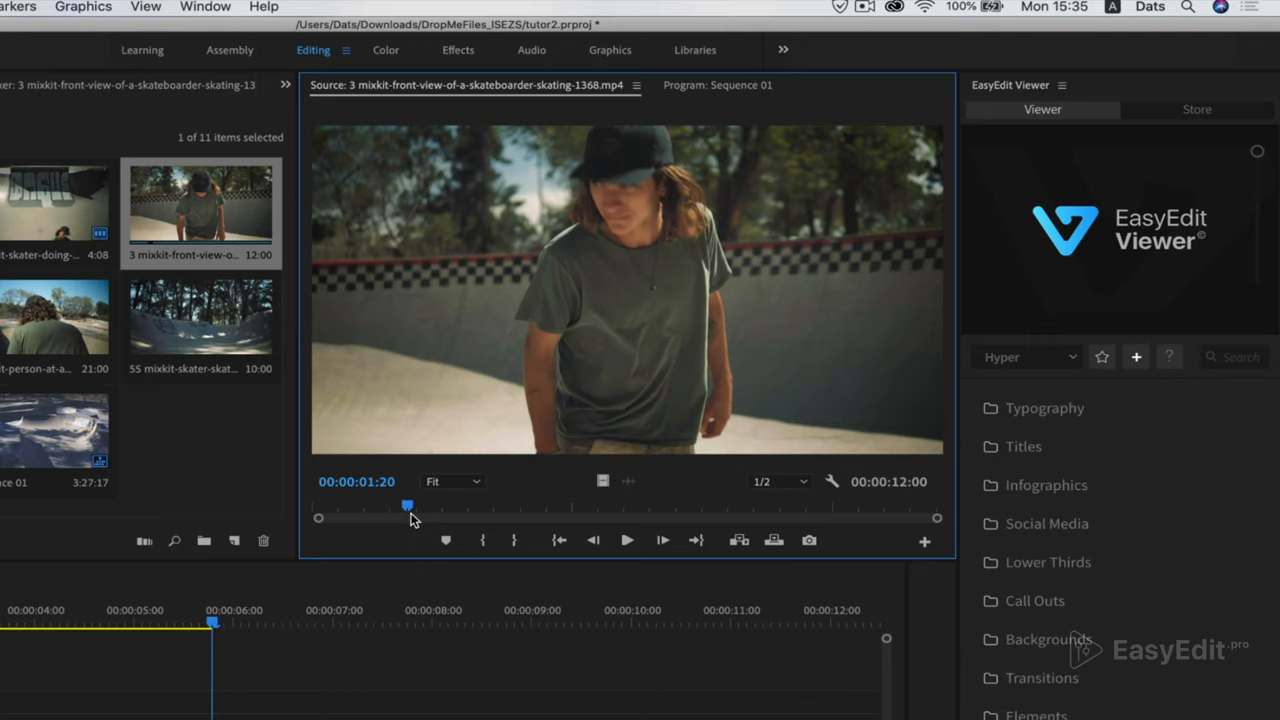
# - Scrub the front-view skater clip and place it on V1 after the half-pipe clip
pyautogui.moveTo(408, 504); pyautogui.dragTo(398, 504)
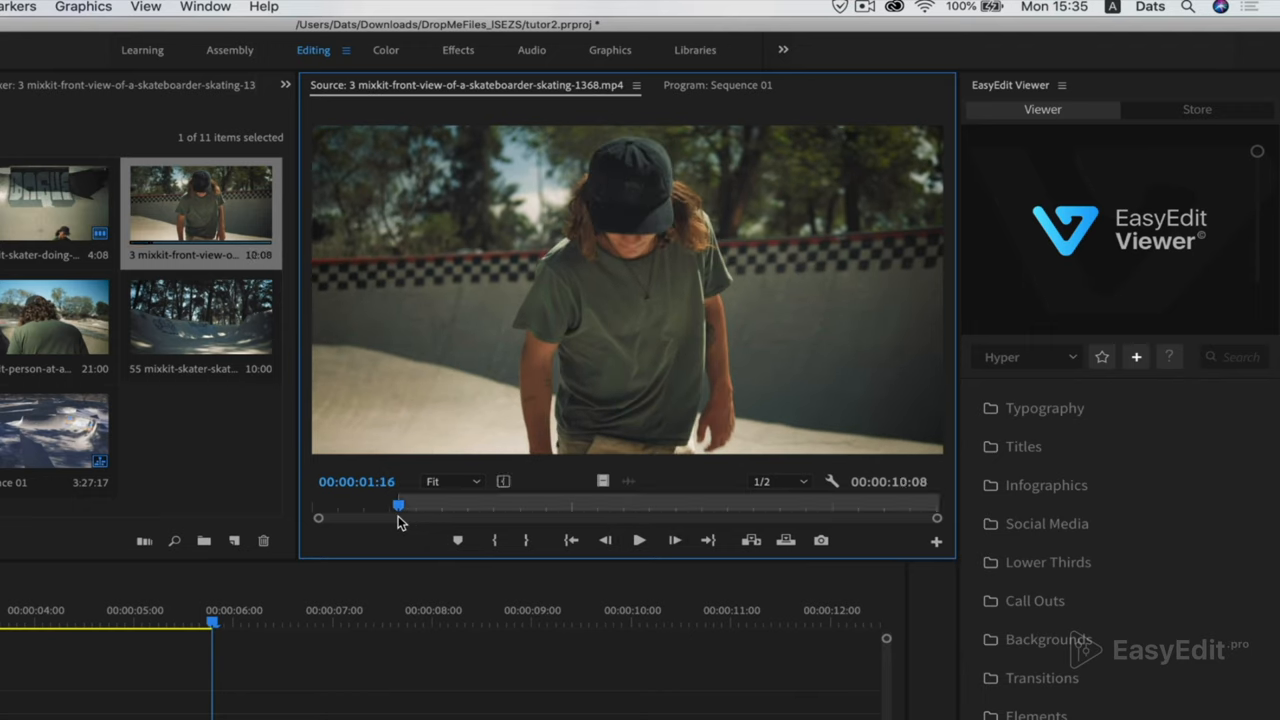
pyautogui.click(638, 540)
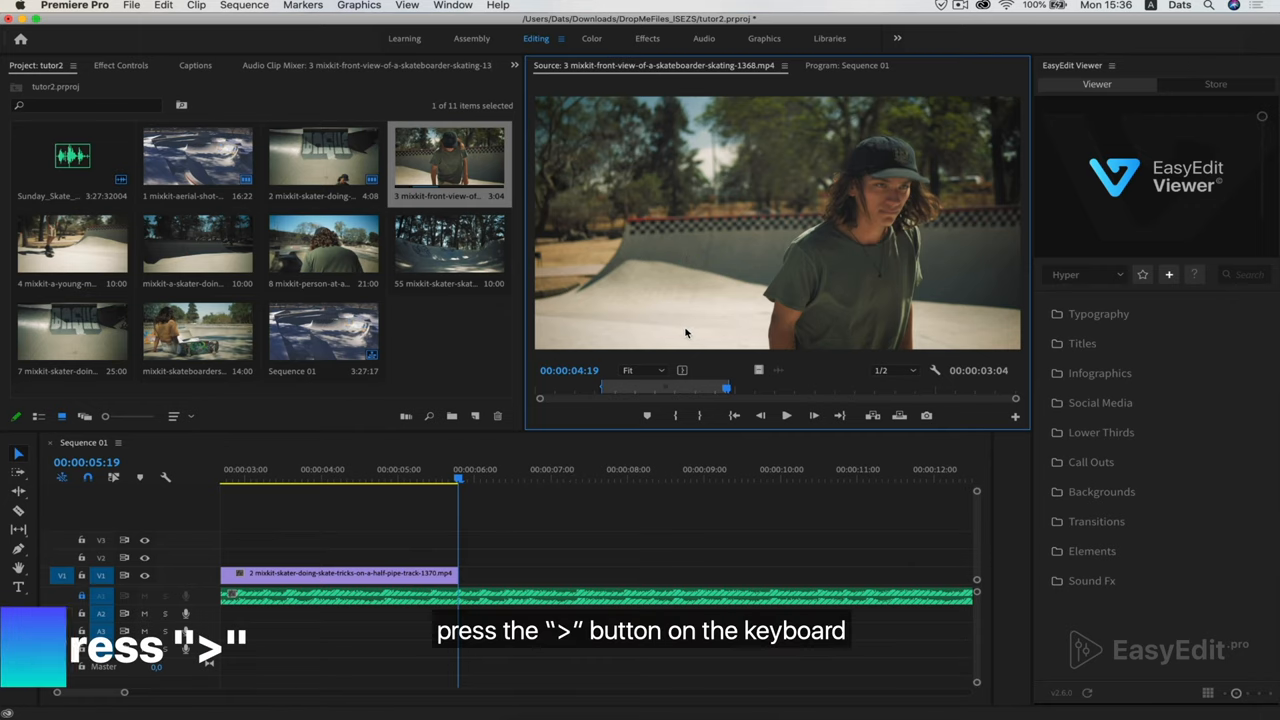
pyautogui.press('>')
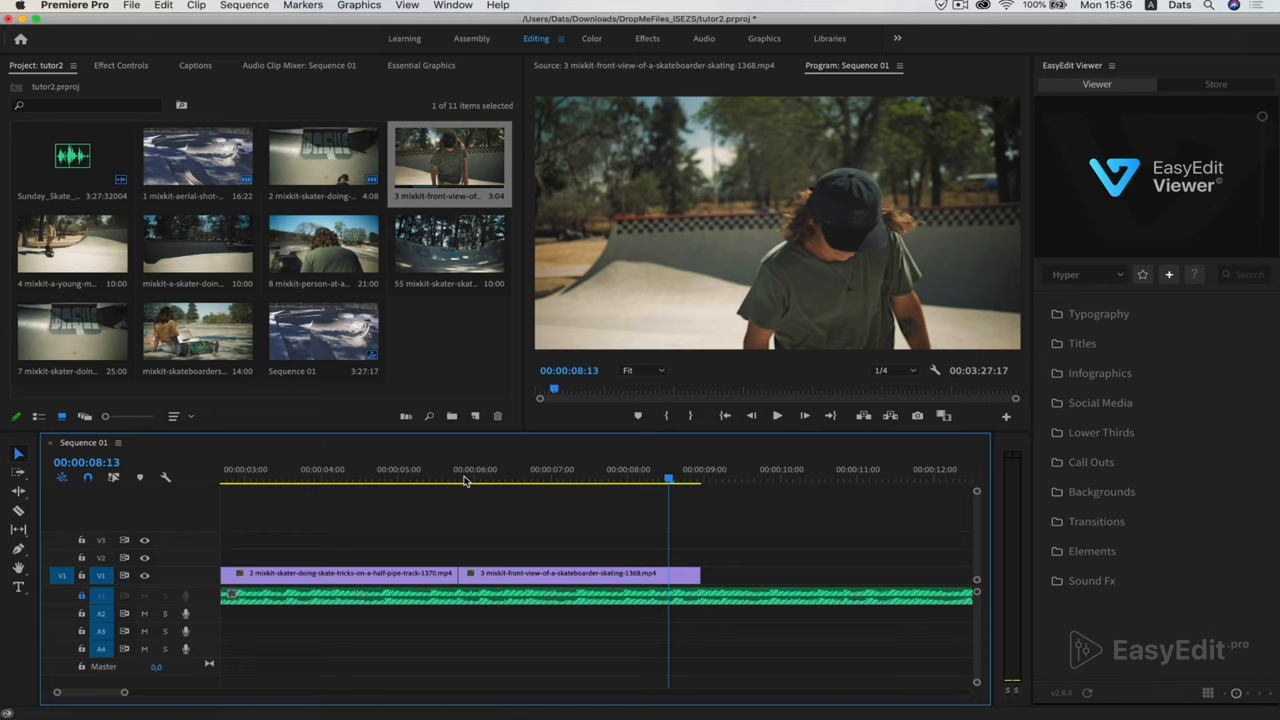
pyautogui.click(580, 572)
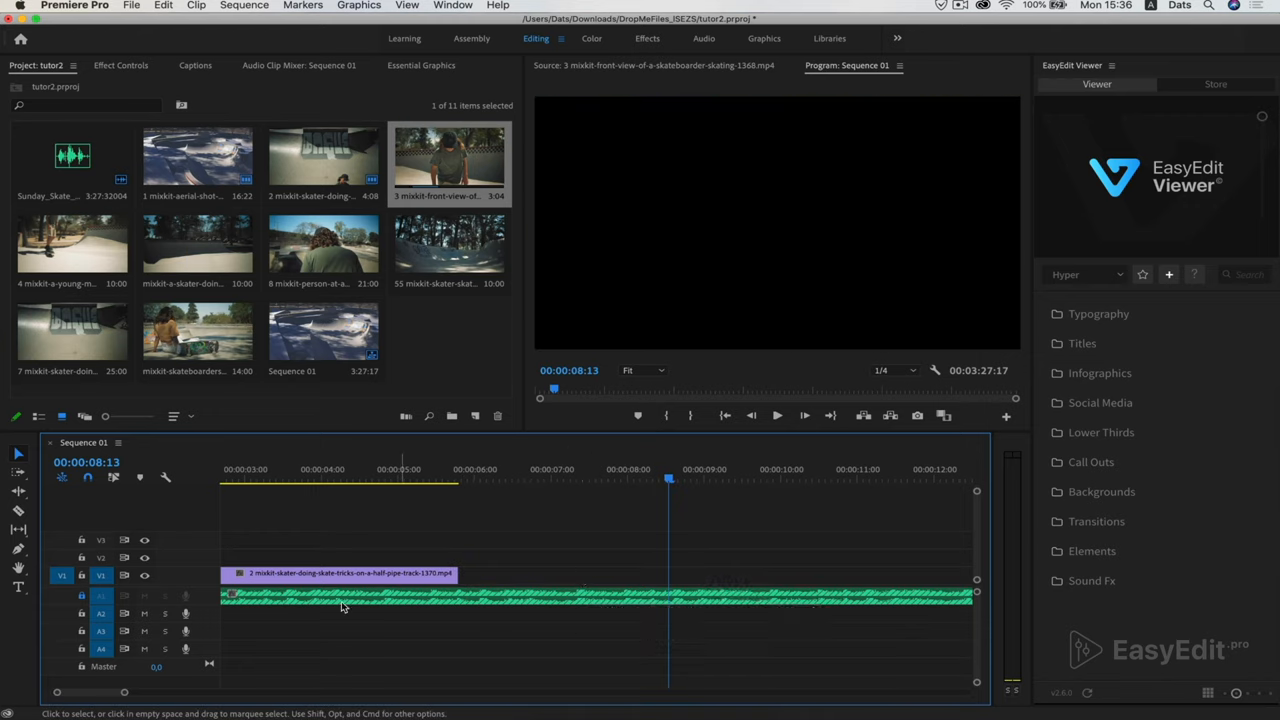
pyautogui.click(82, 596)
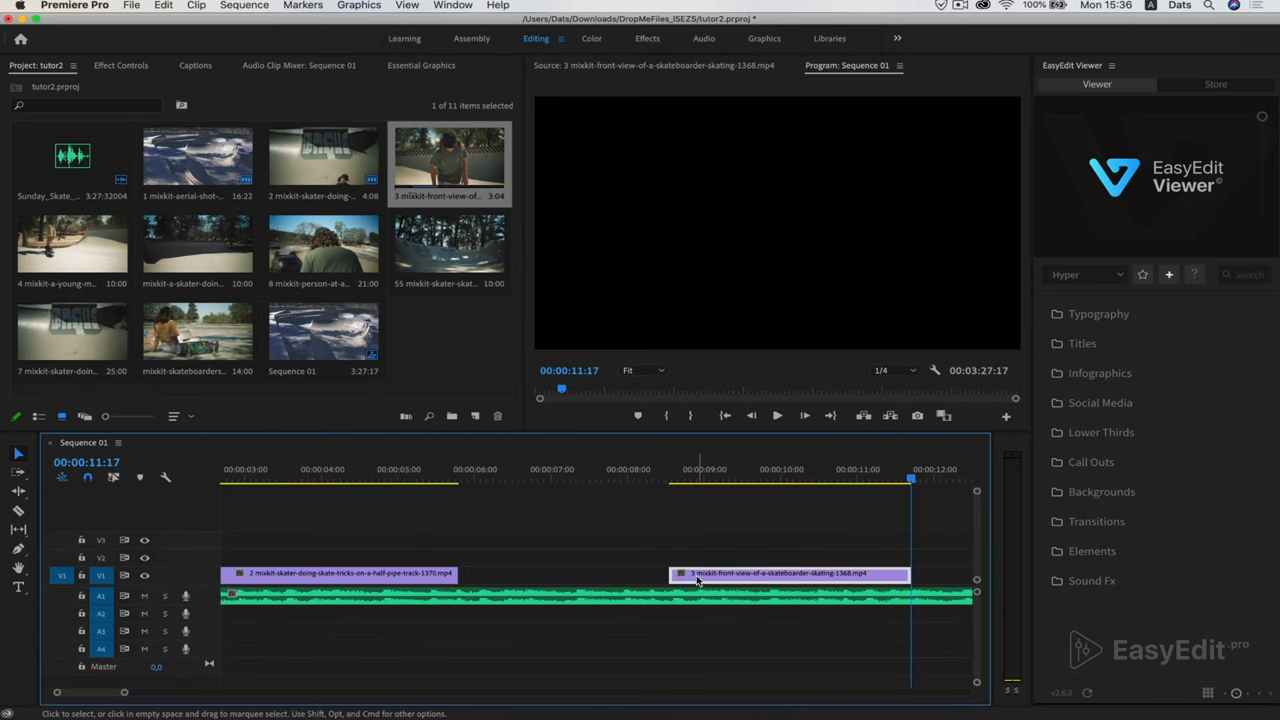
# - Re-preview the front-view clip and locate its trim point around 00:00:08:08
pyautogui.doubleClick(448, 160)
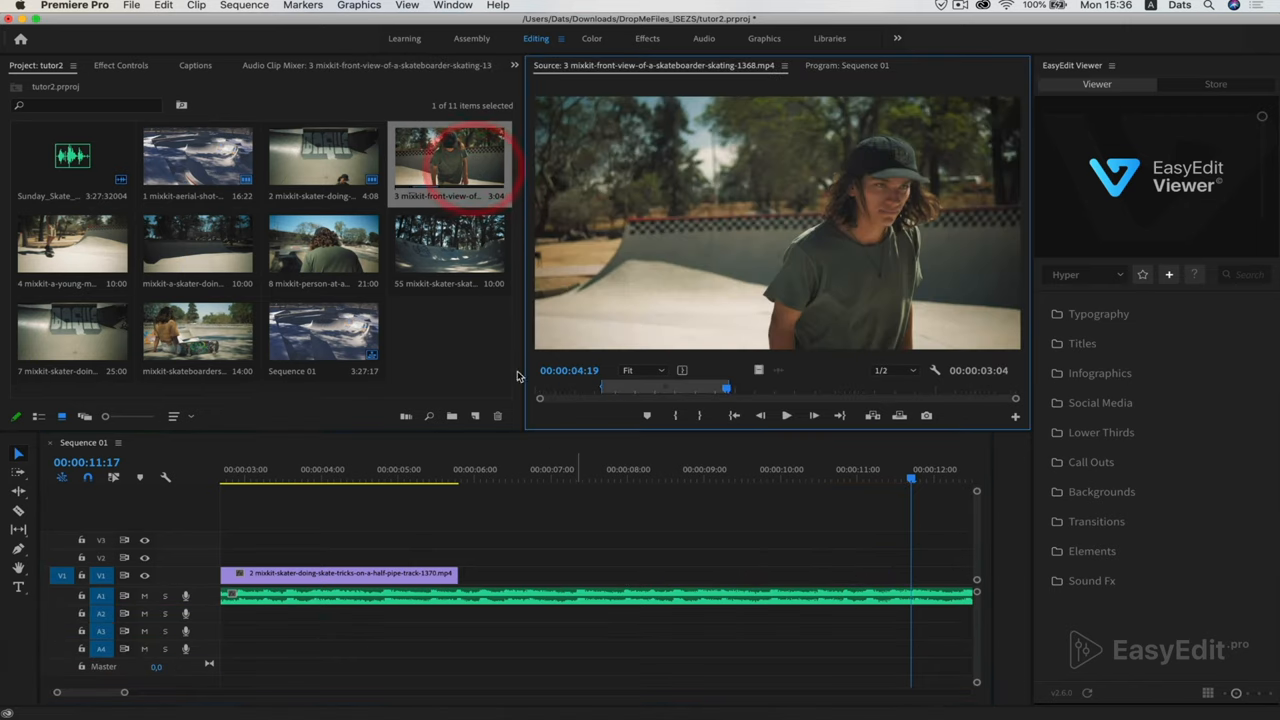
pyautogui.click(376, 482)
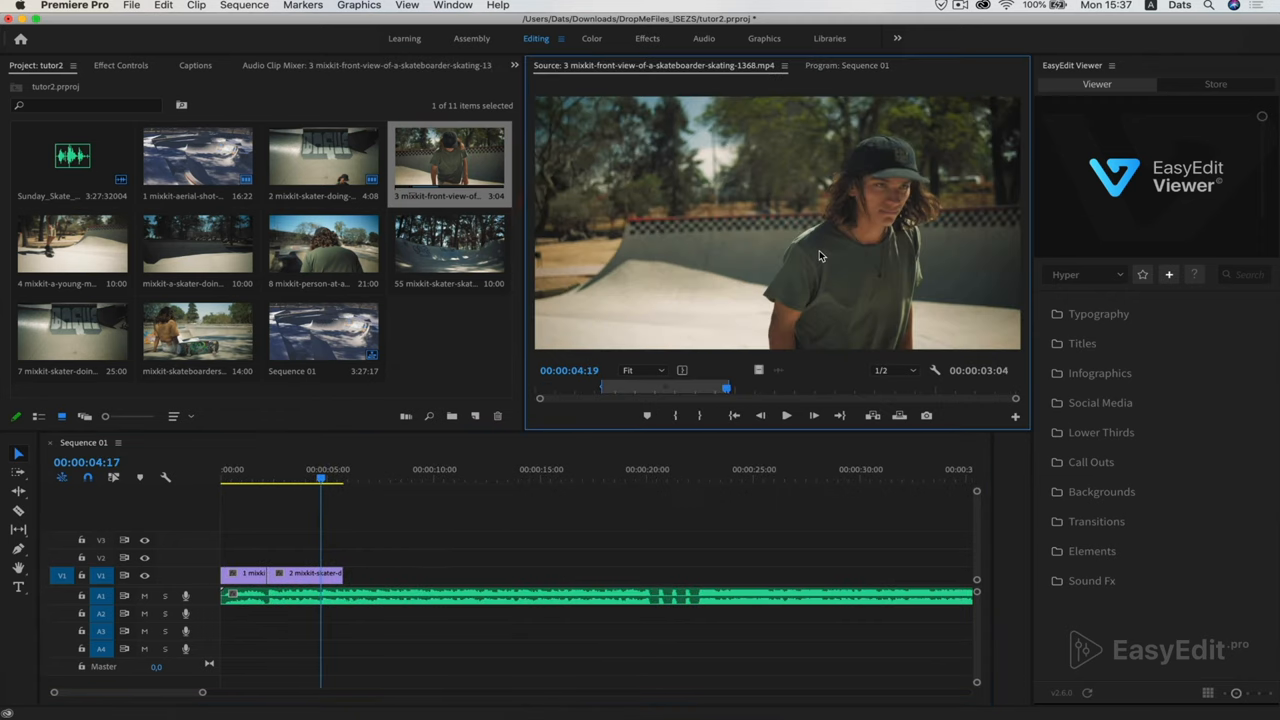
pyautogui.moveTo(338, 548)
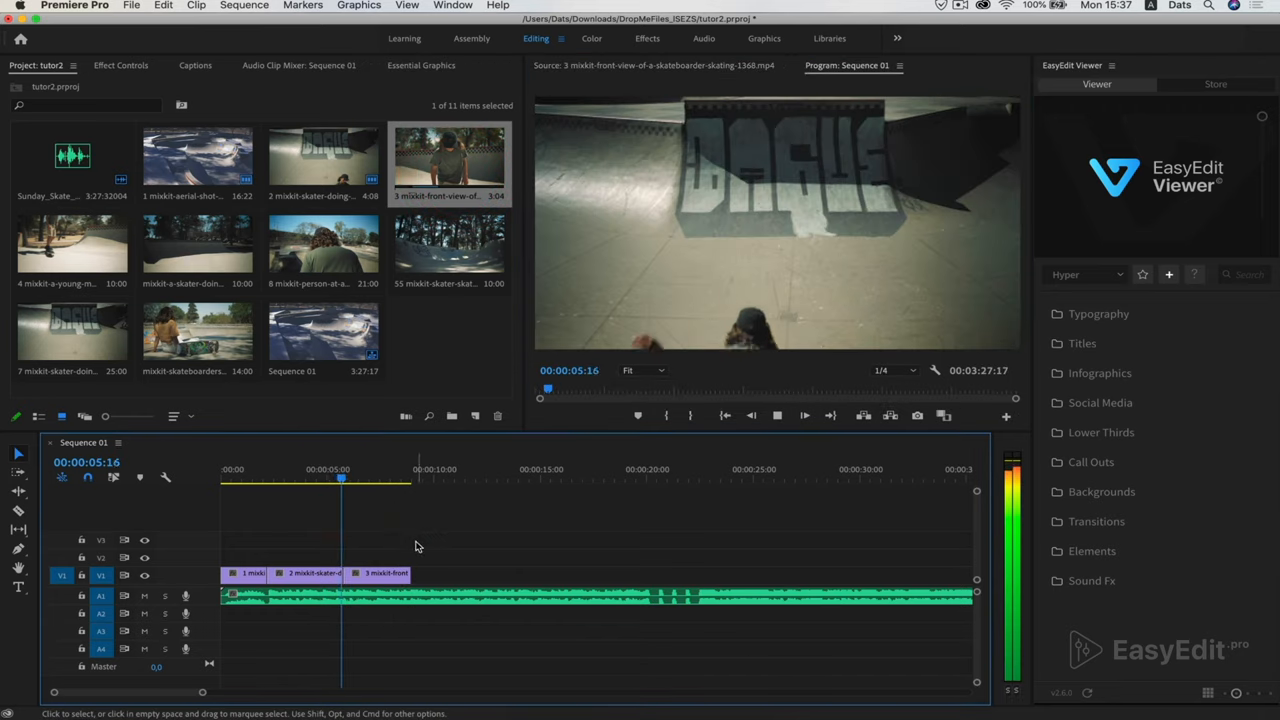
pyautogui.click(384, 478)
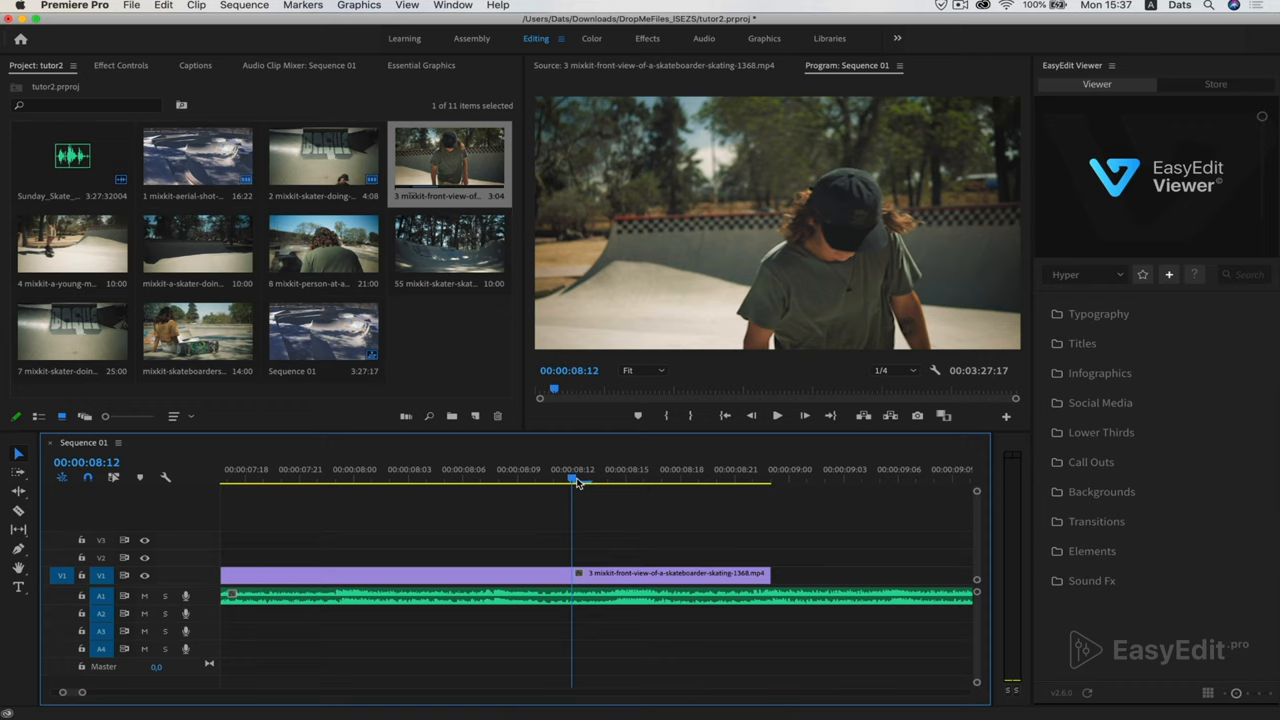
pyautogui.moveTo(572, 482); pyautogui.dragTo(484, 482)
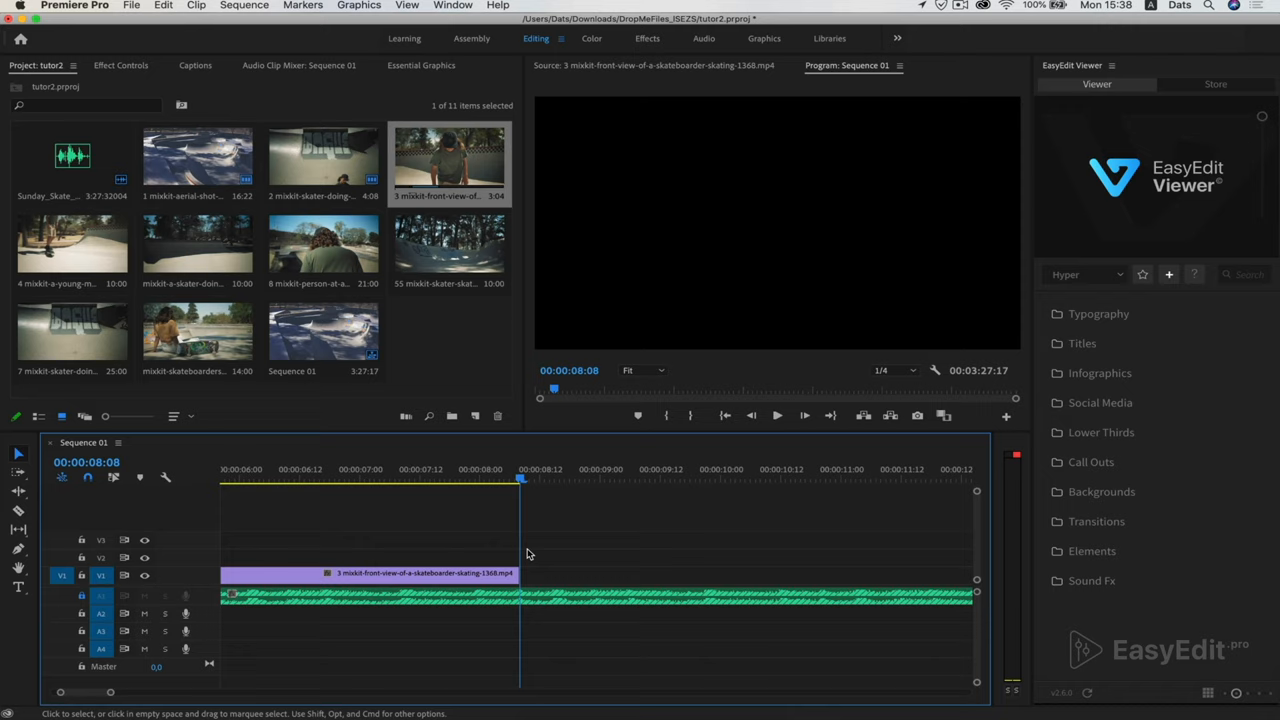
pyautogui.moveTo(512, 504)
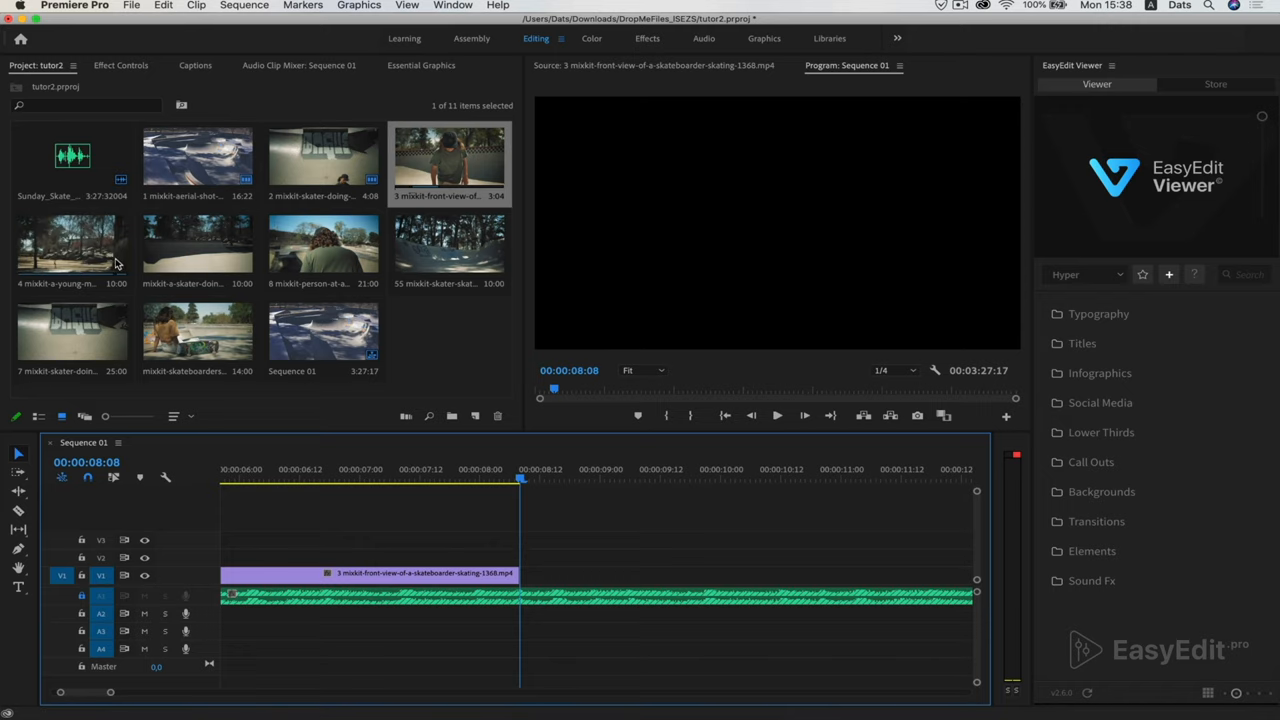
# - Add the park skating clip after the front-view clip, ending about ten seconds in
pyautogui.doubleClick(72, 244)
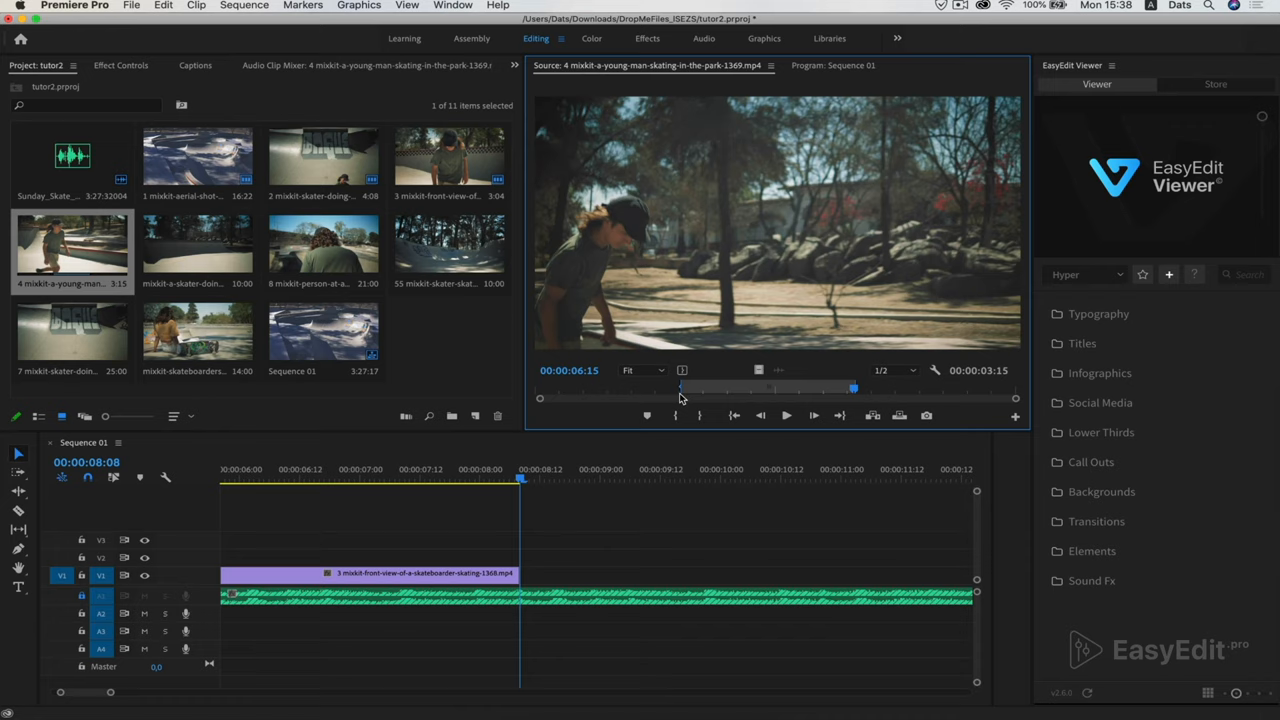
pyautogui.moveTo(504, 548)
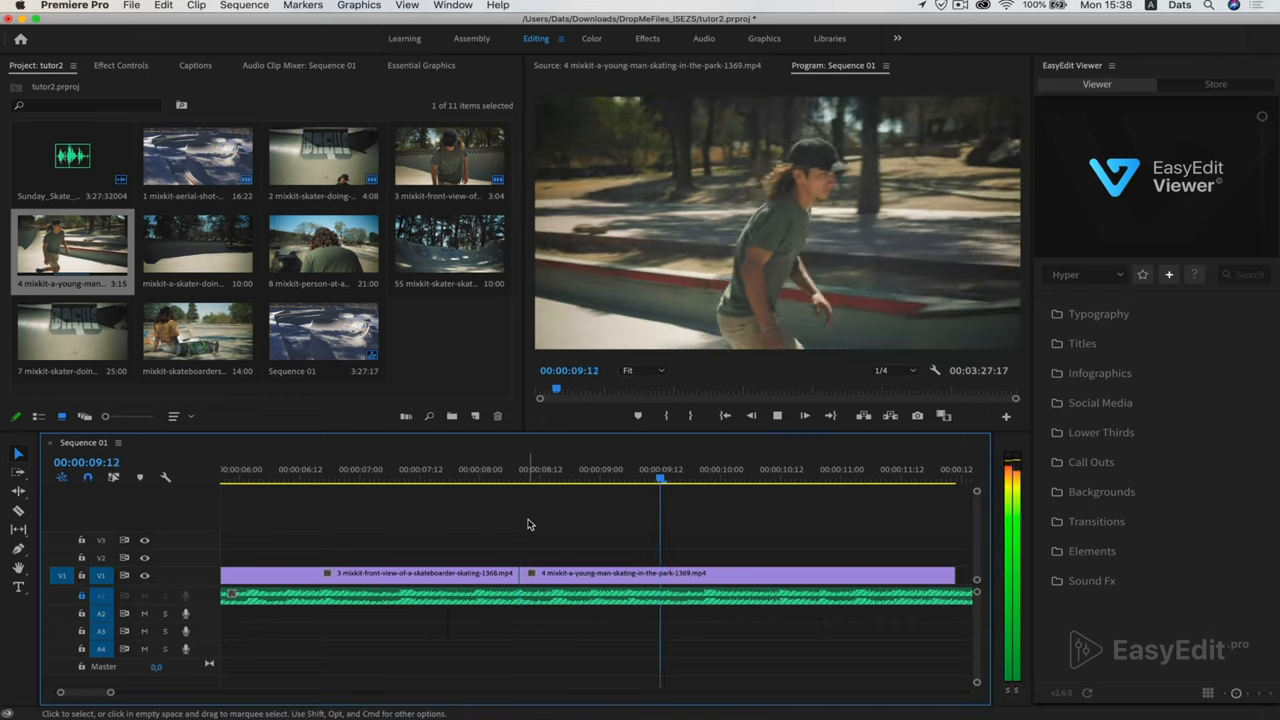
pyautogui.click(840, 480)
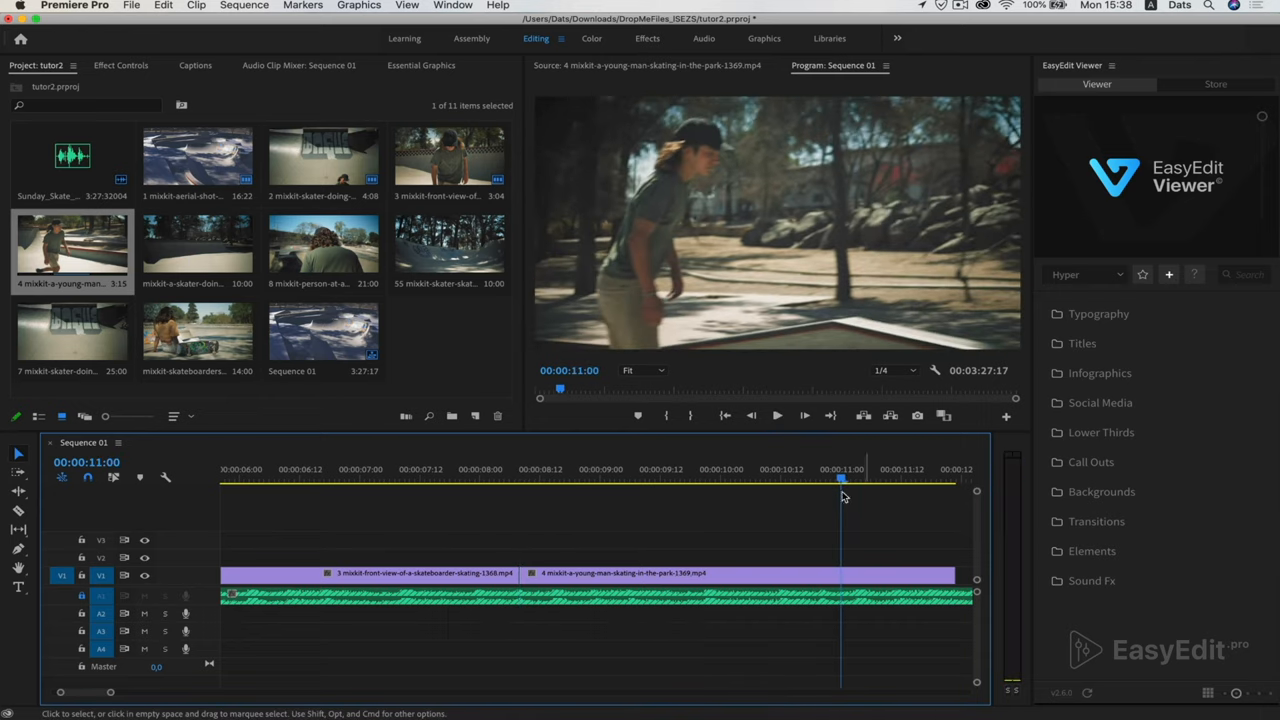
pyautogui.moveTo(840, 482); pyautogui.dragTo(820, 482)
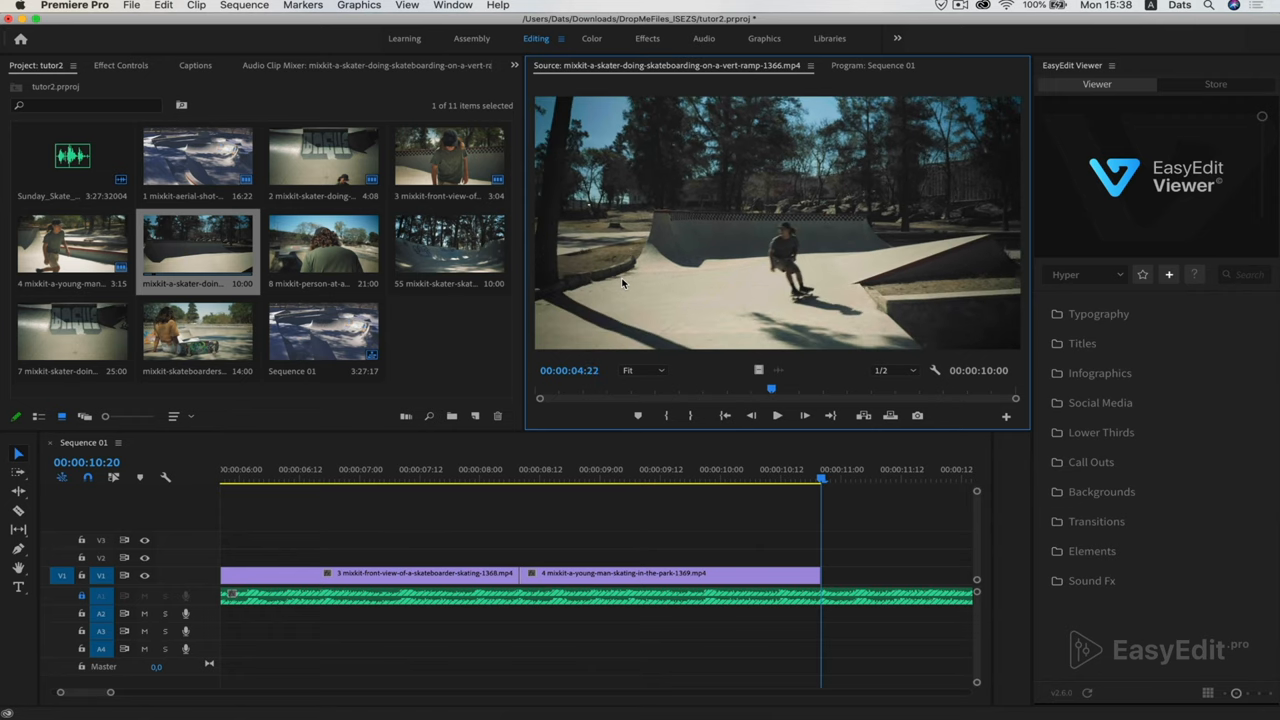
pyautogui.moveTo(658, 292)
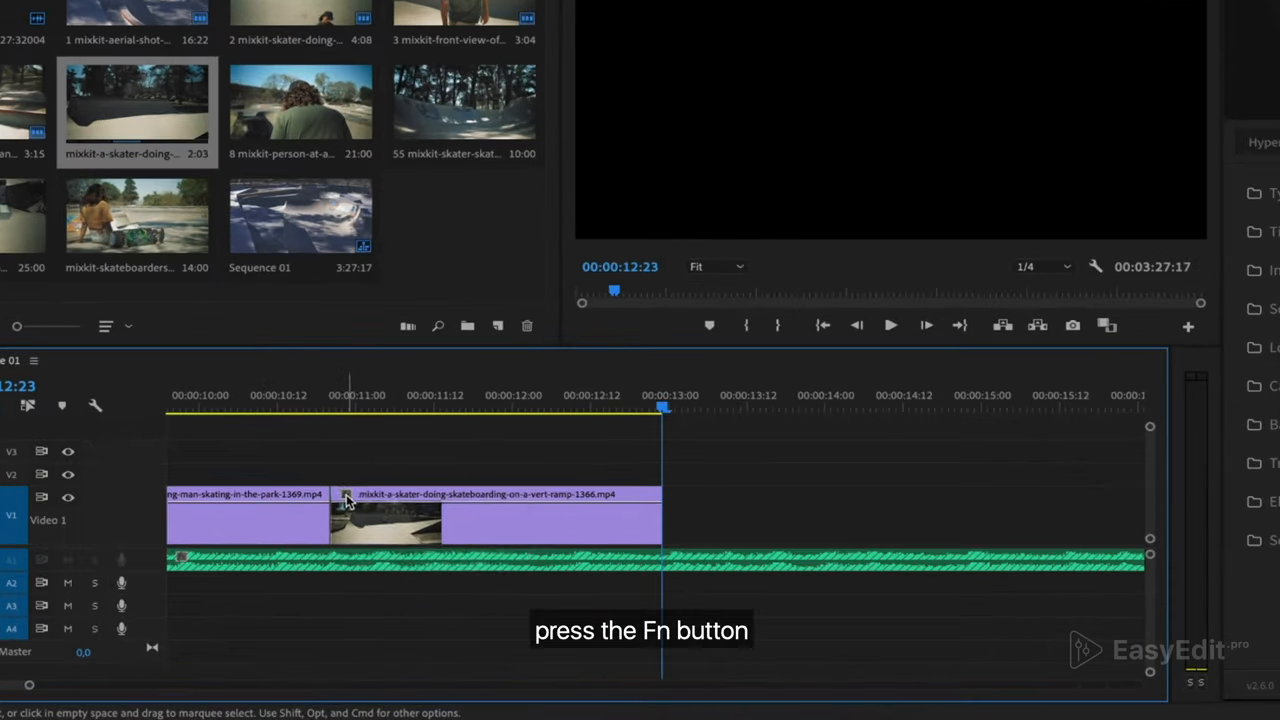
# - Enable Time Remapping > Speed on the vert-ramp clip and slow its middle section with keyframes
pyautogui.rightClick(344, 500)
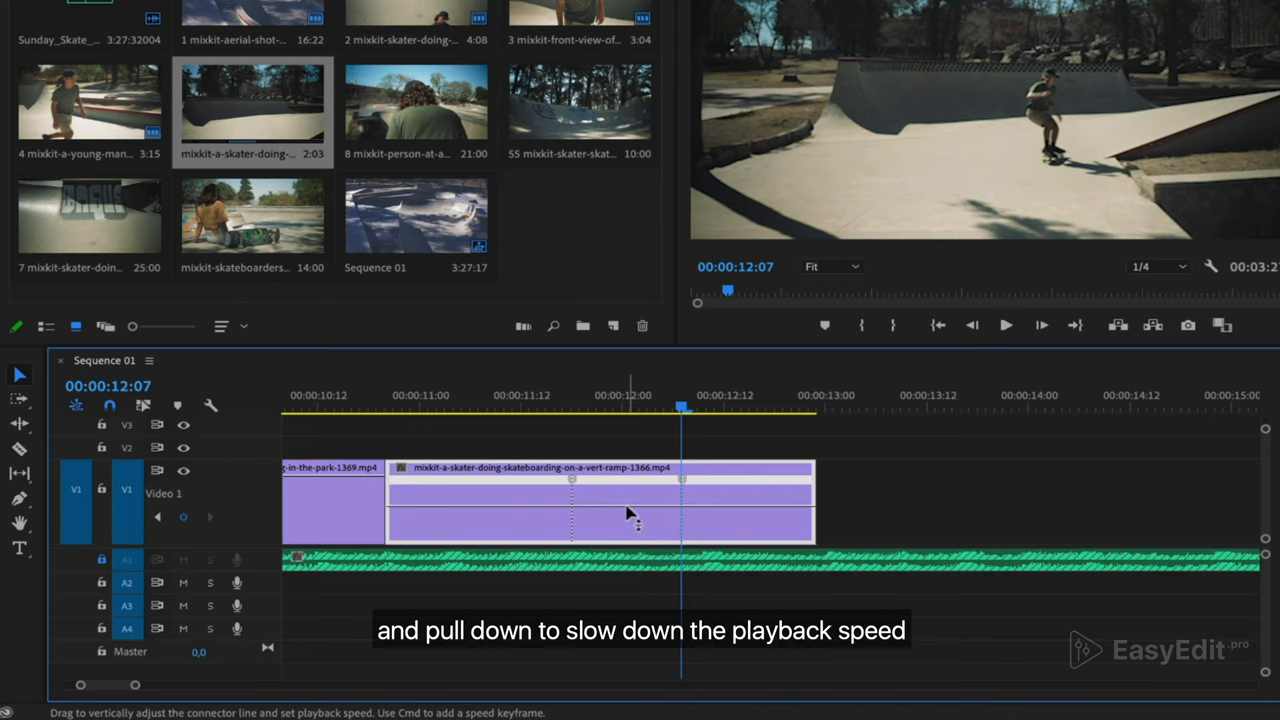
pyautogui.moveTo(630, 510); pyautogui.dragTo(630, 524)
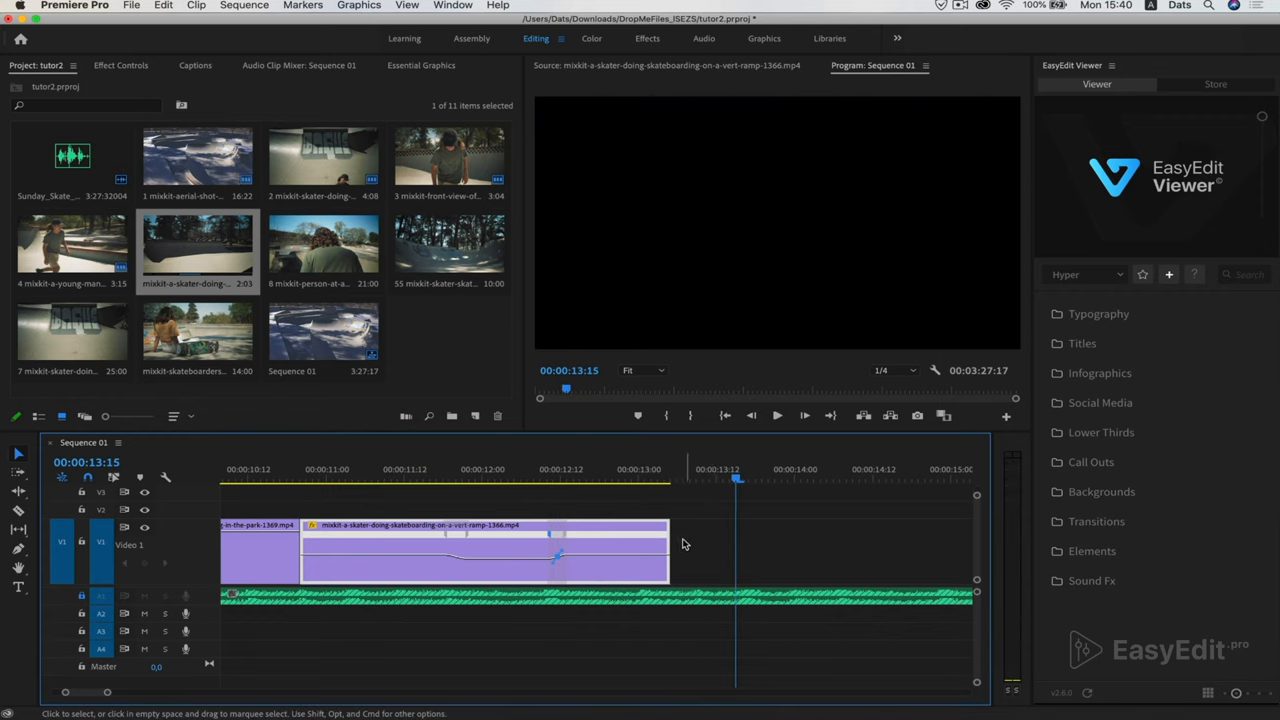
# - Drag the vert-ramp clip's right edge out to about 00:00:13:09
pyautogui.click(658, 548)
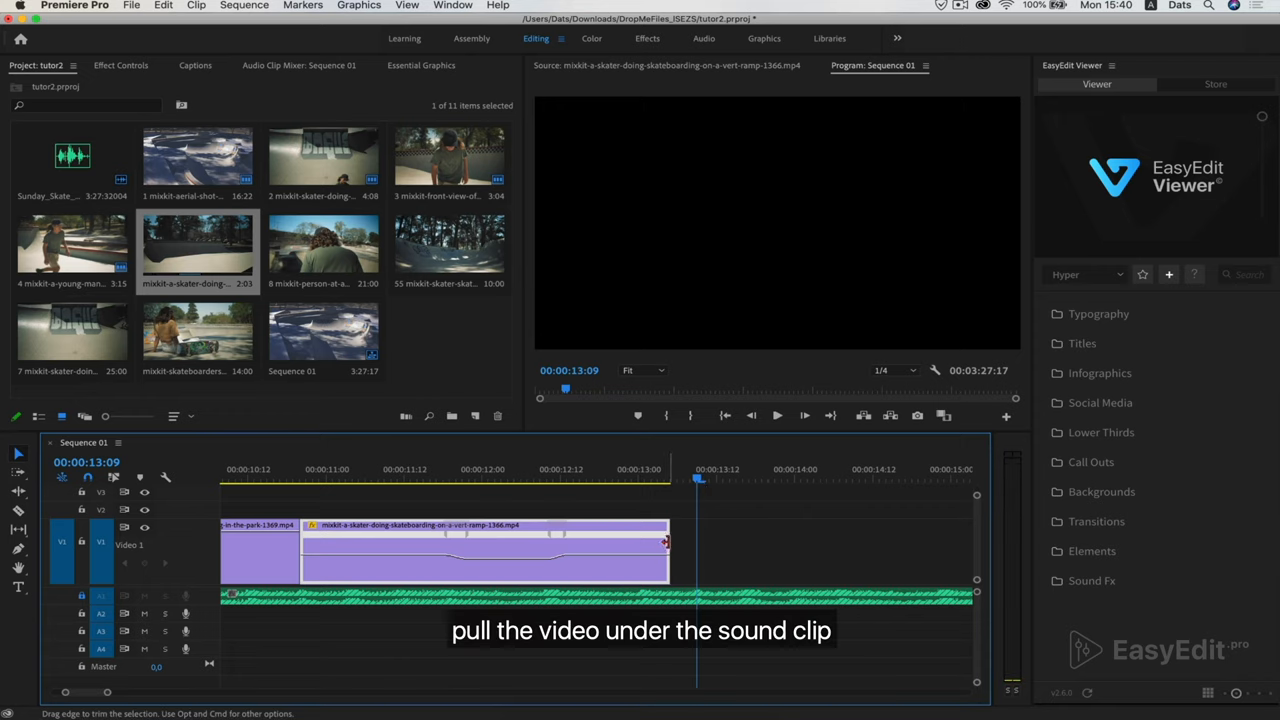
pyautogui.moveTo(668, 548); pyautogui.dragTo(696, 548)
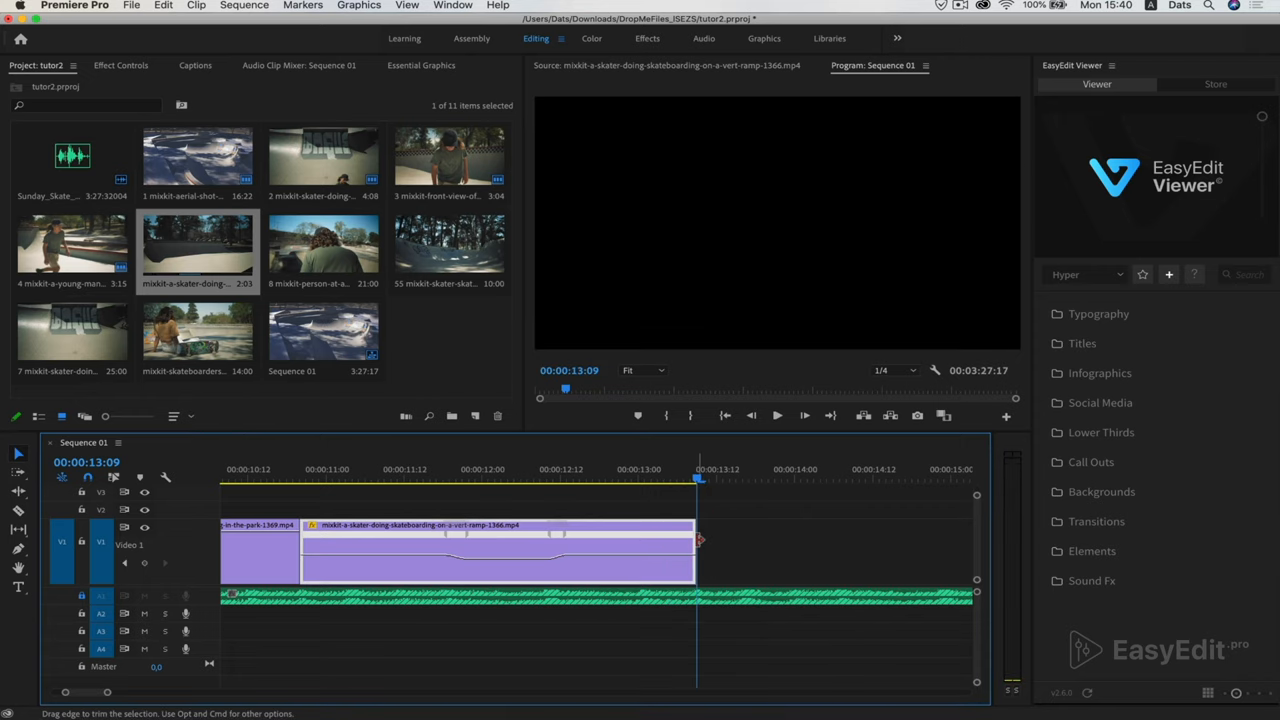
pyautogui.moveTo(636, 490)
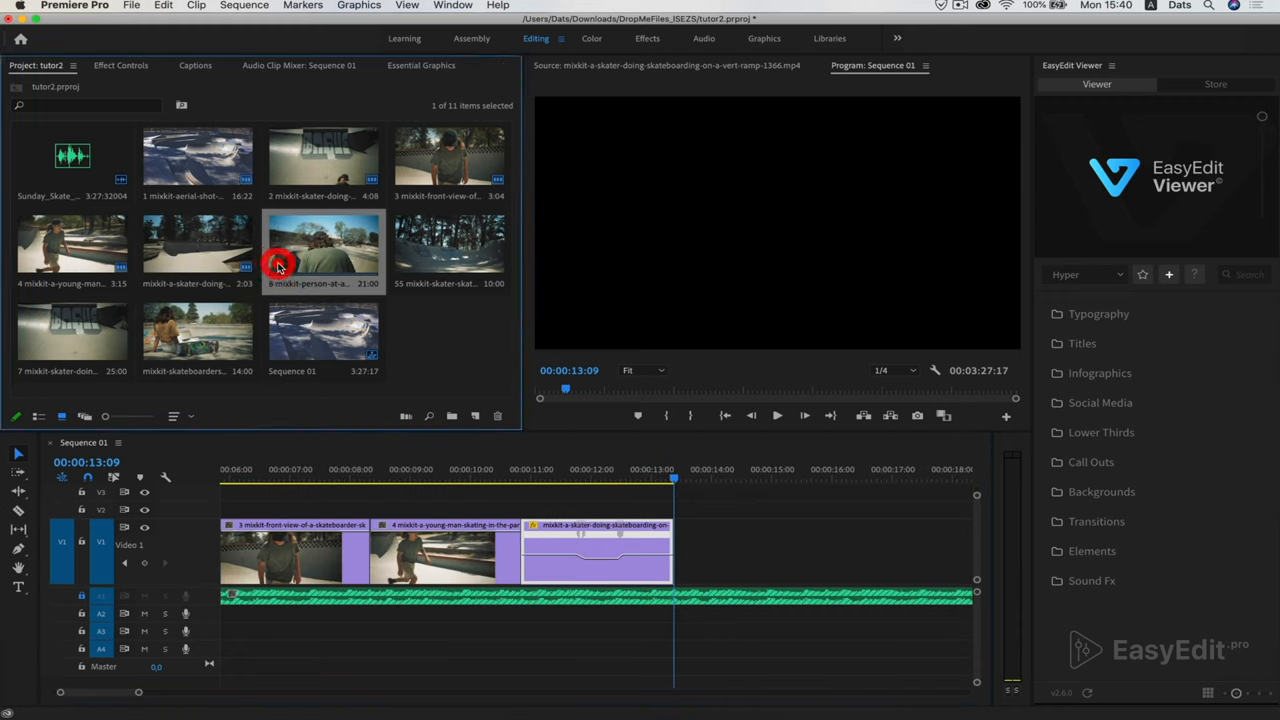
# - Preview clip 8, mark a usable skatepark section and insert it after the vert-ramp clip on V1
pyautogui.doubleClick(322, 244)
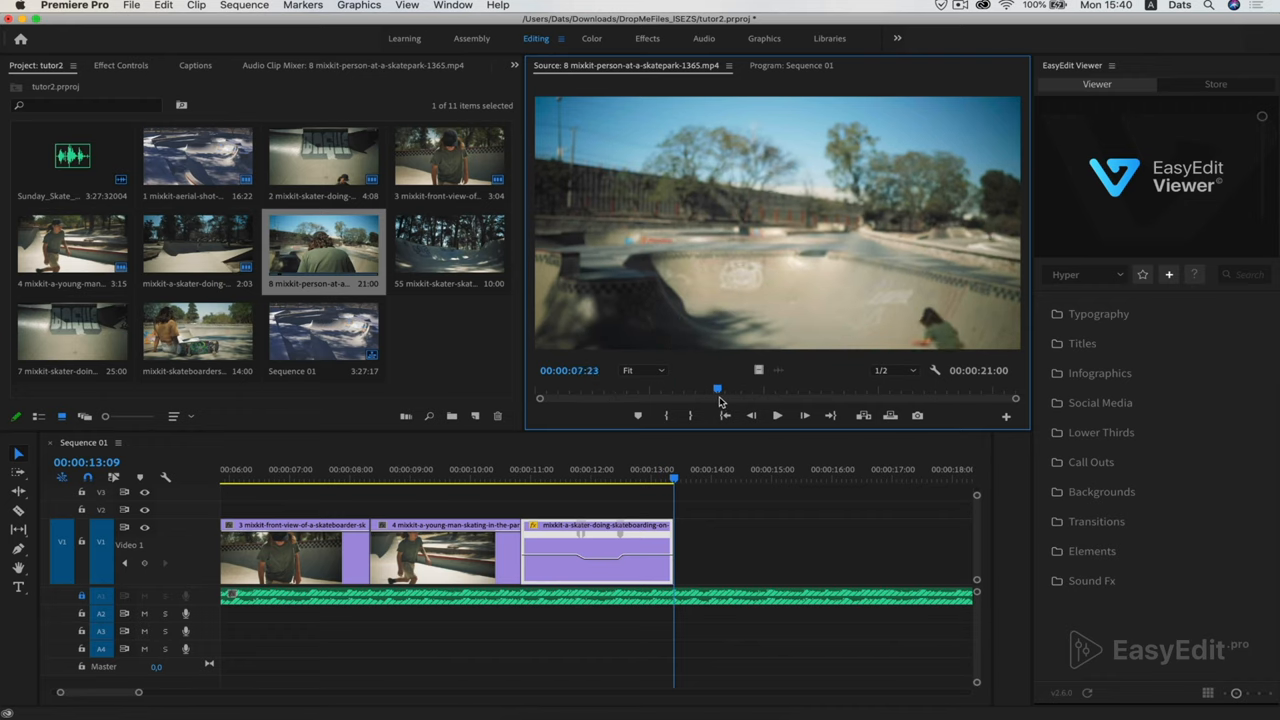
pyautogui.moveTo(716, 388); pyautogui.dragTo(596, 388)
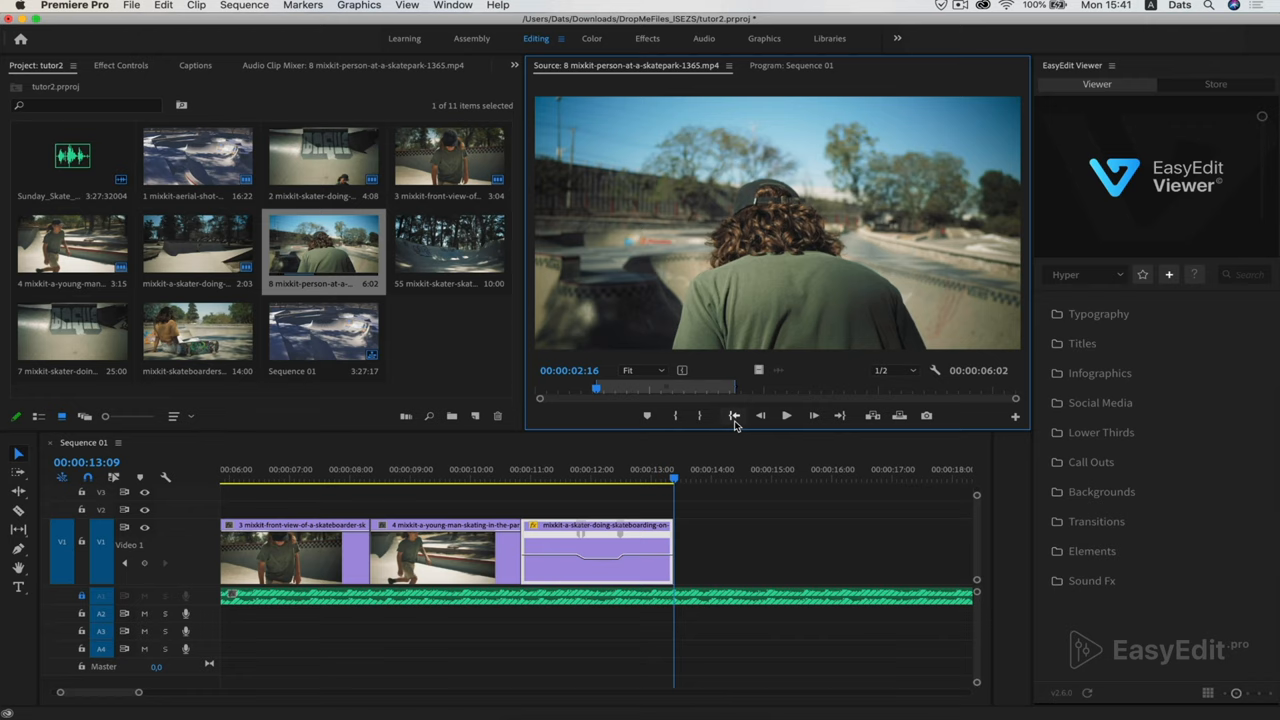
pyautogui.click(786, 414)
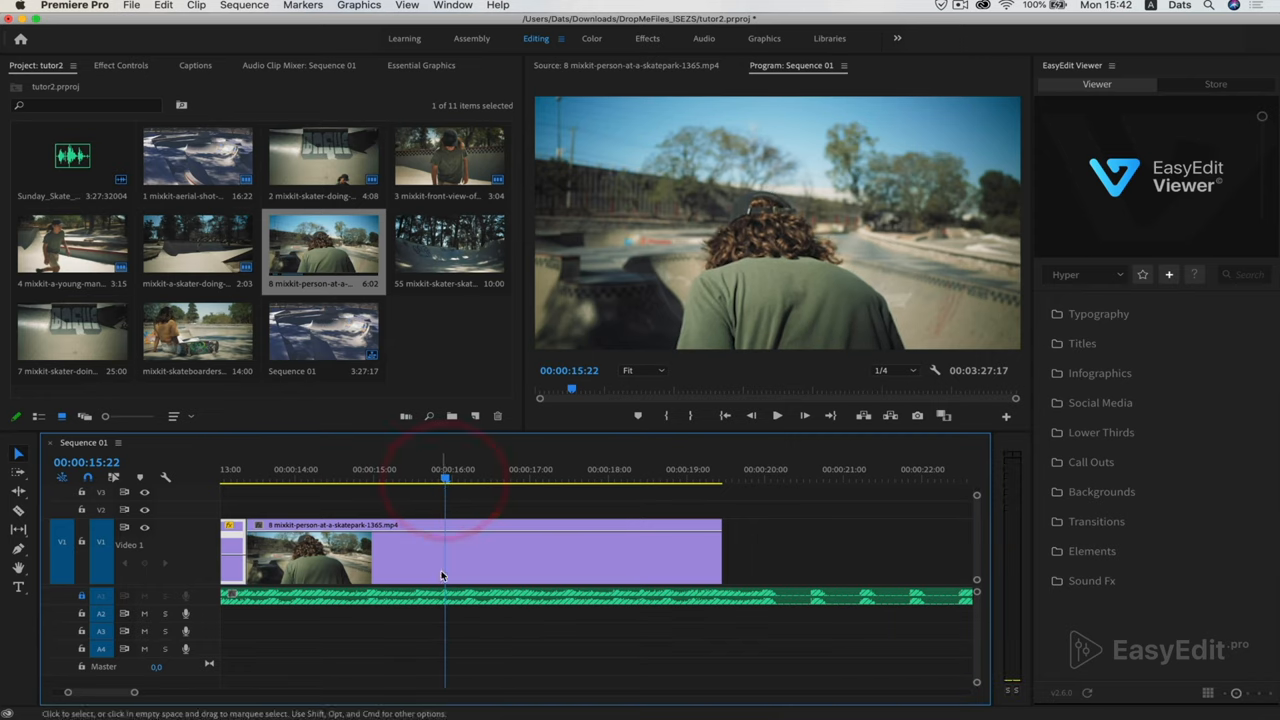
pyautogui.moveTo(444, 592)
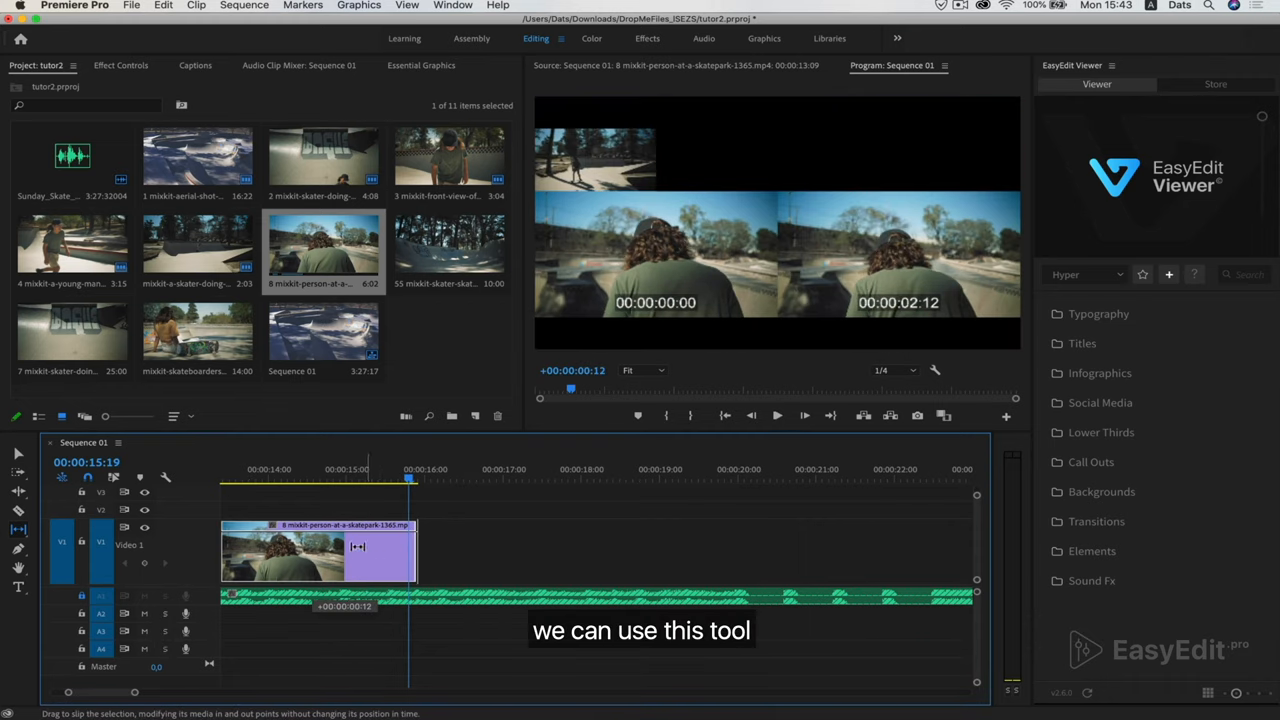
# - Slip the skatepark clip to a different stretch of footage and review the six-clip sequence
pyautogui.press('y')
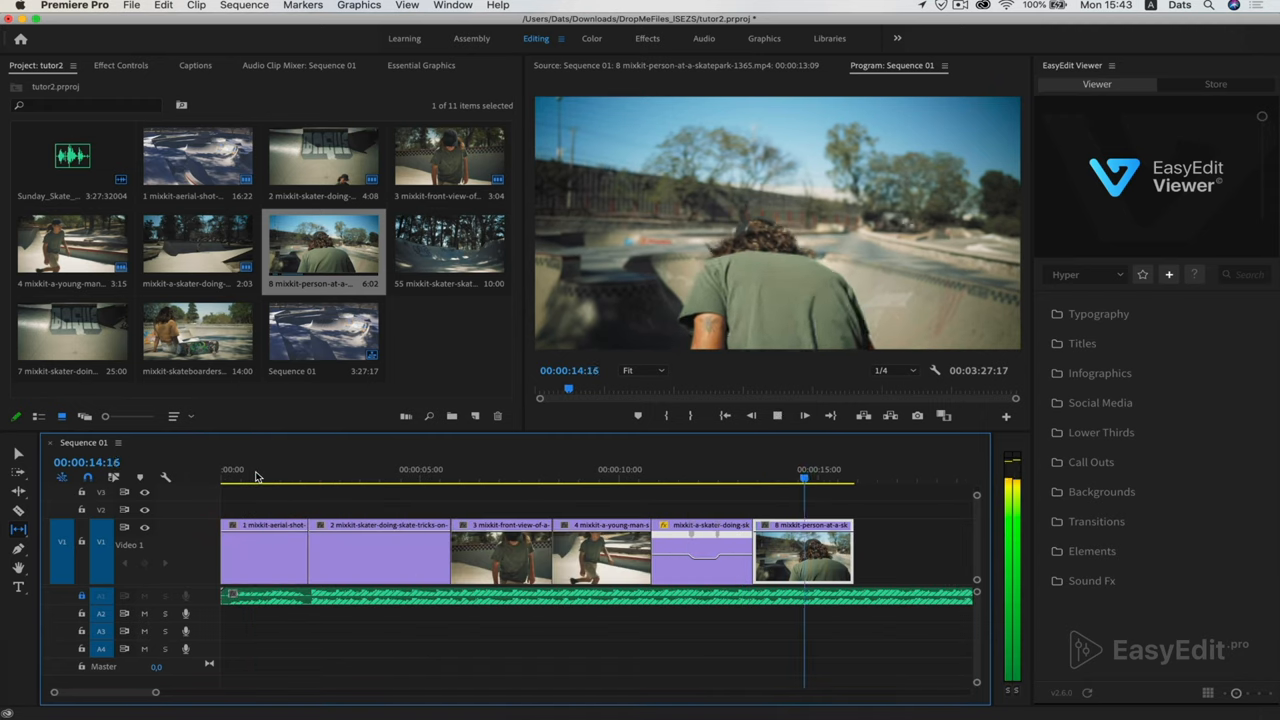
pyautogui.click(872, 480)
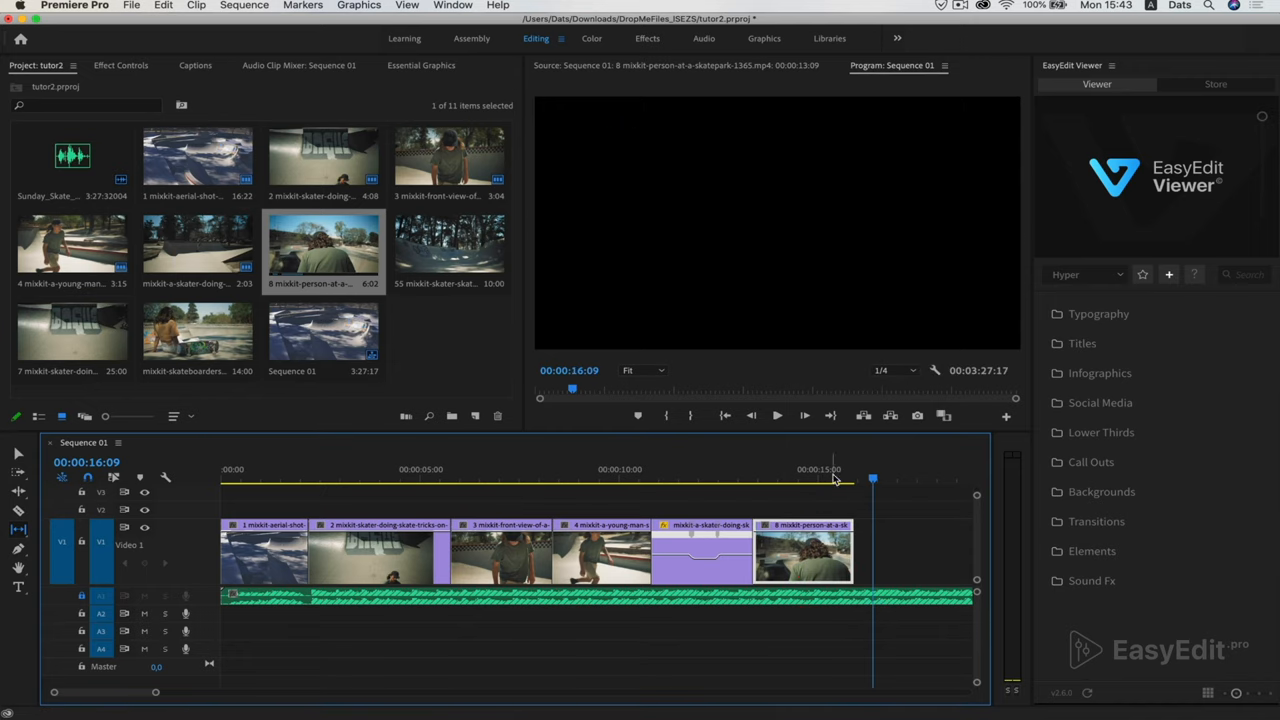
pyautogui.click(766, 480)
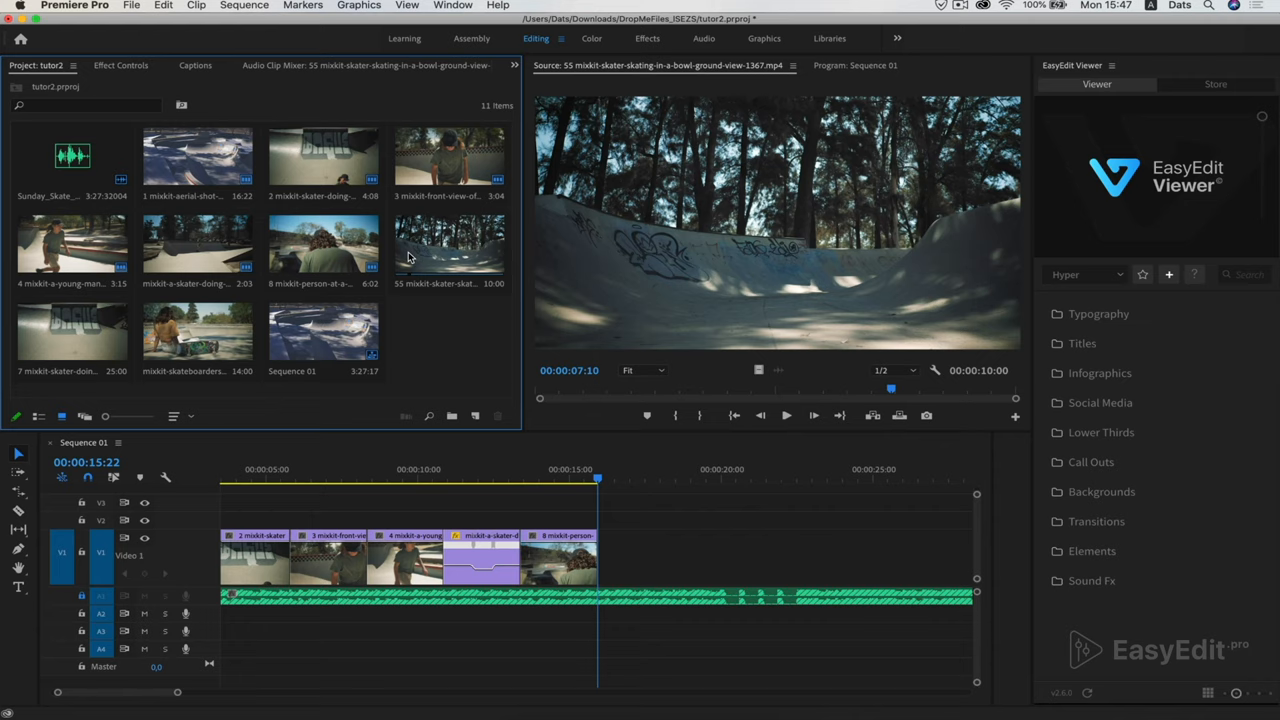
# - Preview clip 55, mark its usable bowl ground-view footage and place it after the skatepark clip
pyautogui.click(448, 244)
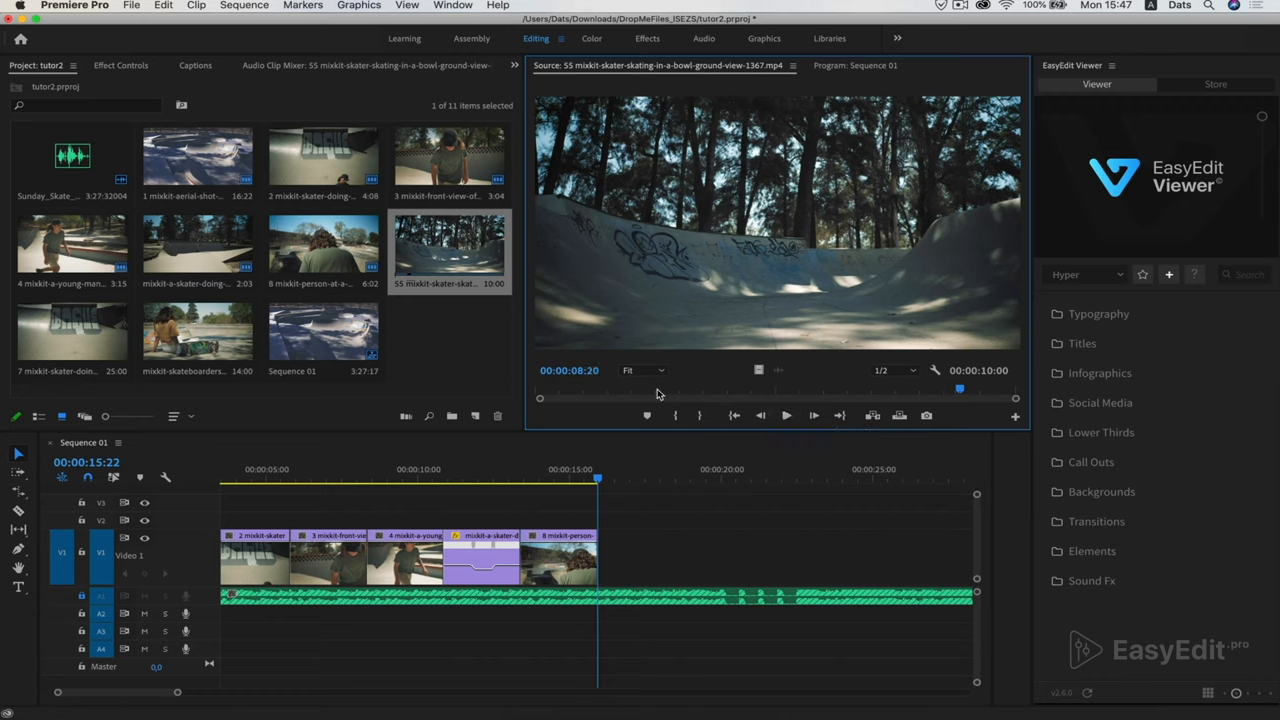
pyautogui.click(786, 414)
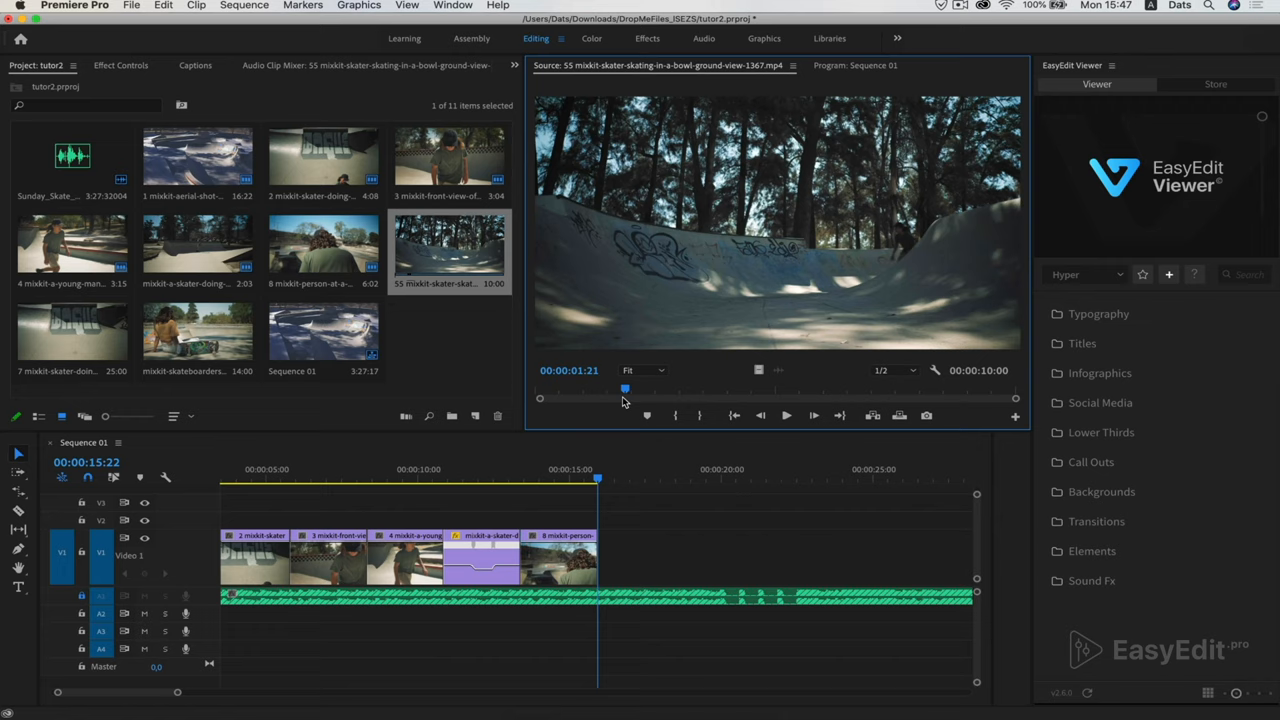
pyautogui.click(786, 414)
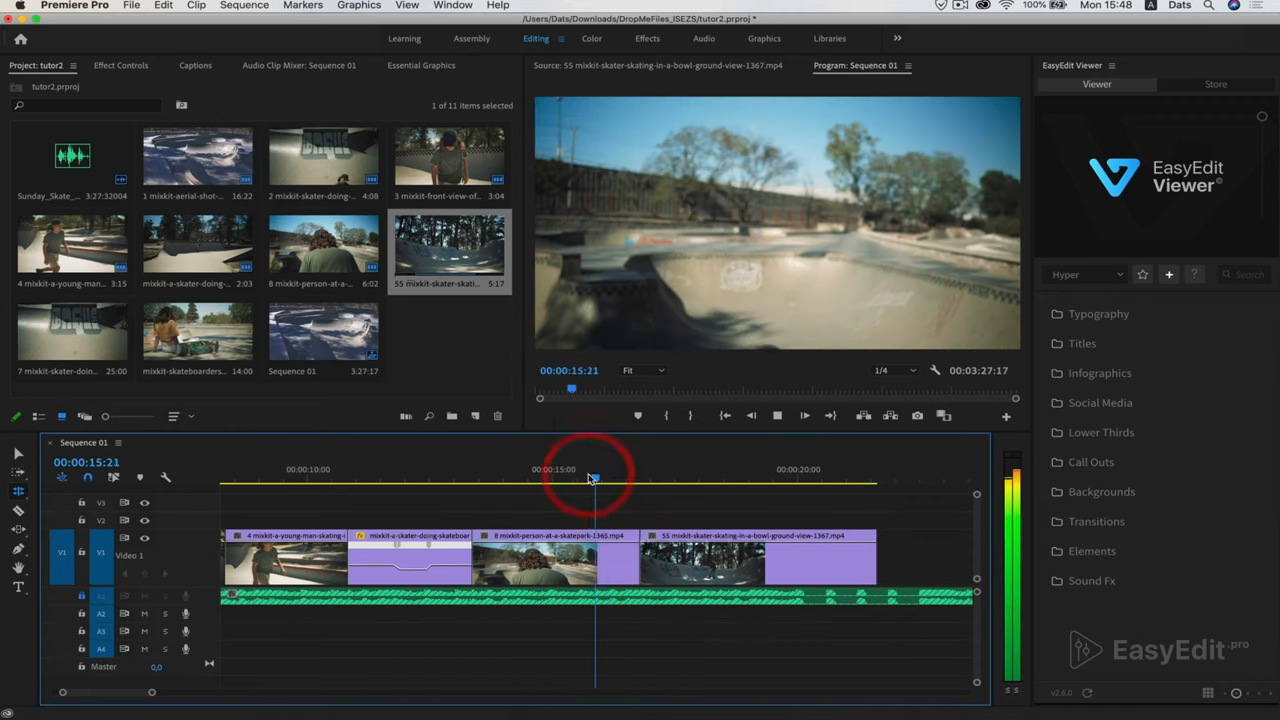
pyautogui.moveTo(592, 478); pyautogui.dragTo(692, 478)
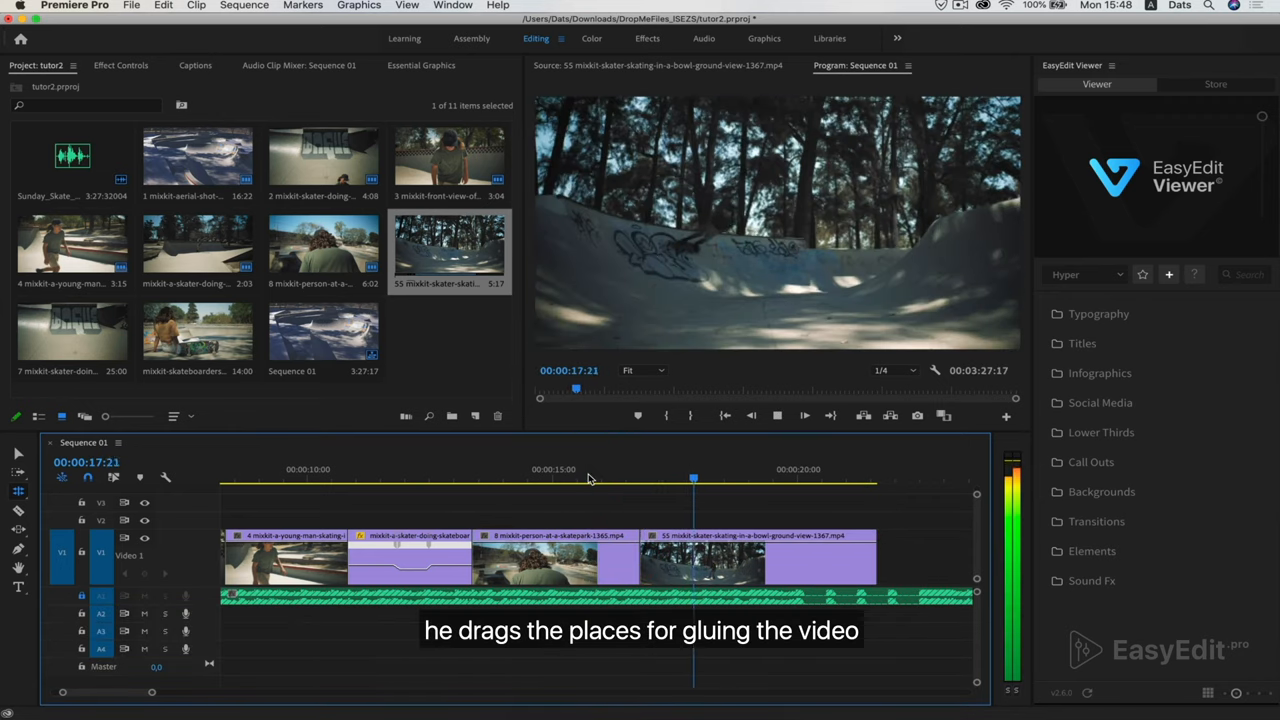
pyautogui.moveTo(692, 478); pyautogui.dragTo(718, 478)
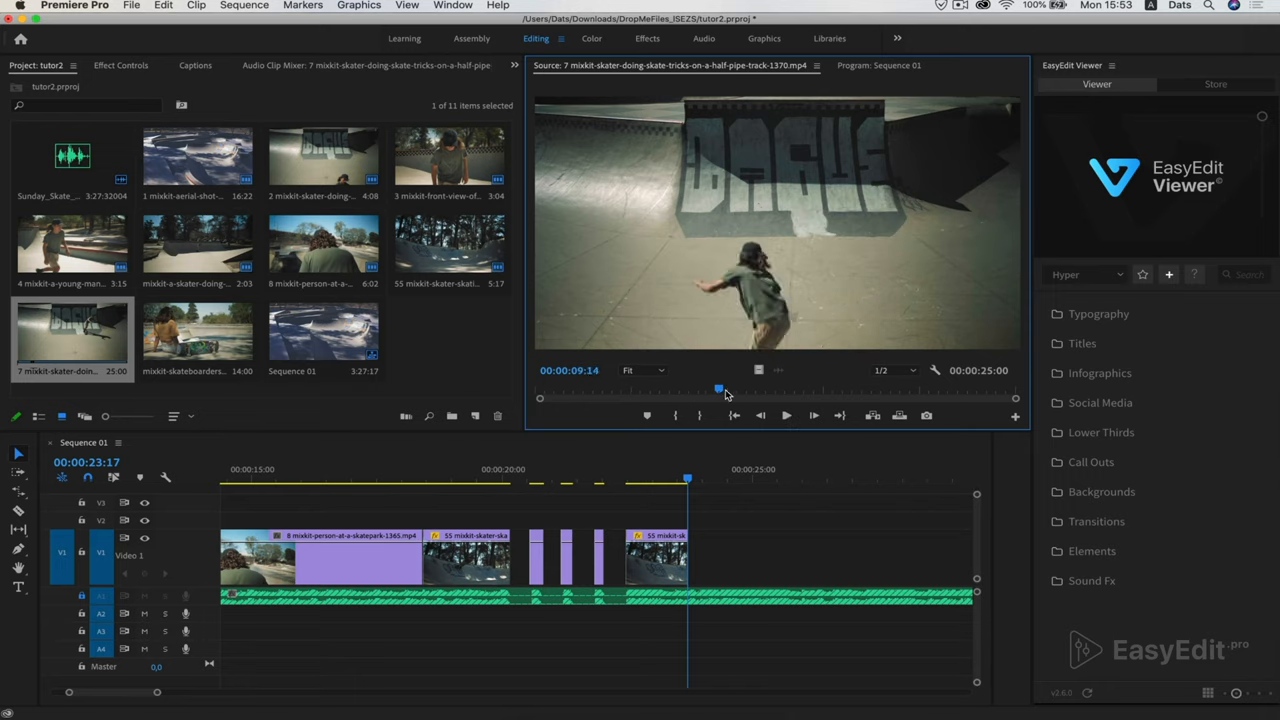
# - Drop the half-pipe skate-tricks clip from the Source Monitor onto the end of V1
pyautogui.moveTo(718, 388); pyautogui.dragTo(780, 388)
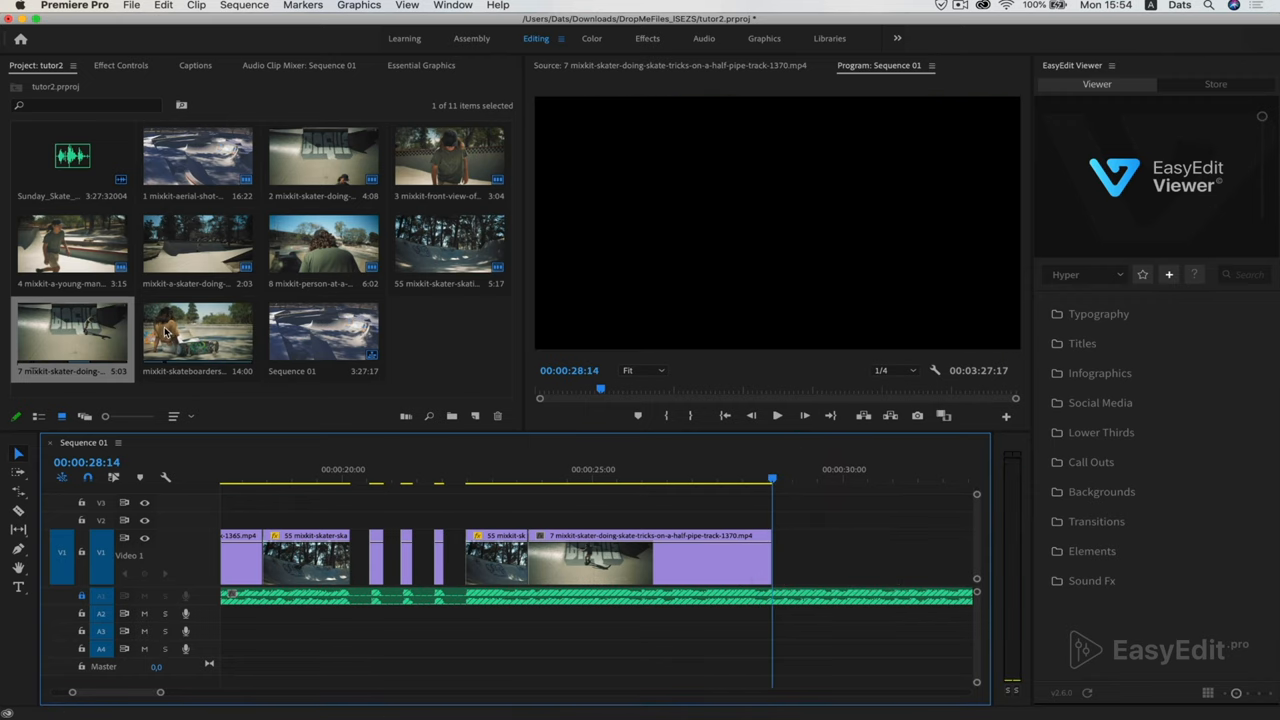
# - Add the skateboarders-greeting clip to close the sequence and save the project
pyautogui.doubleClick(196, 336)
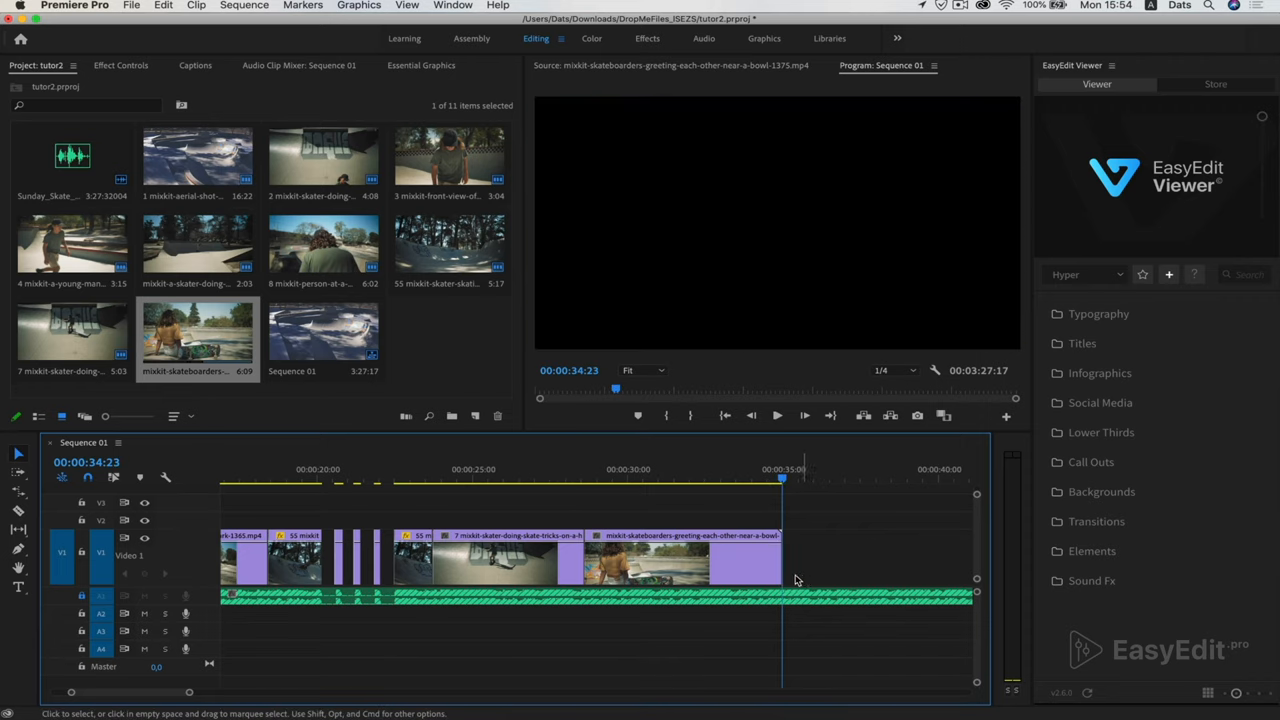
pyautogui.press('cmd+s')
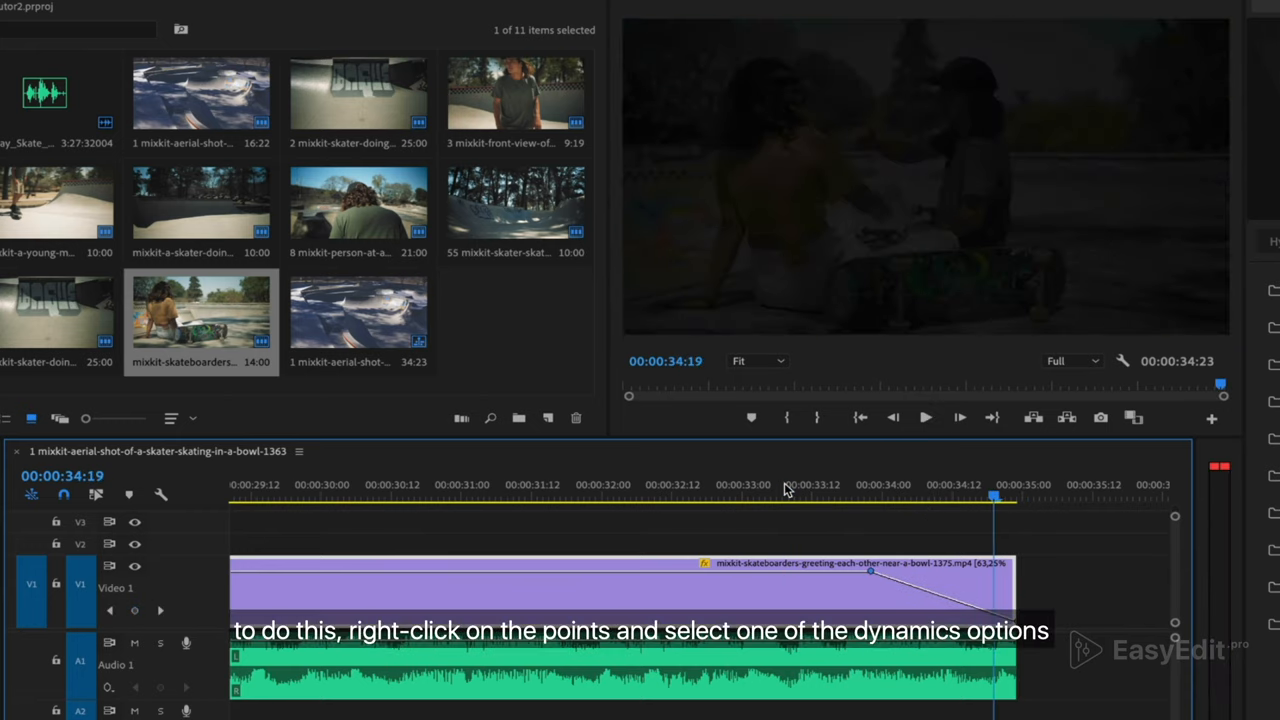
# - Make the greeting clip's fade-out keyframe Bezier and reshape its handle into a smooth curve
pyautogui.rightClick(870, 570)
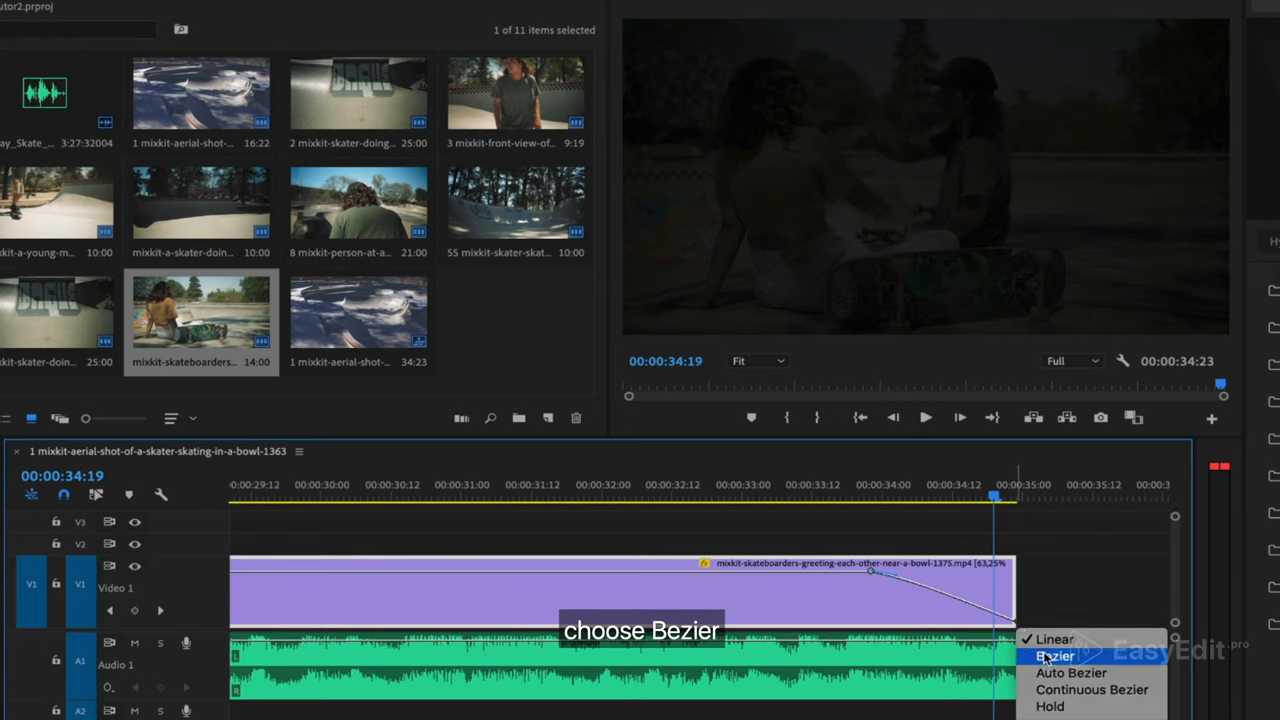
pyautogui.click(1056, 656)
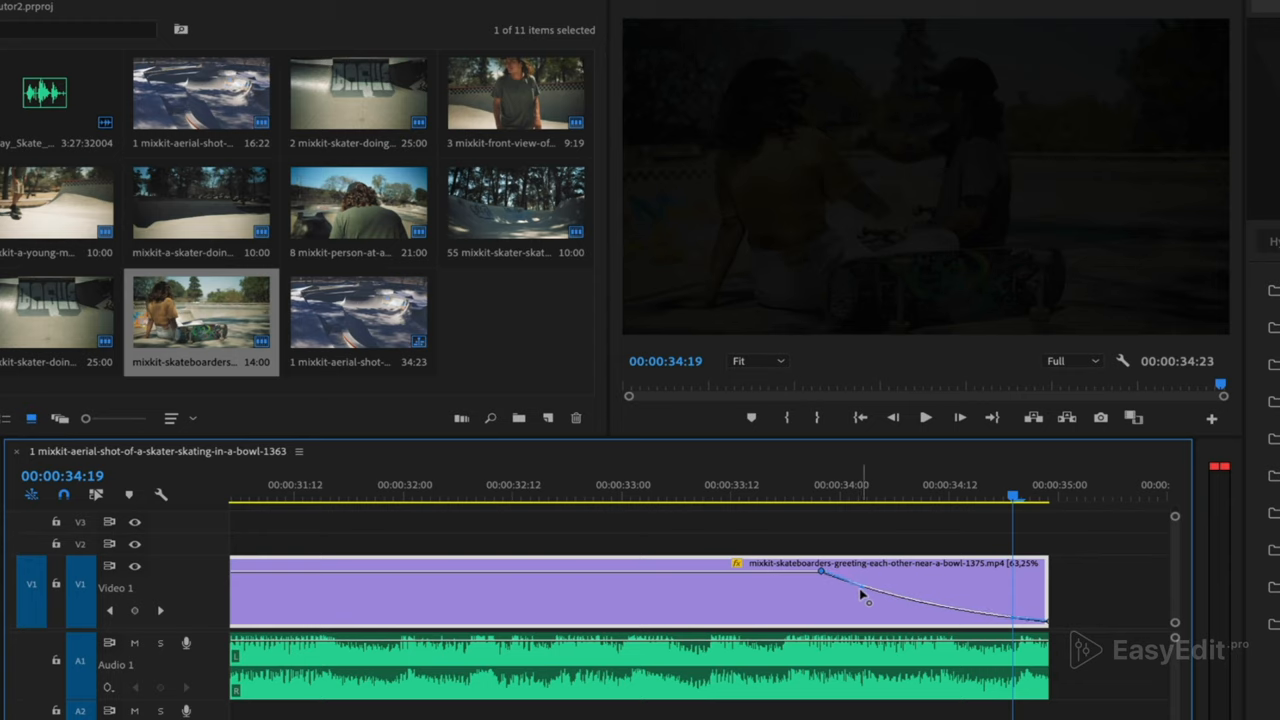
pyautogui.moveTo(868, 598); pyautogui.dragTo(1008, 612)
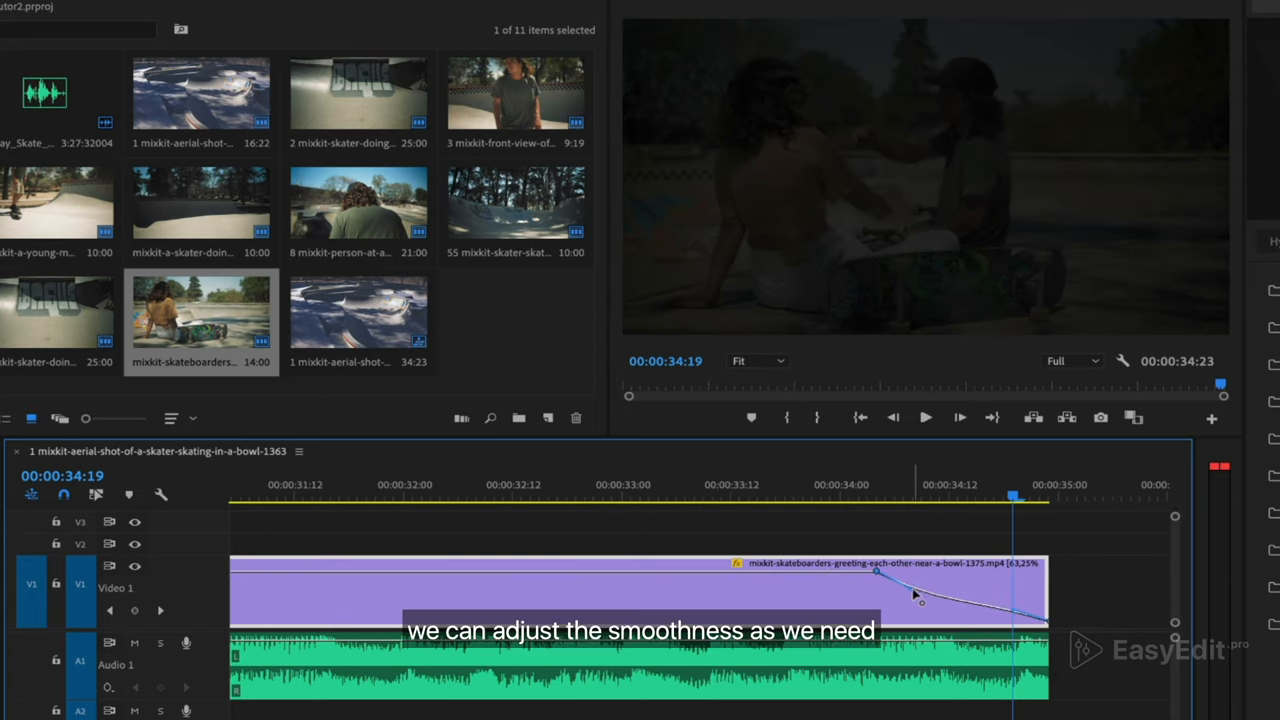
pyautogui.moveTo(918, 600); pyautogui.dragTo(1018, 622)
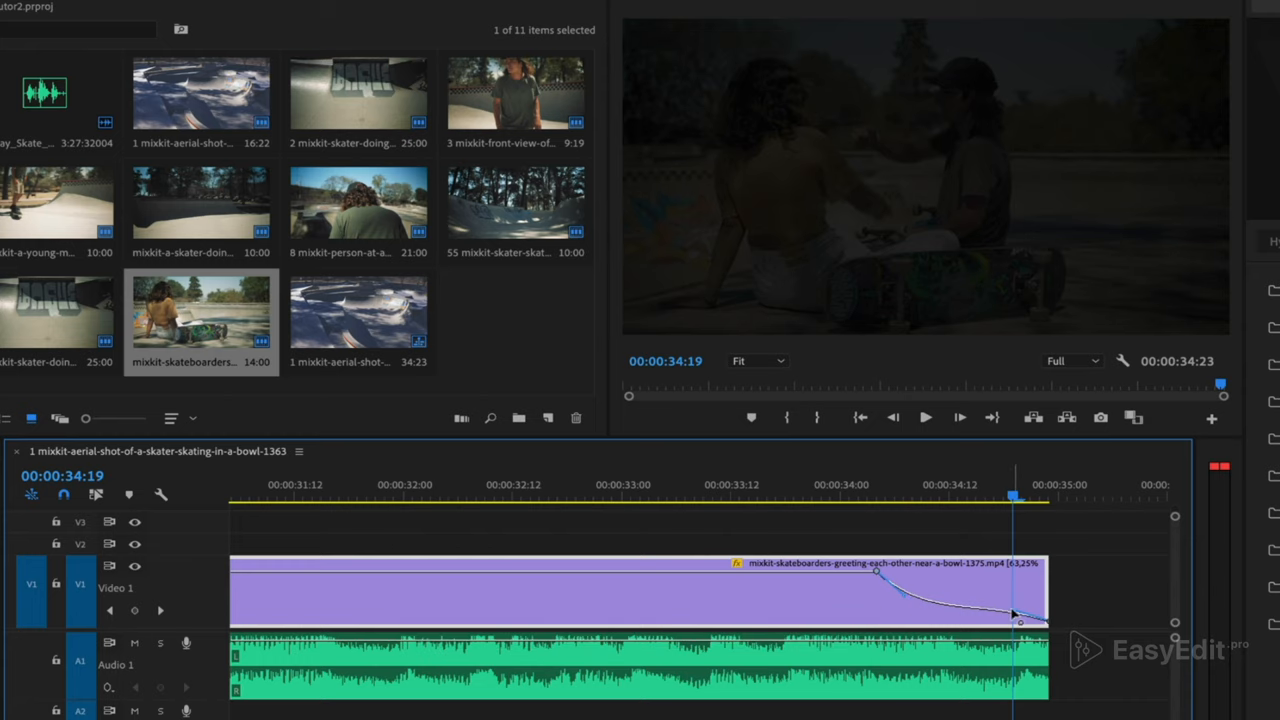
pyautogui.click(924, 418)
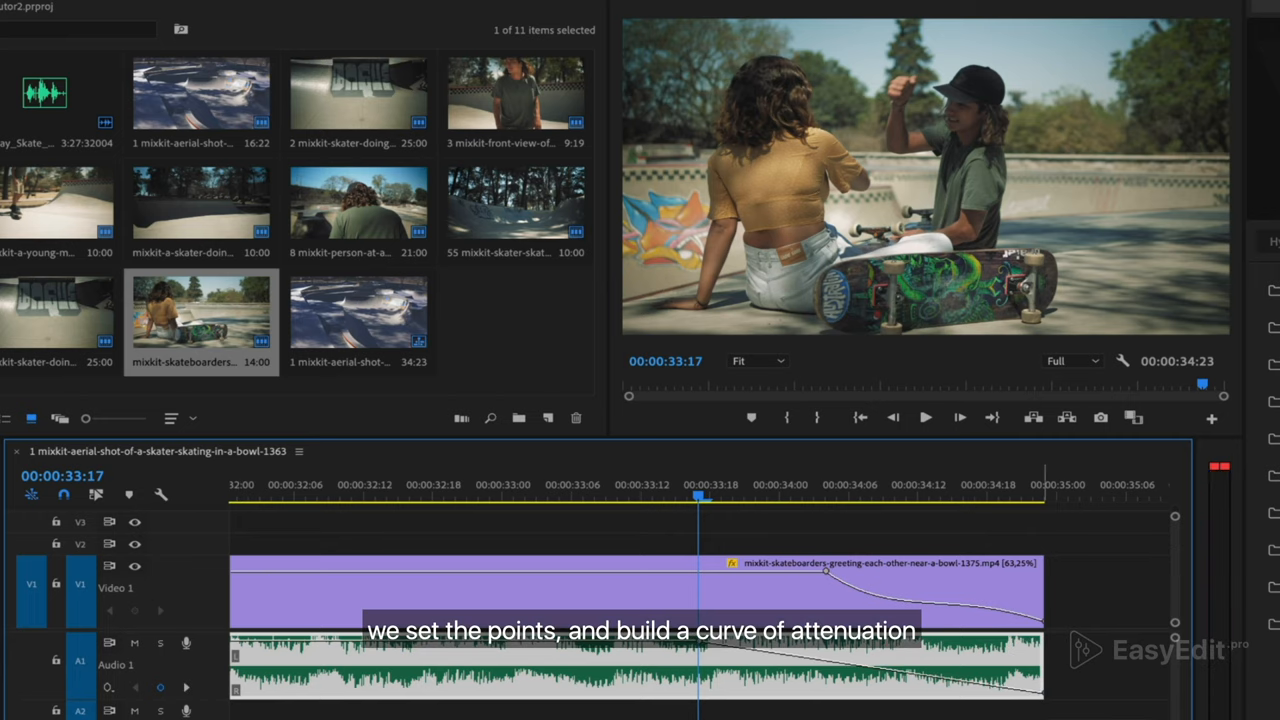
# - Set the music volume fade keyframe to Continuous Bezier and move the playhead near the clip's end
pyautogui.rightClick(740, 644)
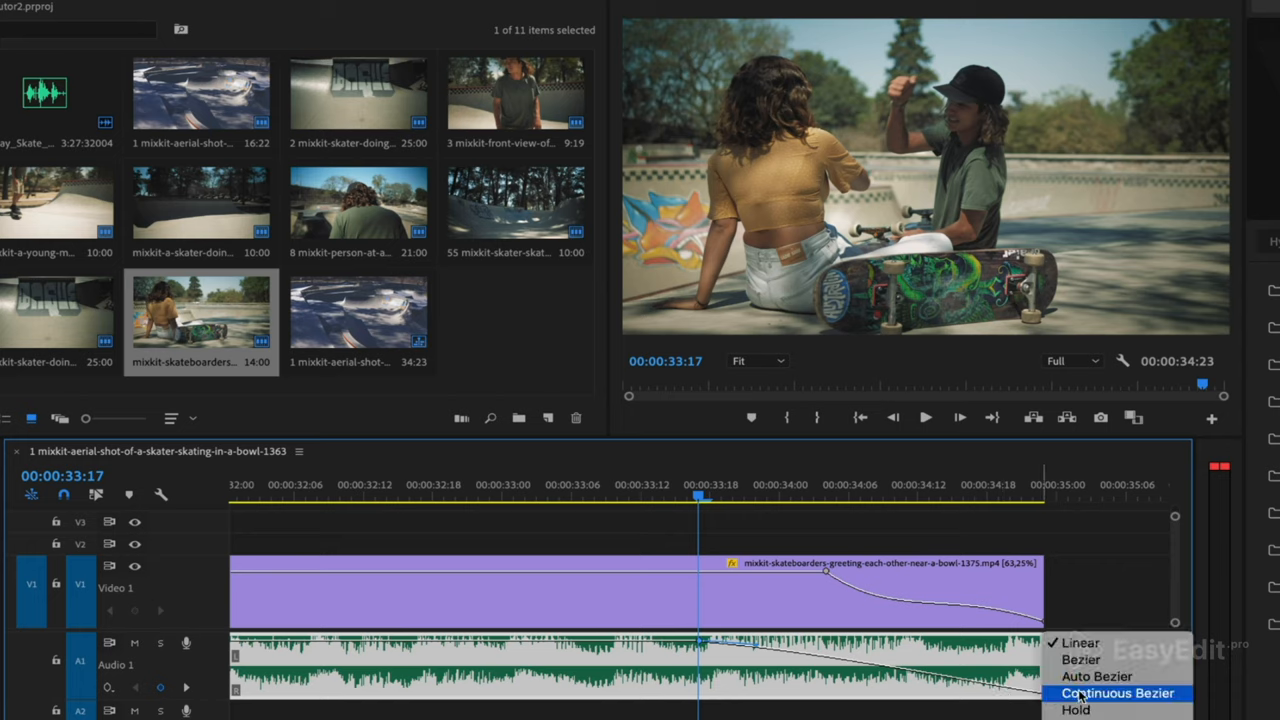
pyautogui.click(1116, 692)
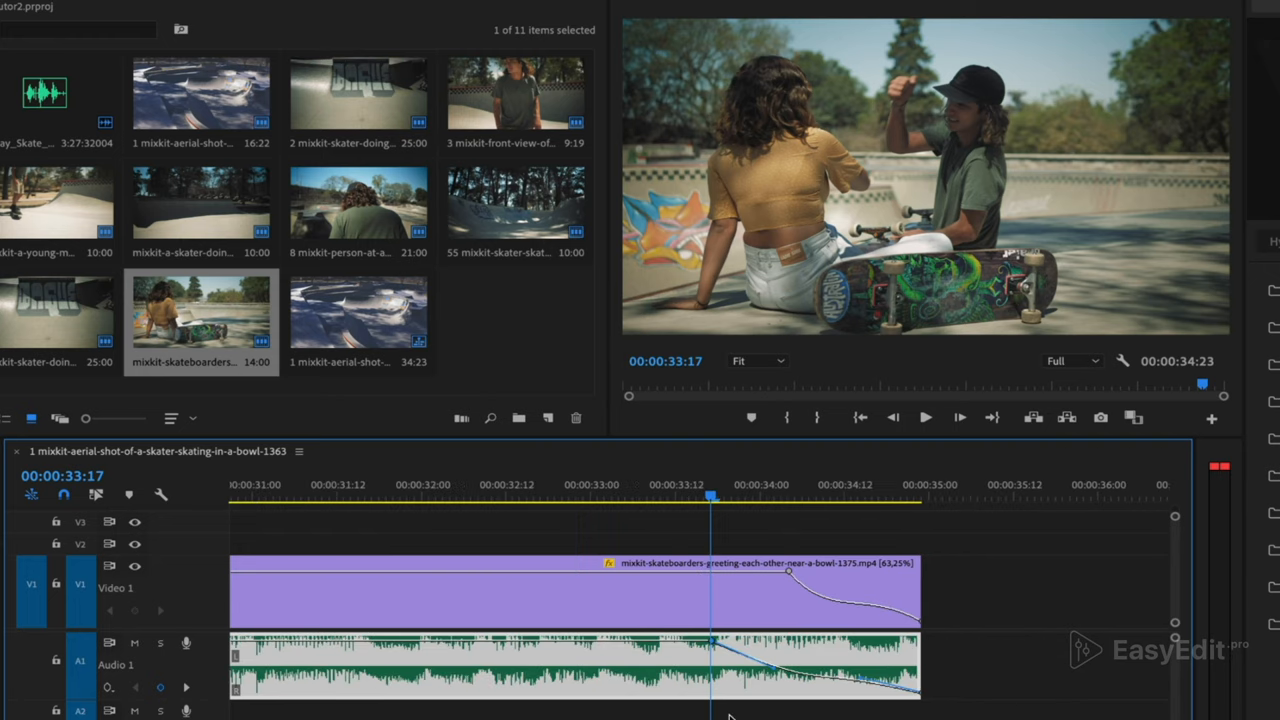
pyautogui.click(604, 496)
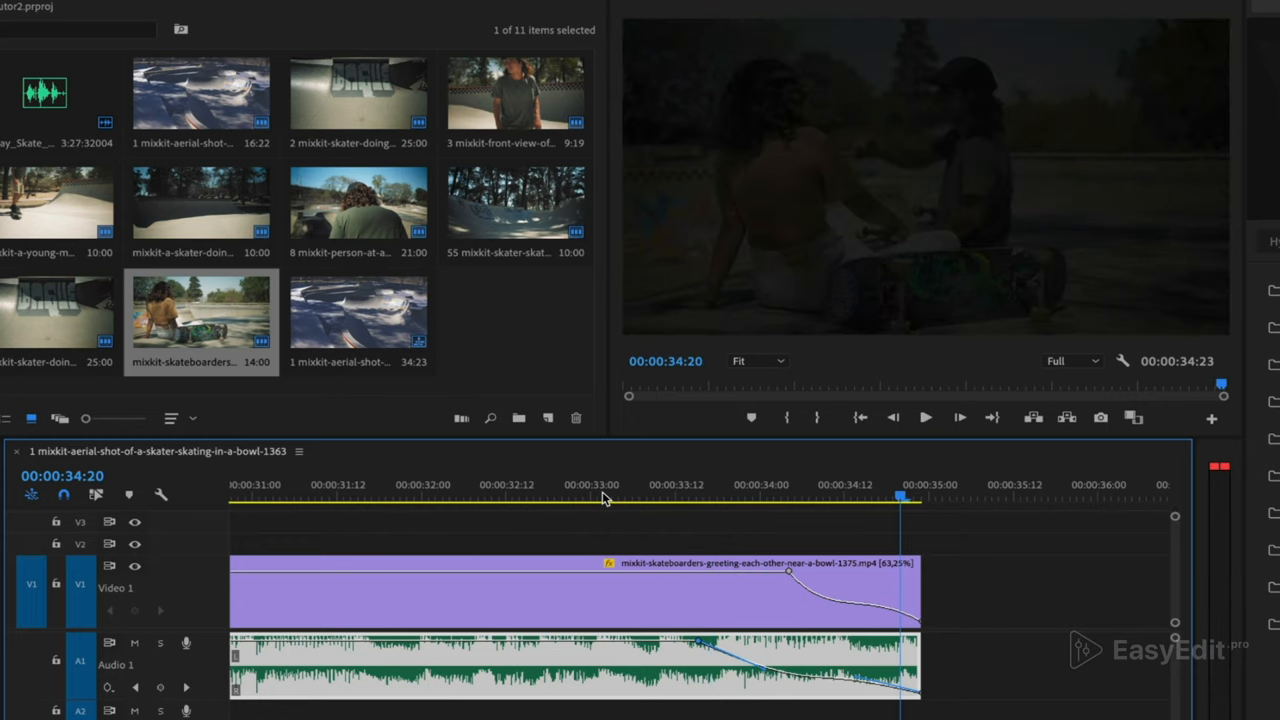
pyautogui.moveTo(842, 548)
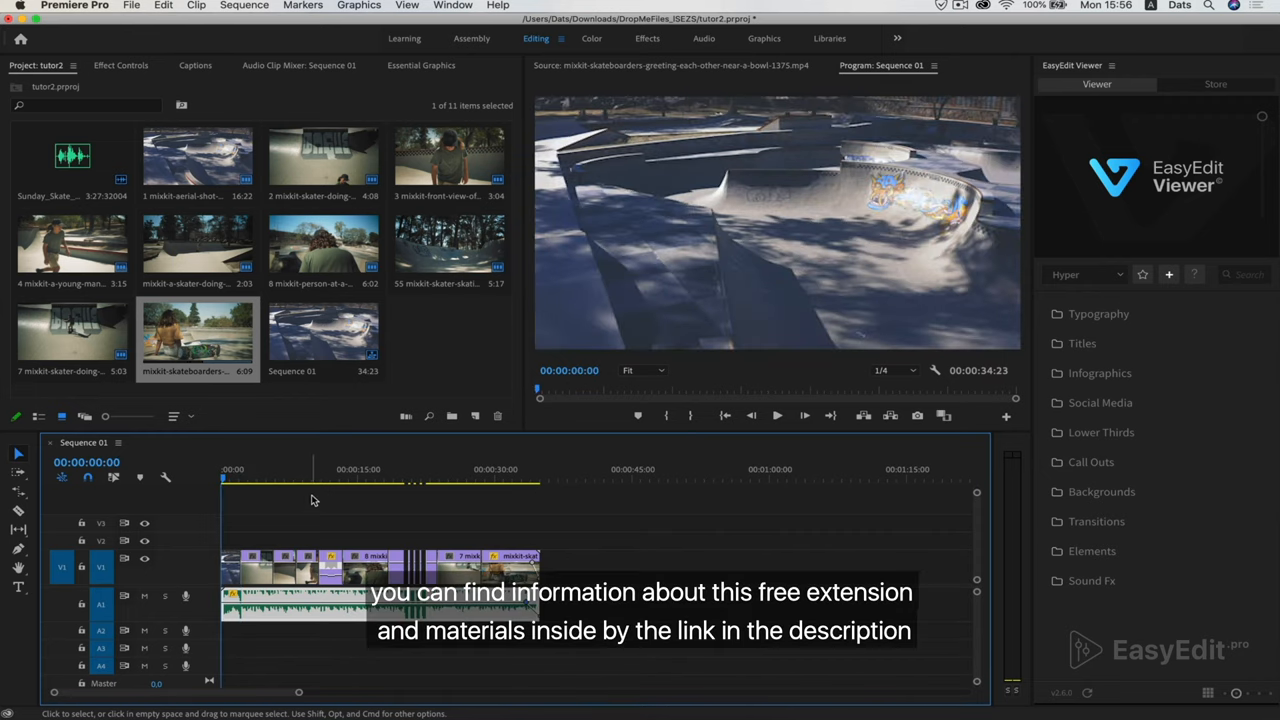
# - Browse the EasyEdit collections (social media, call-outs, design elements, lower thirds) and enter Titles
pyautogui.click(1098, 312)
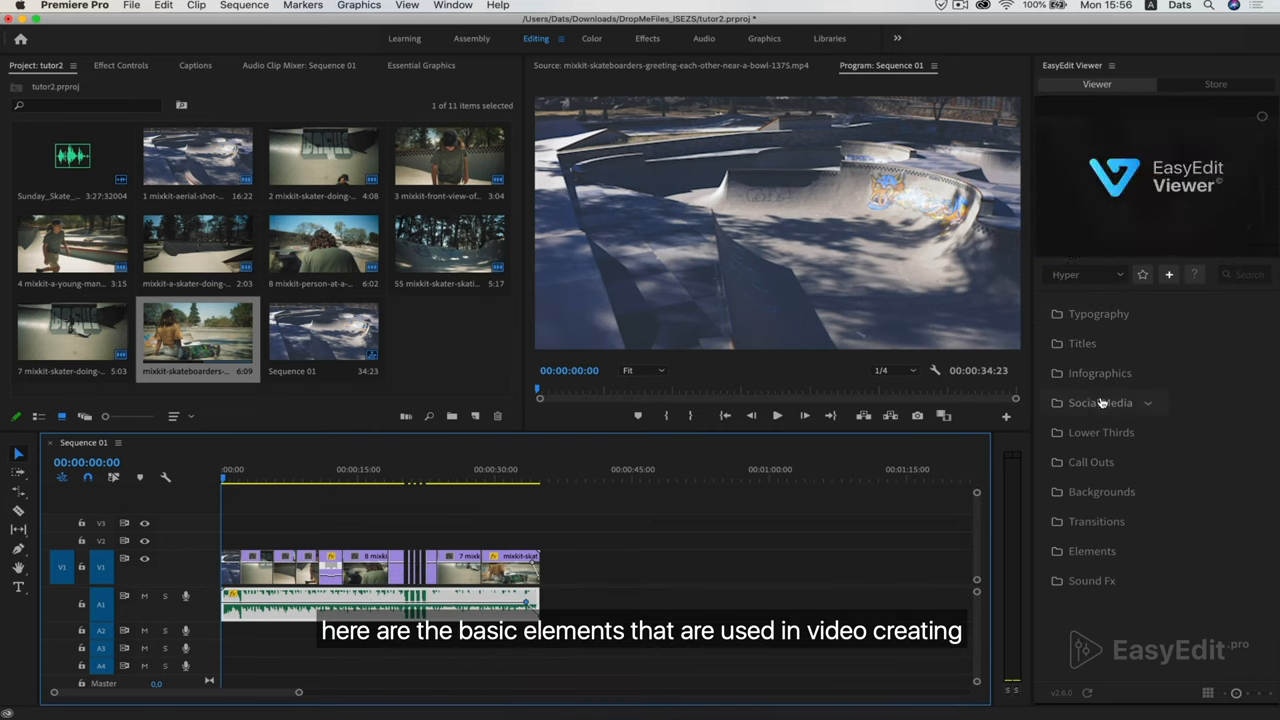
pyautogui.click(1092, 460)
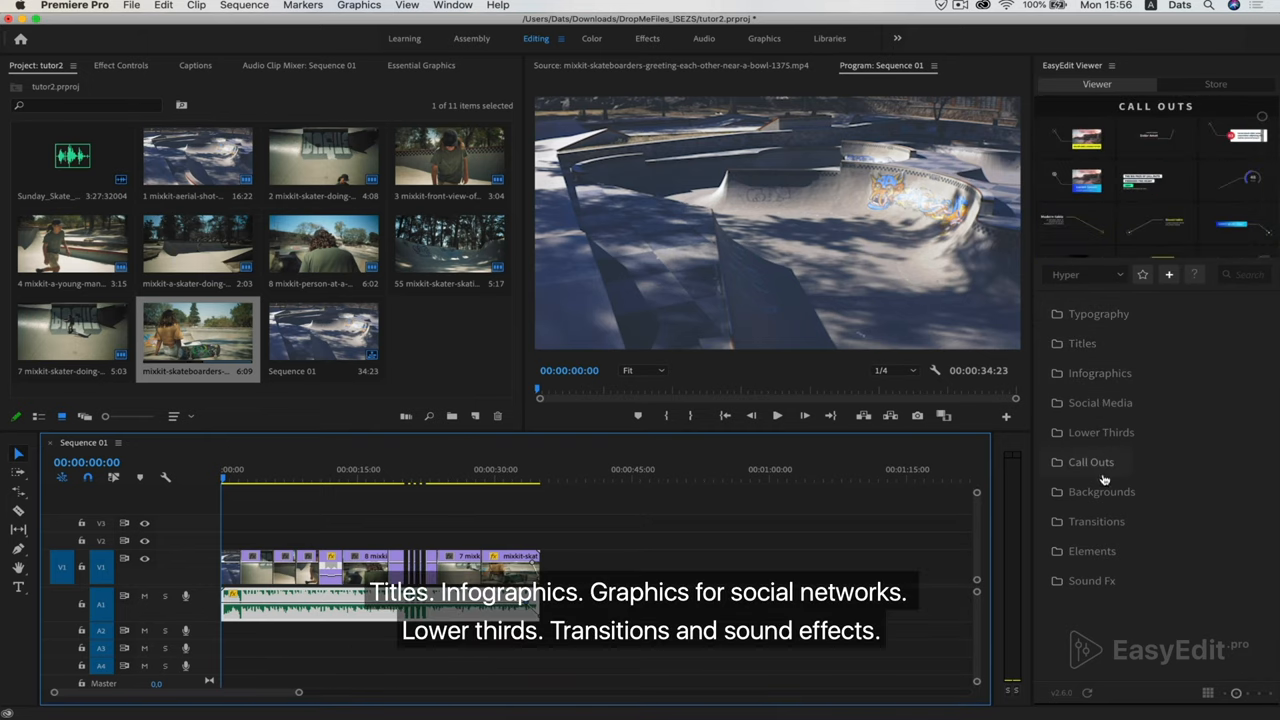
pyautogui.click(1092, 550)
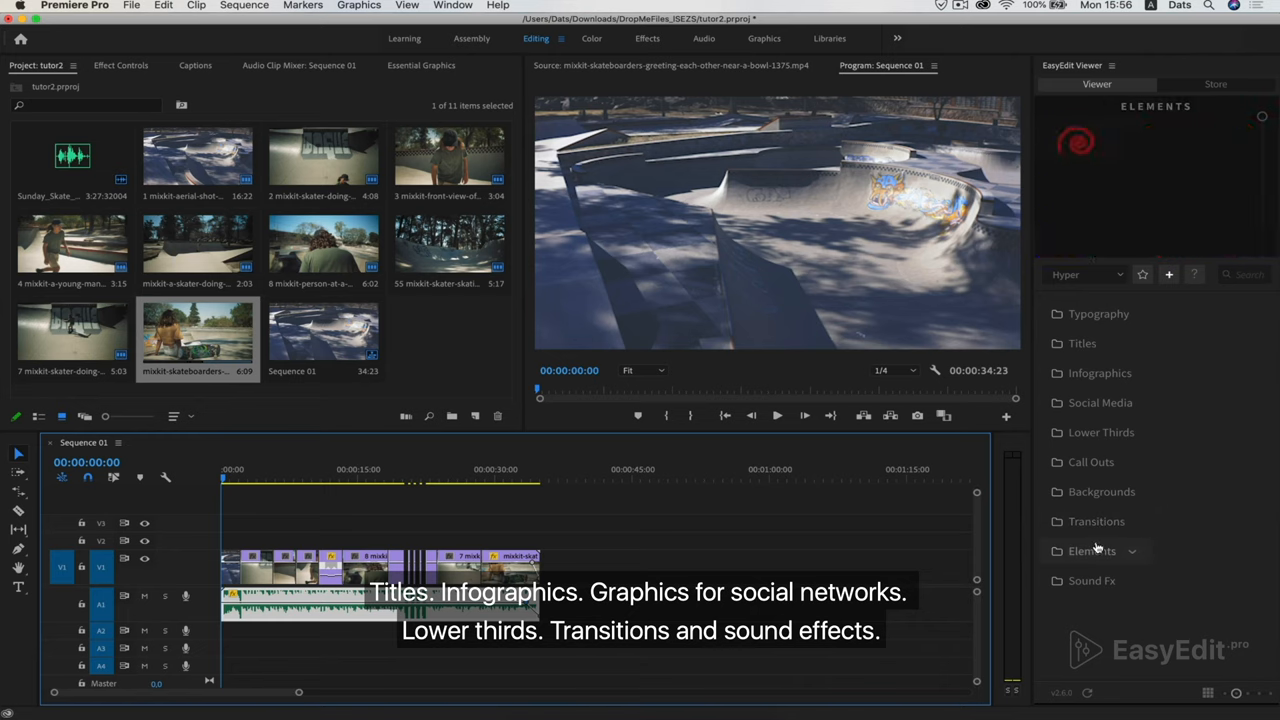
pyautogui.click(1100, 432)
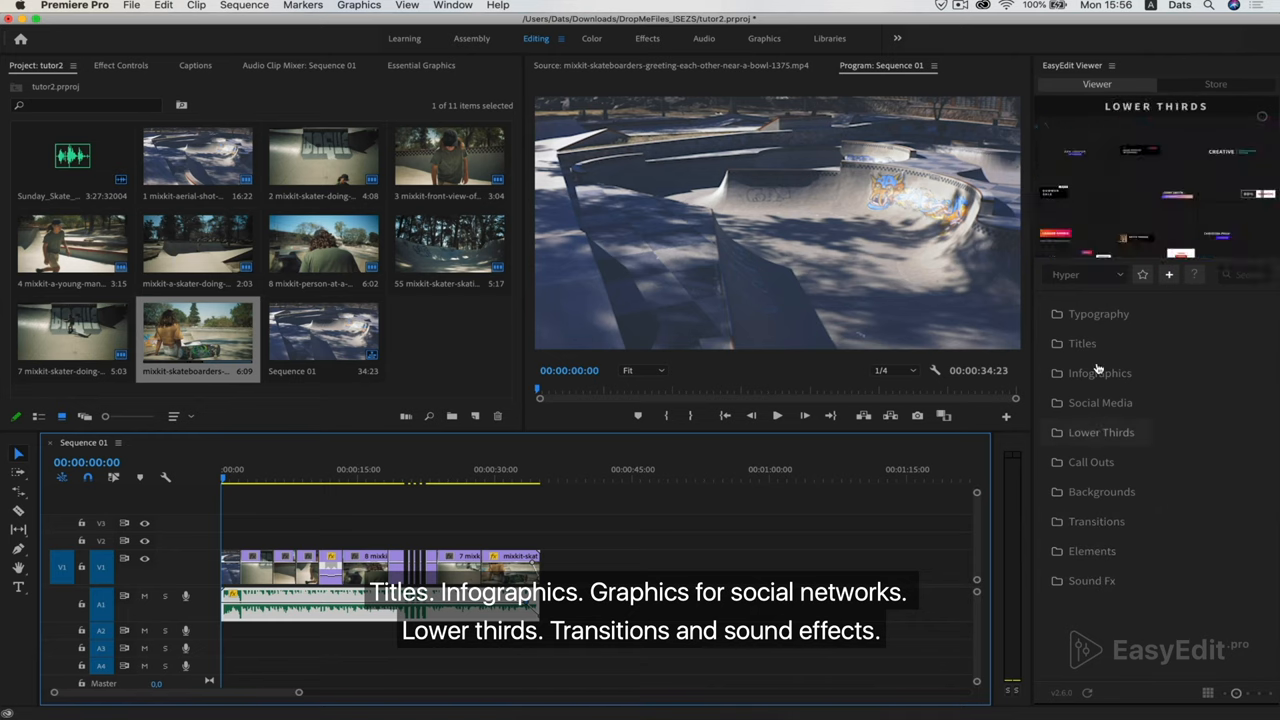
pyautogui.click(1082, 344)
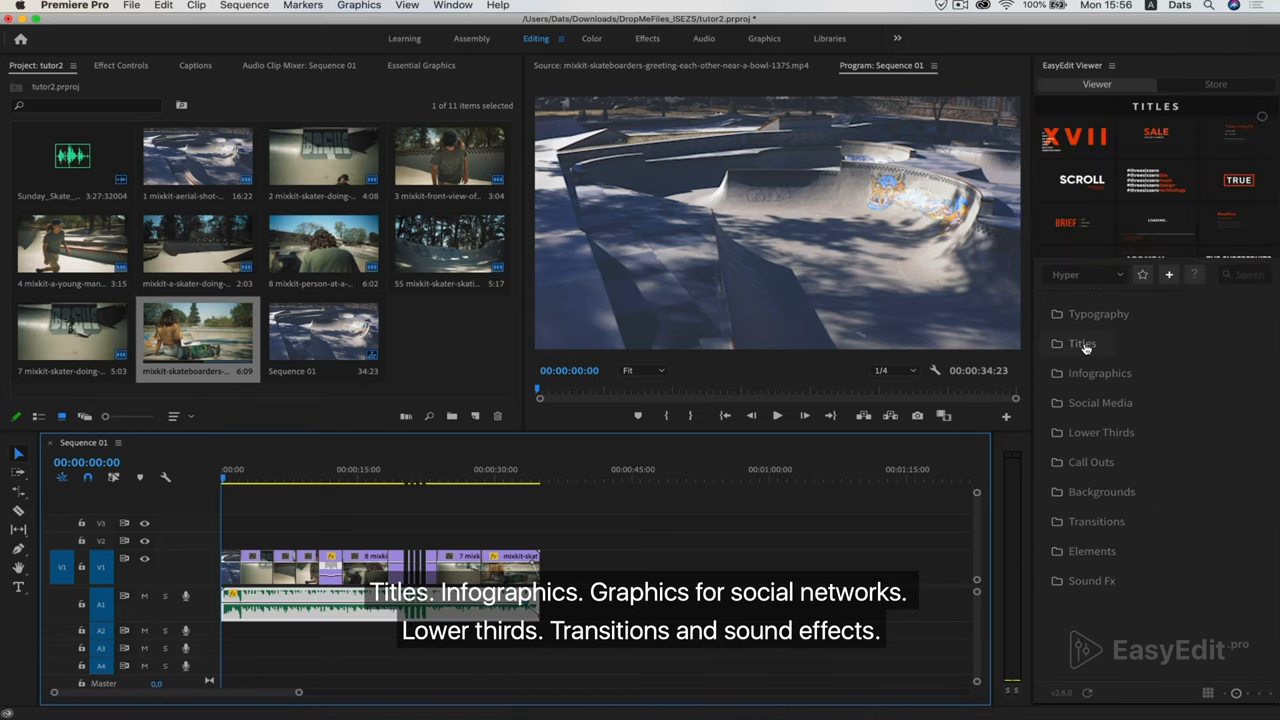
pyautogui.click(1082, 344)
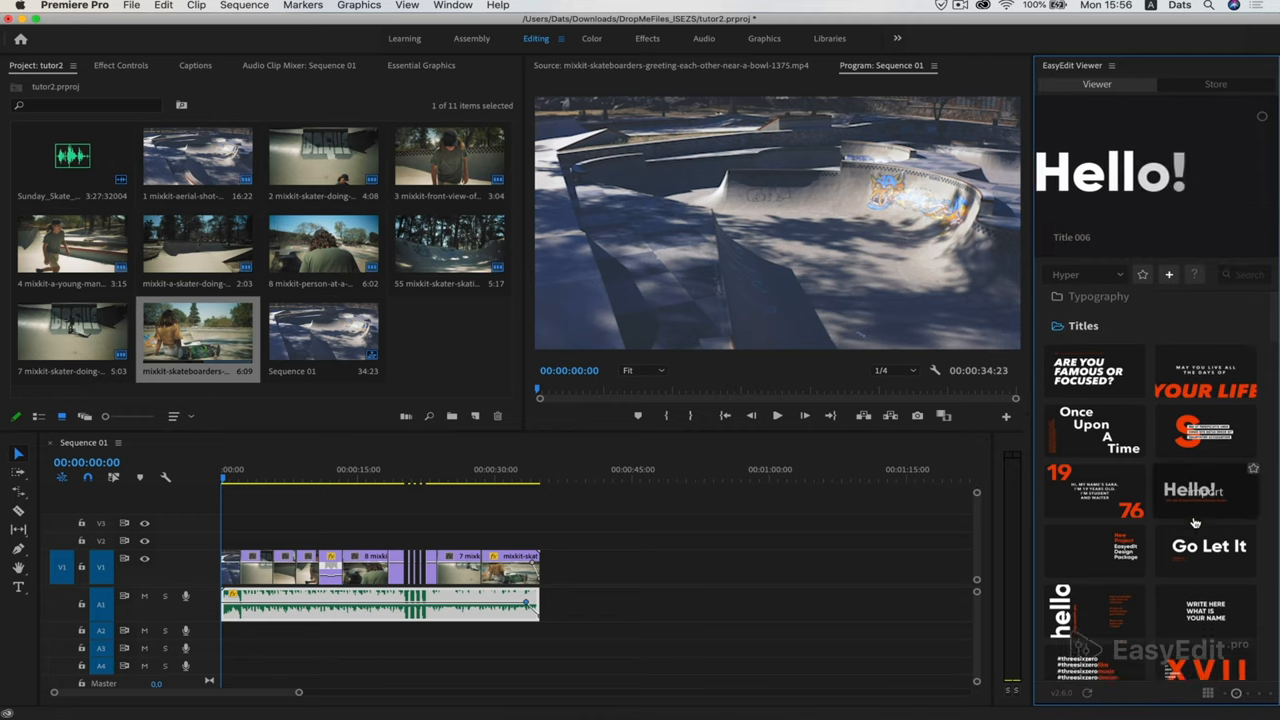
# - Preview the Package title template and add it to the start of the sequence
pyautogui.scroll(-3)
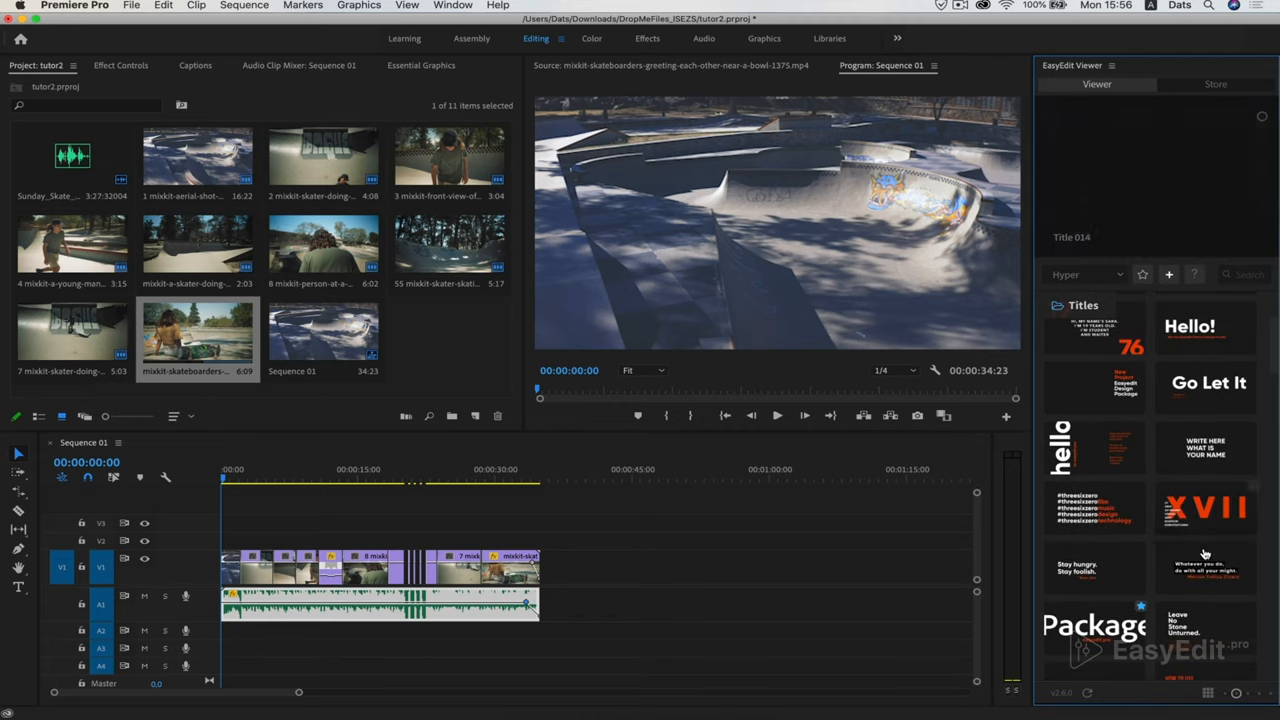
pyautogui.click(1092, 624)
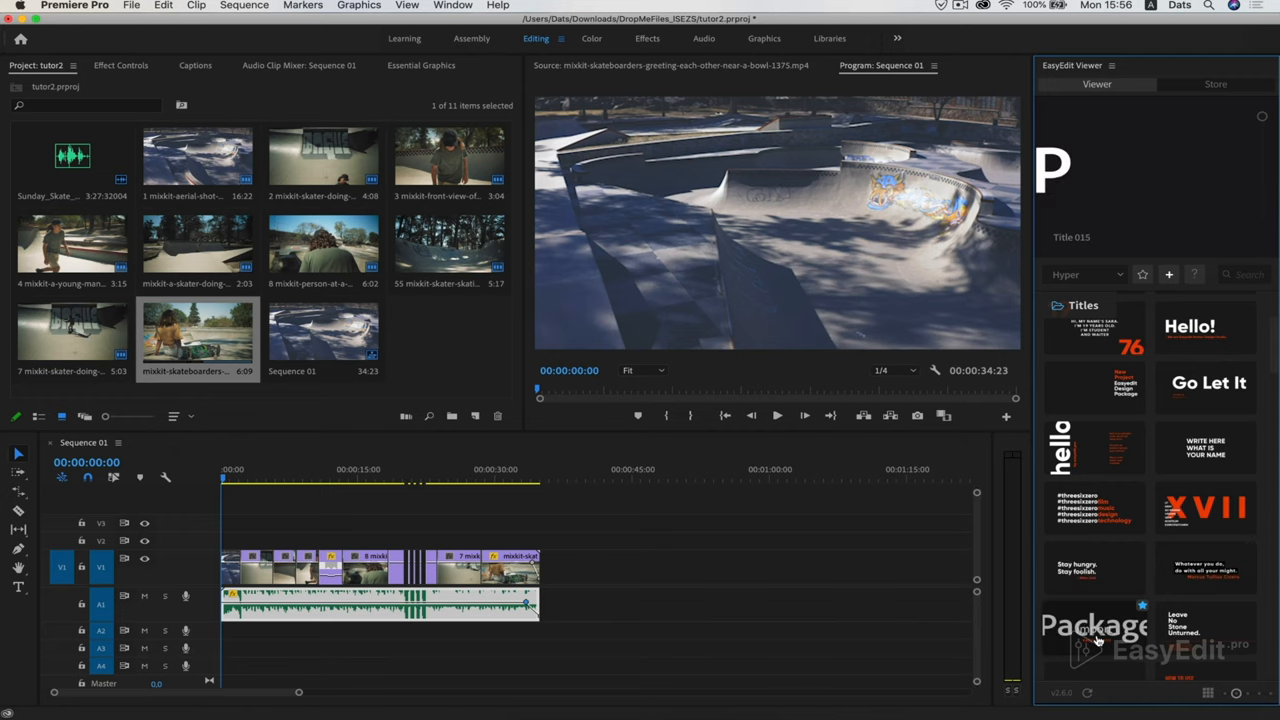
pyautogui.click(1092, 624)
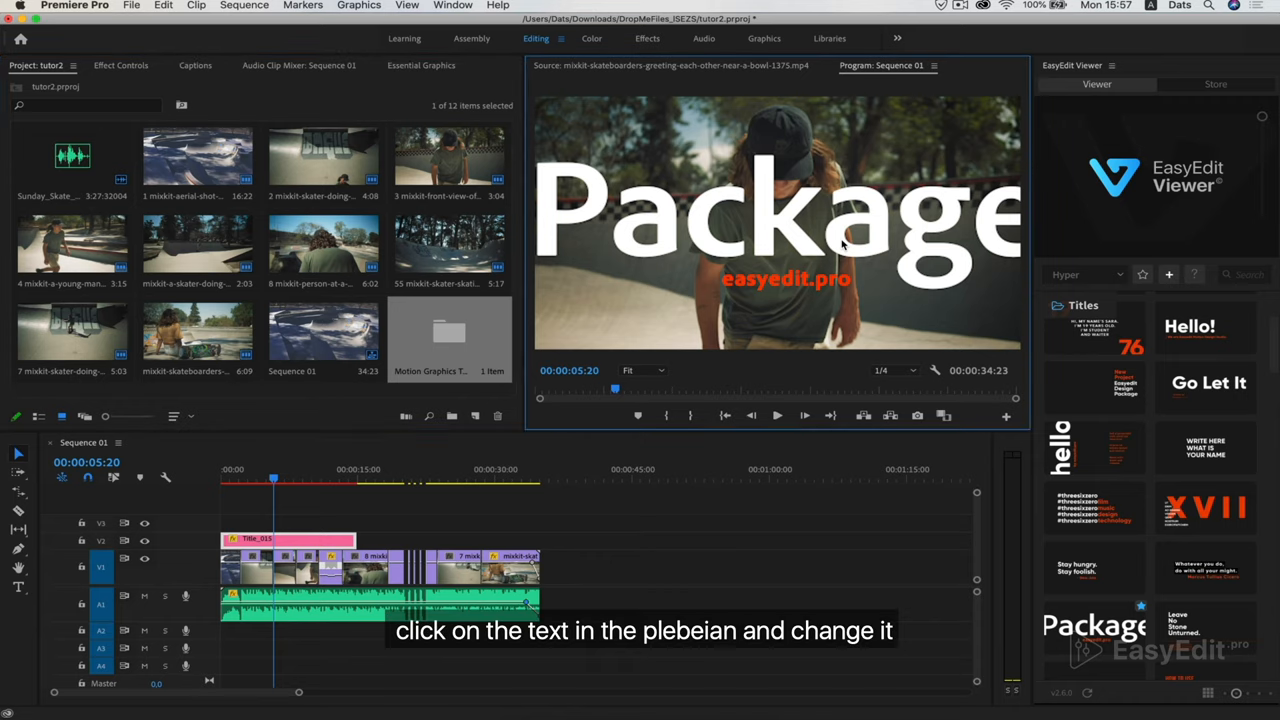
# - Retype the title's large text as 'SkateDays' and show its Effect Controls settings
pyautogui.click(776, 210)
pyautogui.write('SkateD')
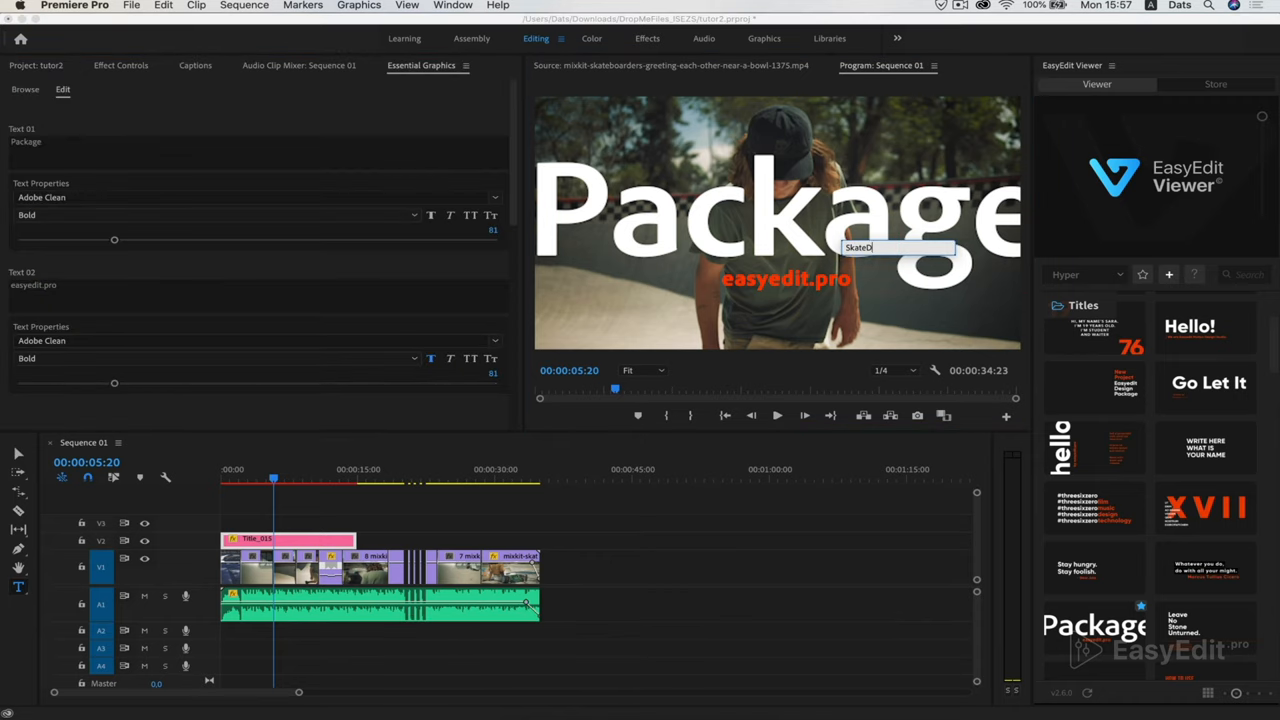
pyautogui.write('ays')
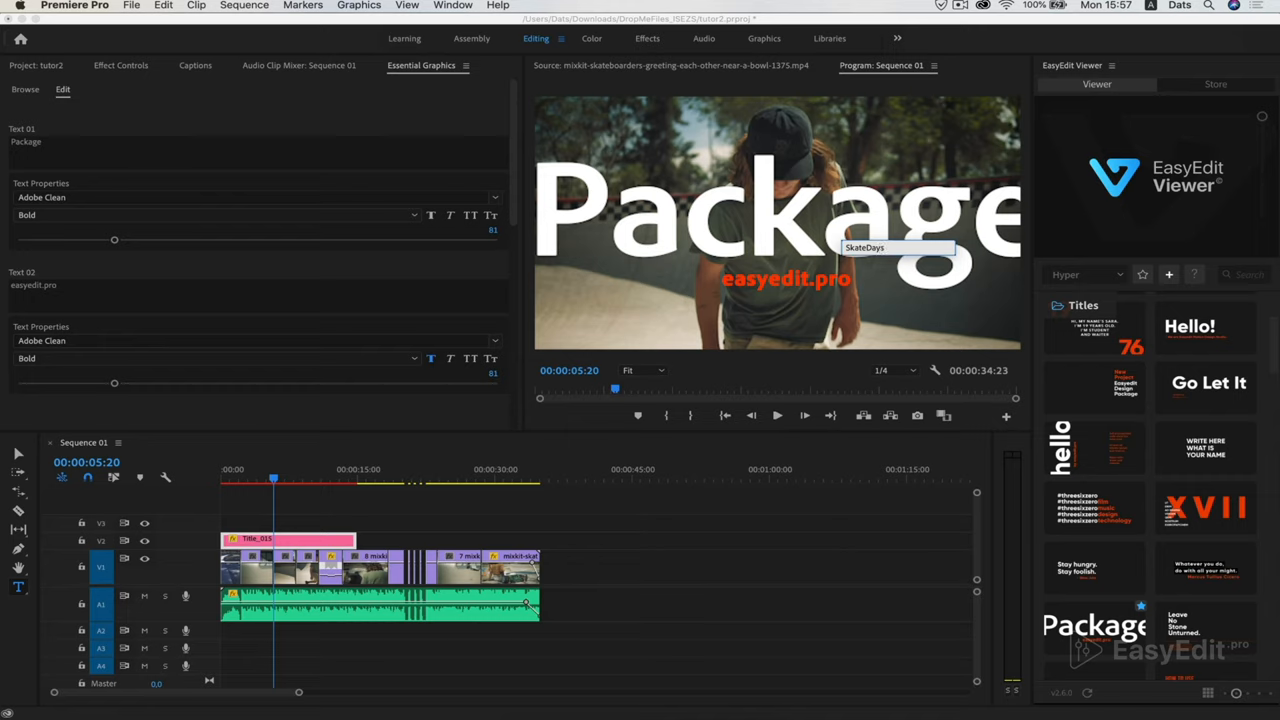
pyautogui.write('SkateDays')
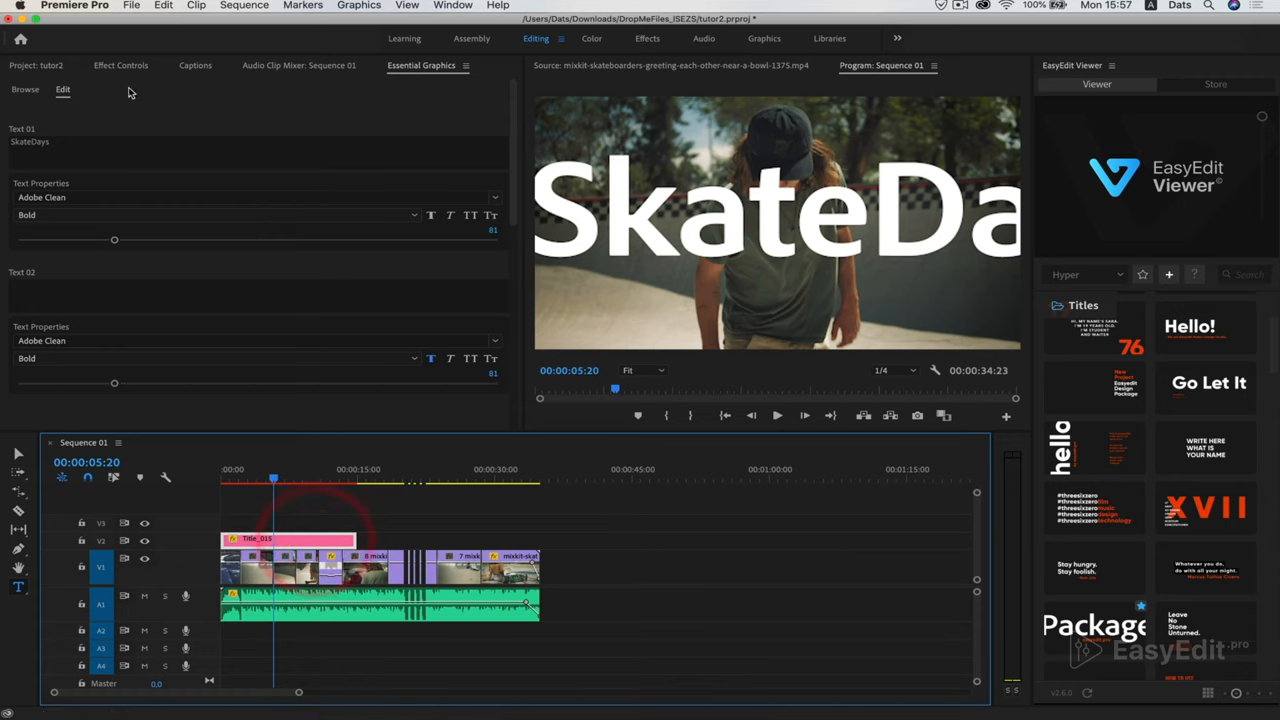
pyautogui.click(120, 64)
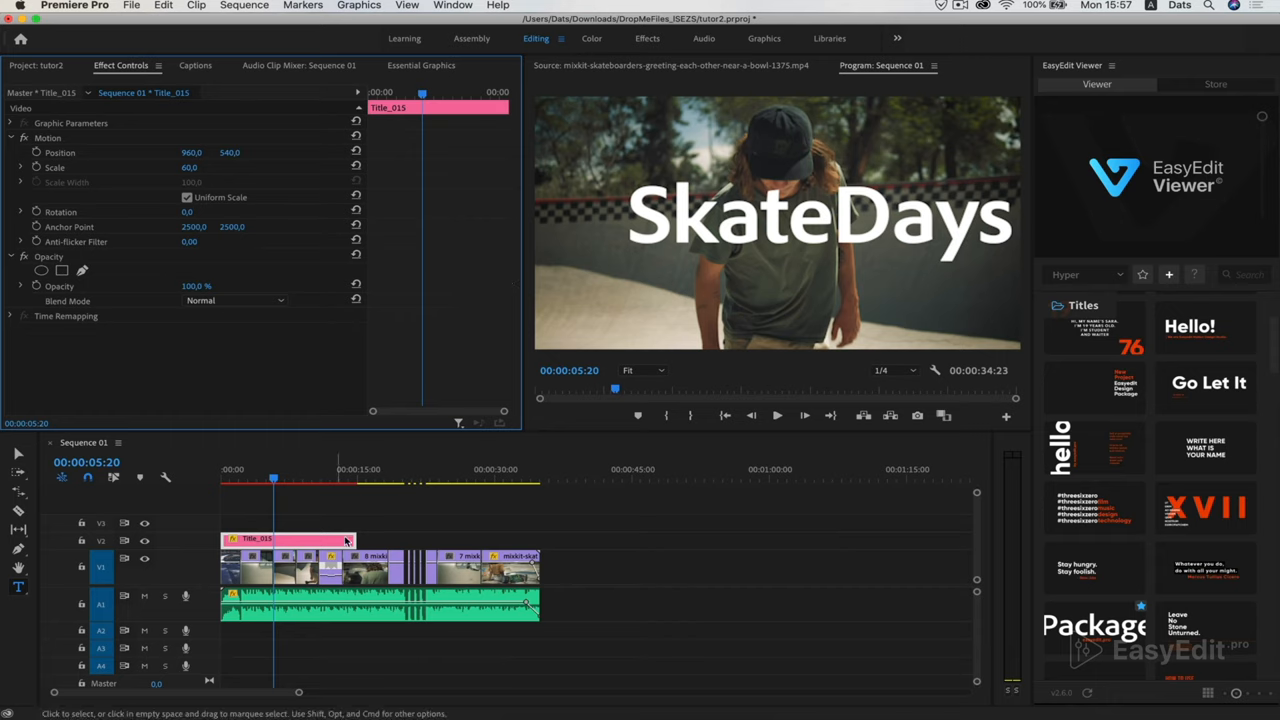
# - Trim the SkateDays title clip to a short stretch within the opening seconds
pyautogui.moveTo(330, 540); pyautogui.dragTo(270, 540)
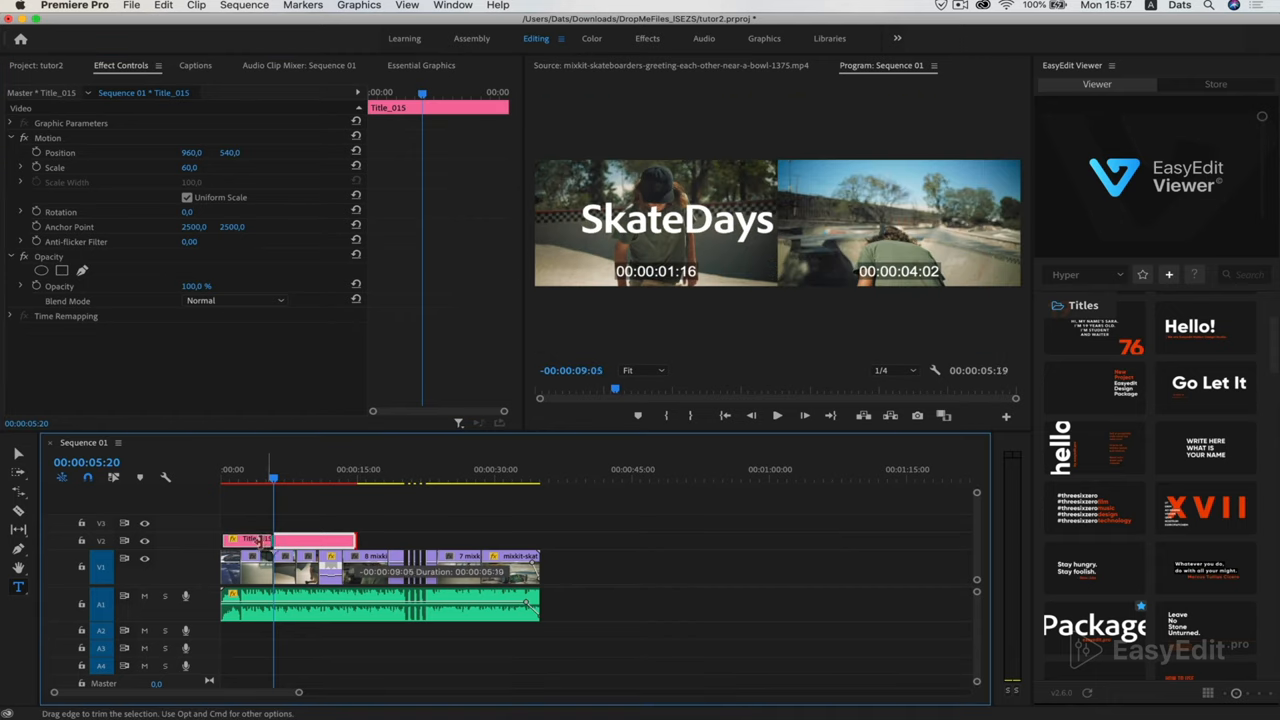
pyautogui.click(240, 540)
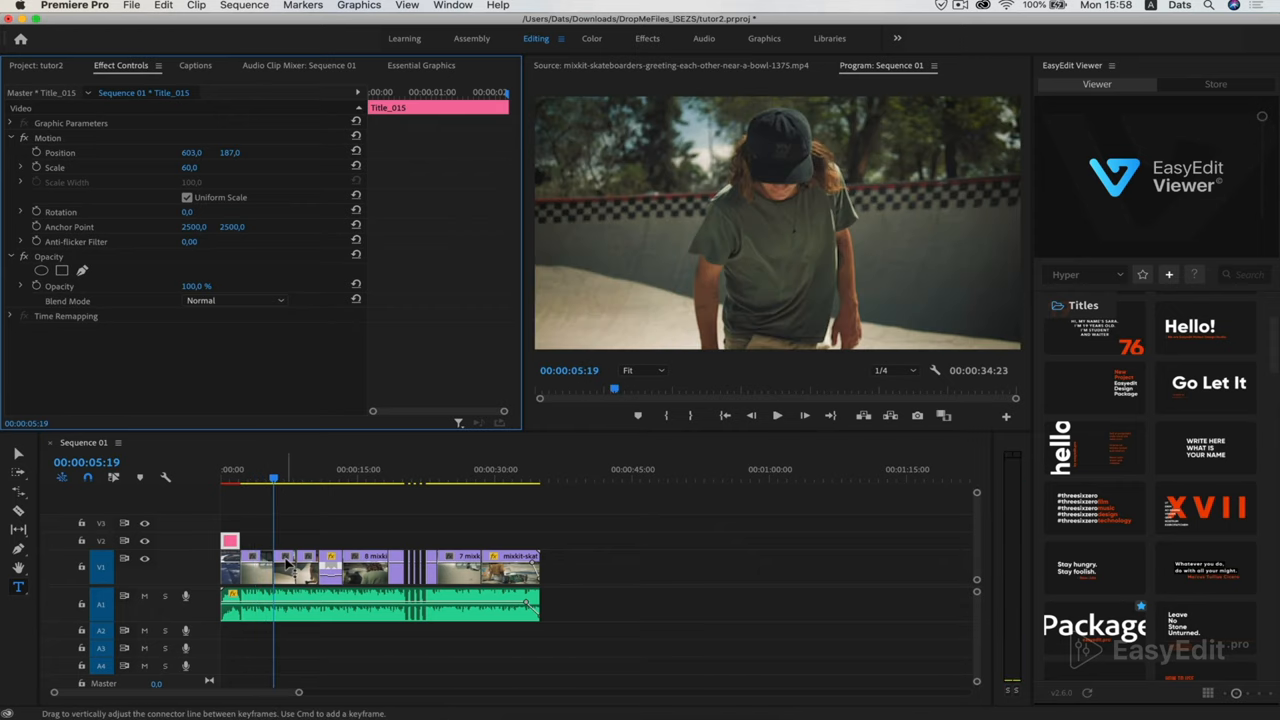
# - Add a lower-third template from the EasyEdit Lower Thirds collection above the clips after the SkateDays title
pyautogui.click(1098, 312)
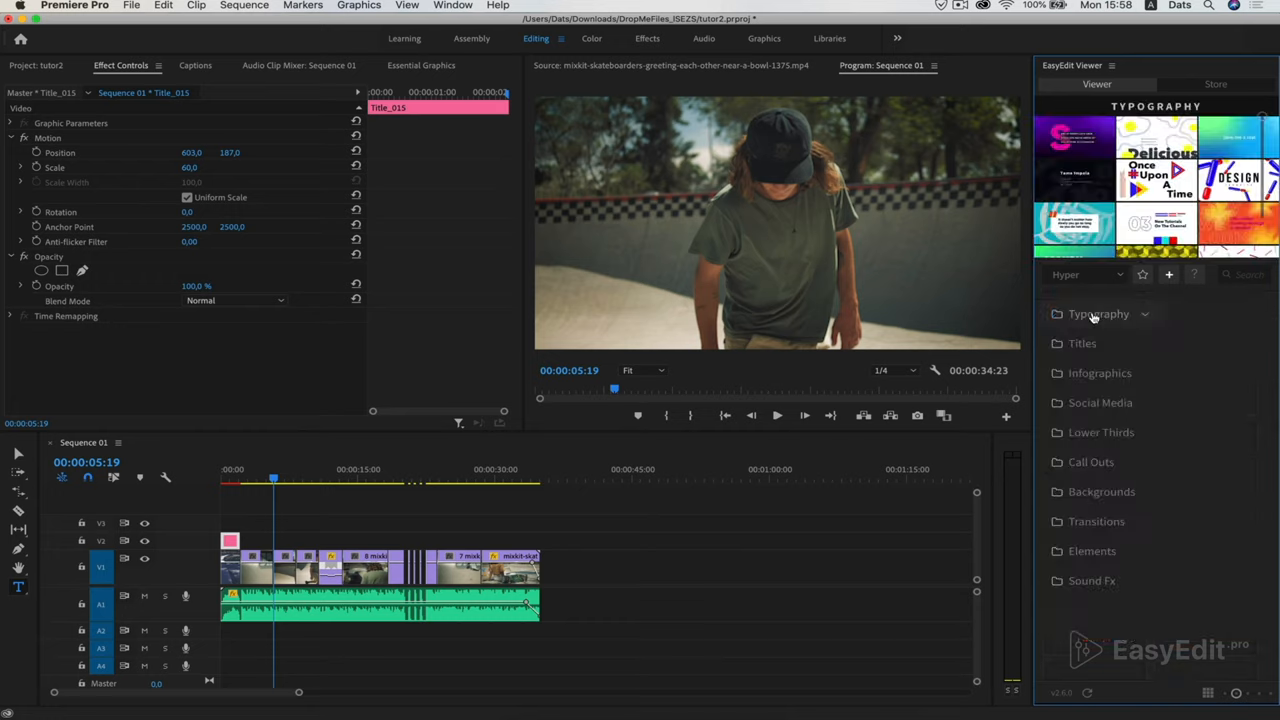
pyautogui.click(1098, 312)
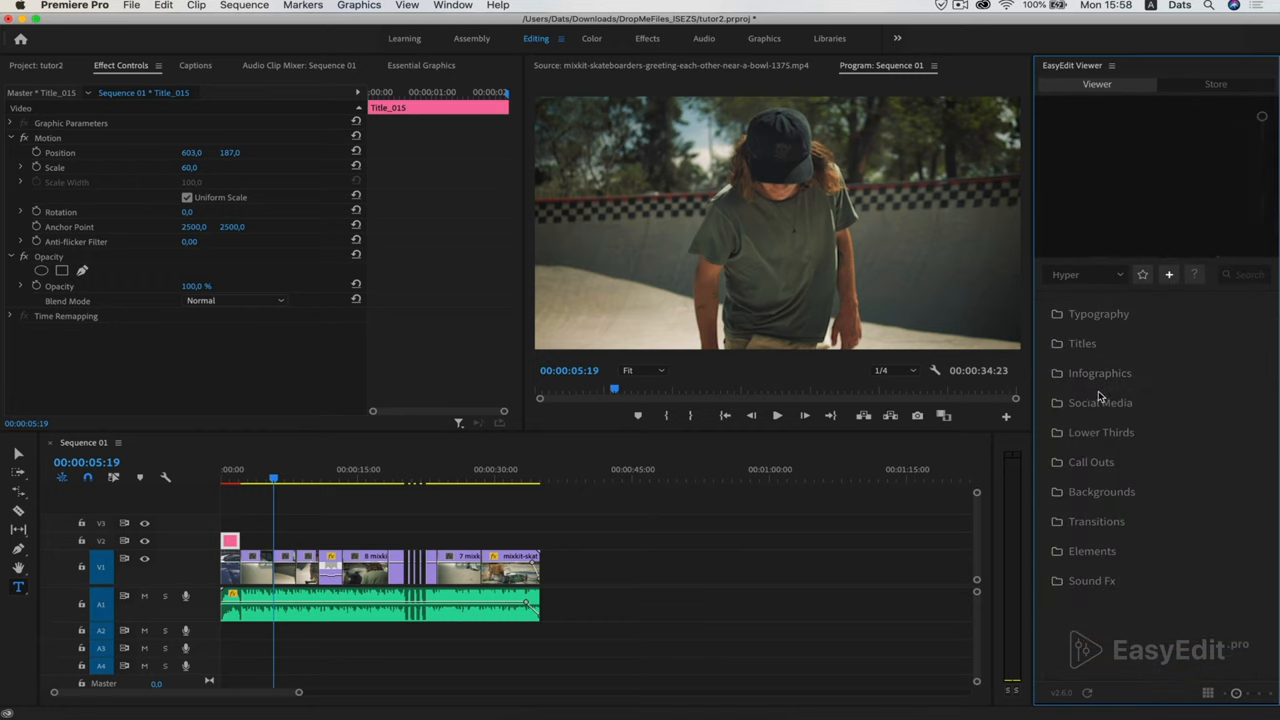
pyautogui.click(1100, 432)
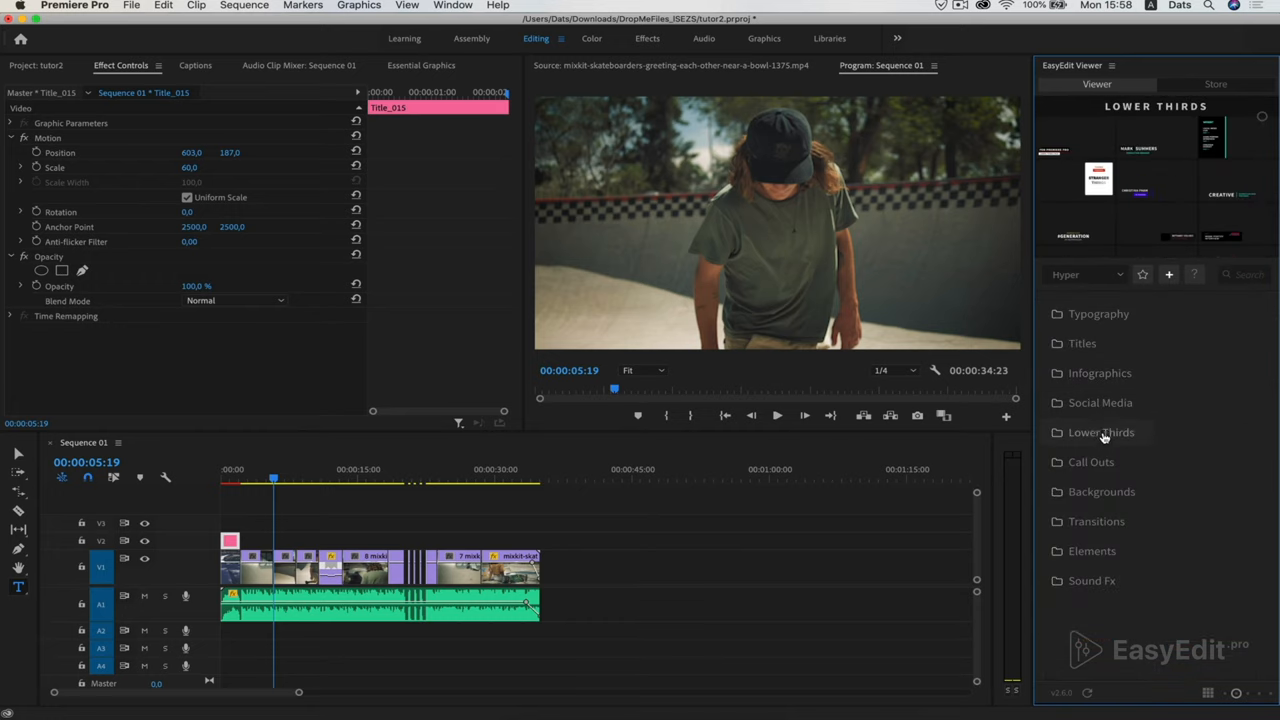
pyautogui.click(1100, 432)
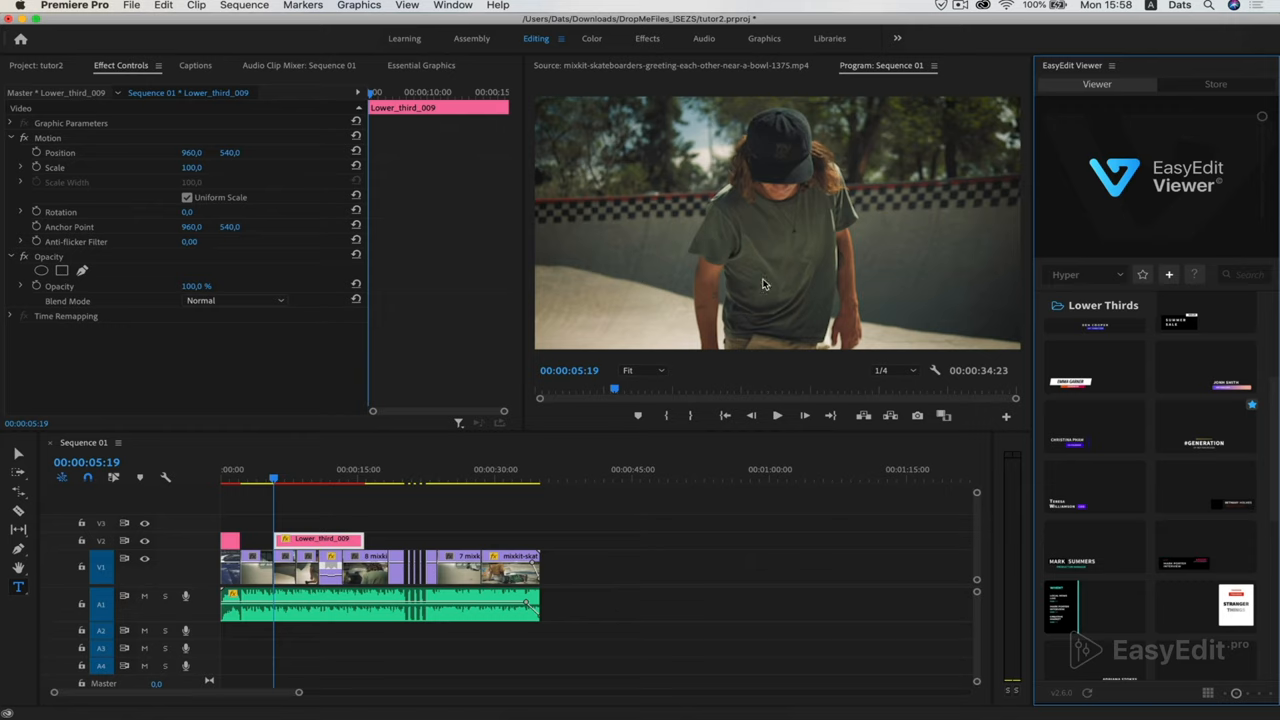
pyautogui.click(776, 414)
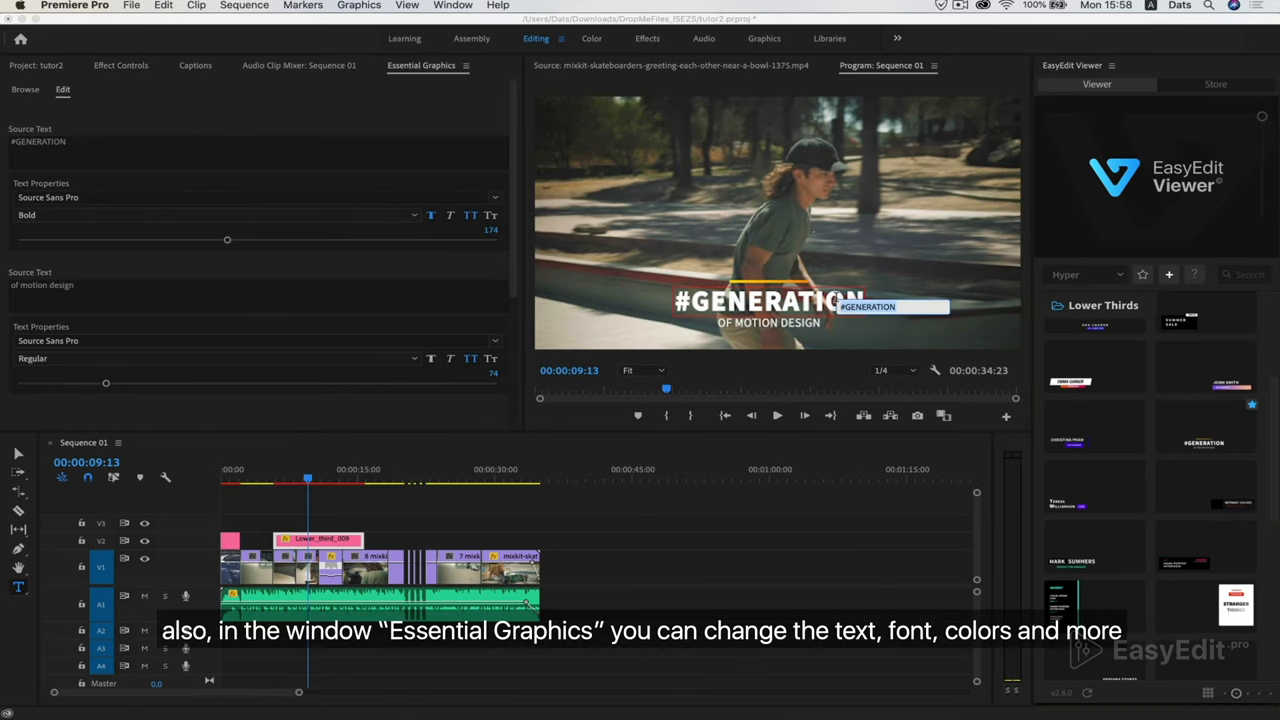
# - Change the lower third's Source Text to 'Summer' on the main line and '2020' beneath it
pyautogui.click(108, 142)
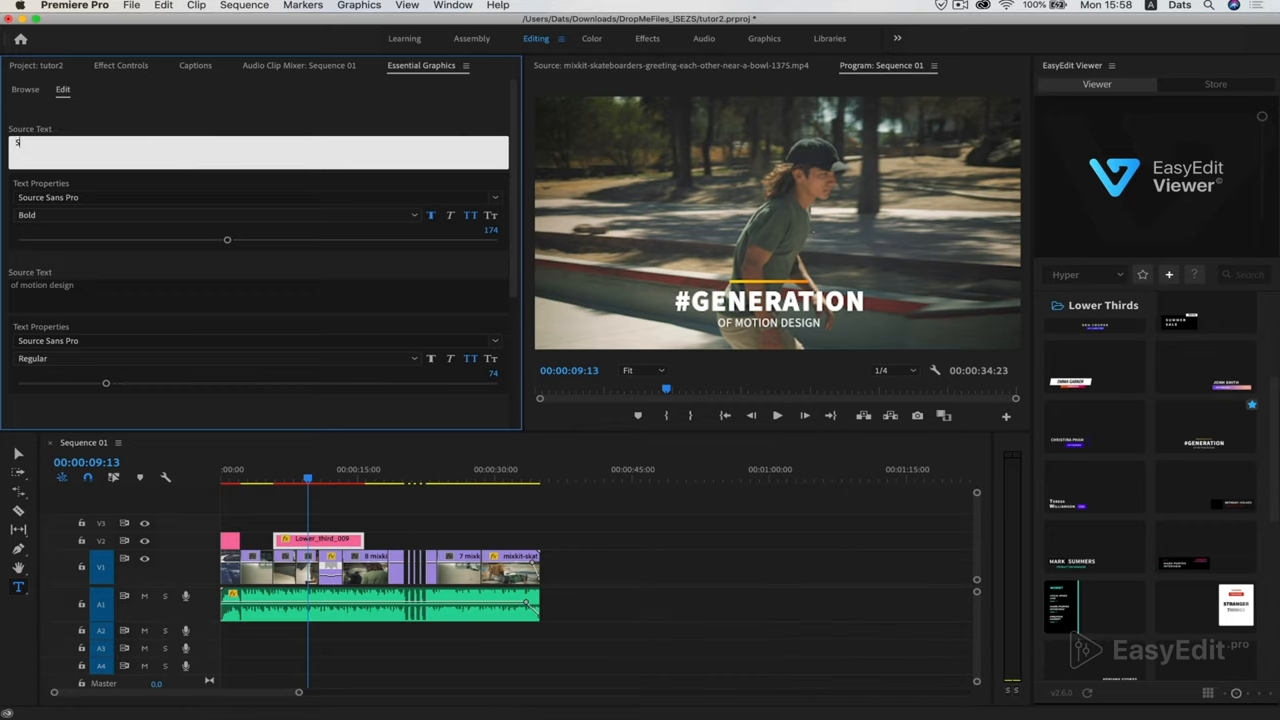
pyautogui.write('Summer')
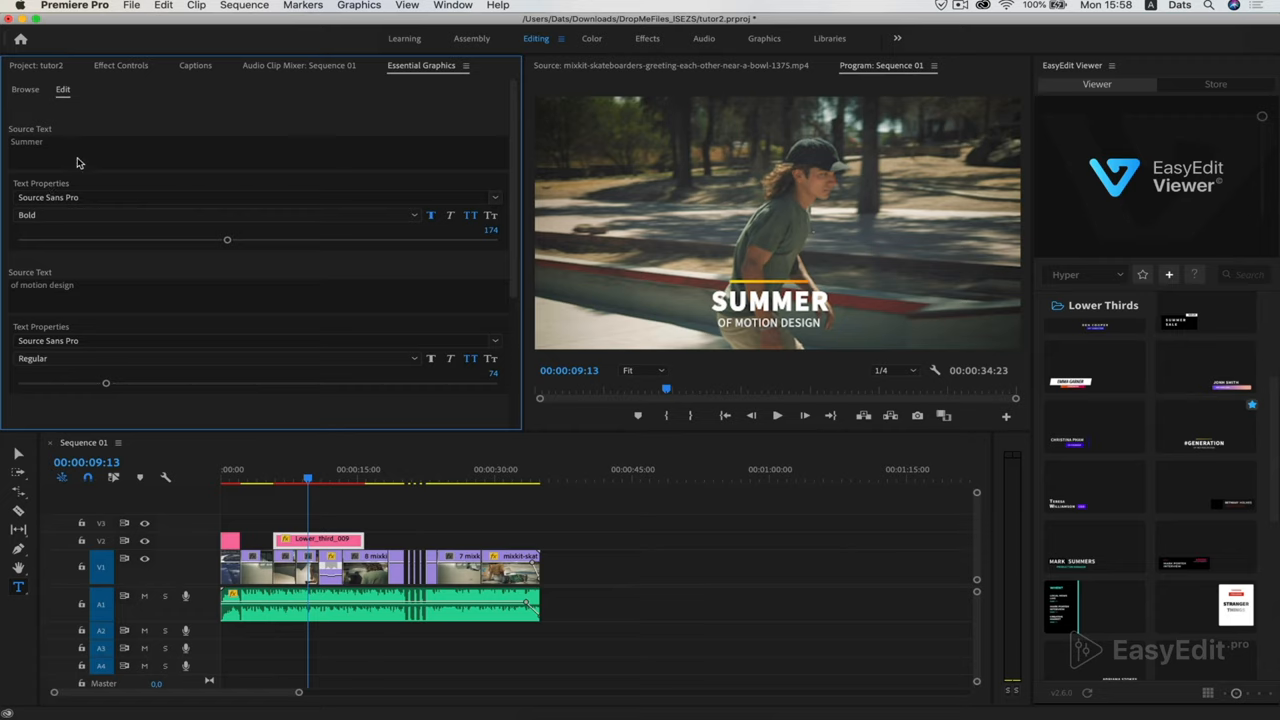
pyautogui.moveTo(12, 296)
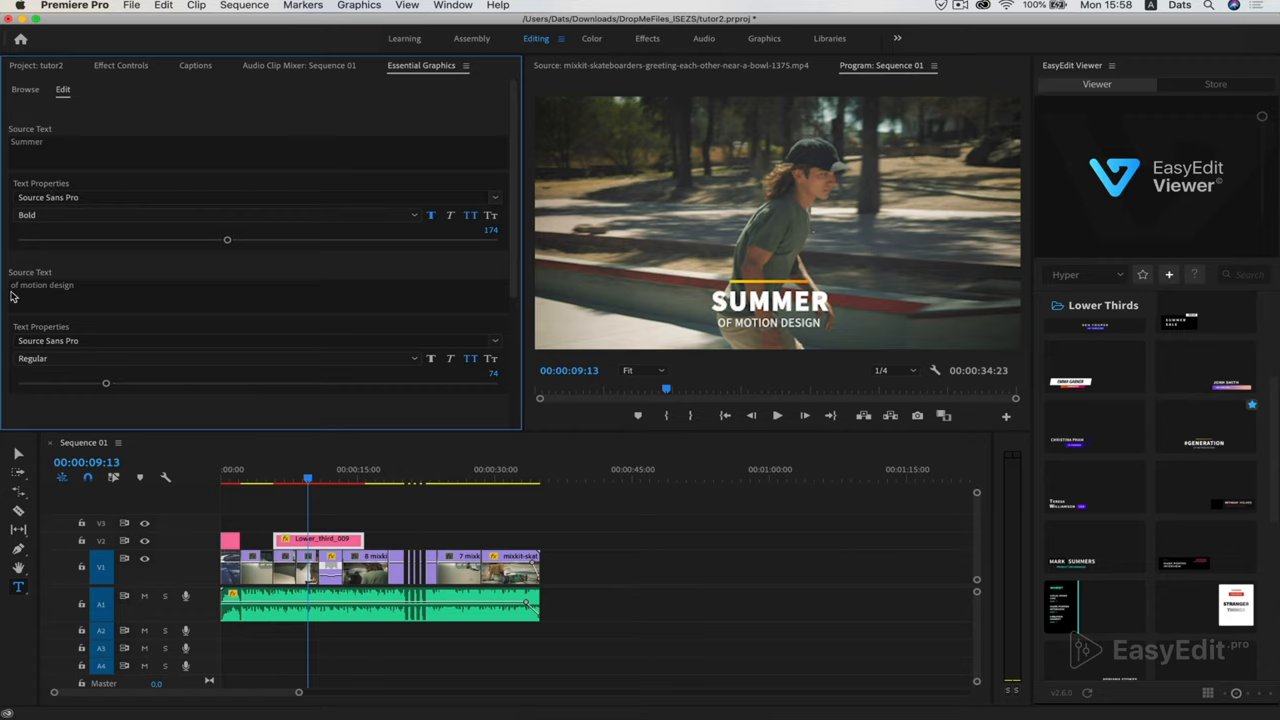
pyautogui.click(768, 322)
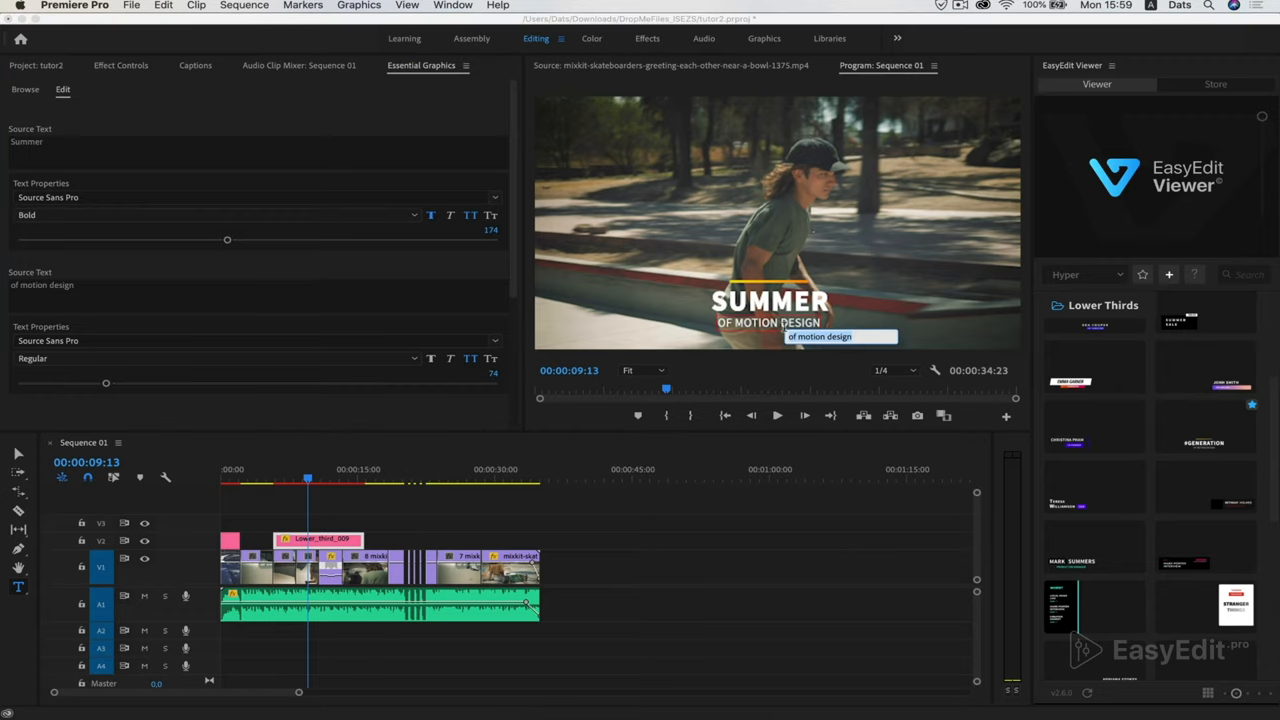
pyautogui.write('2020')
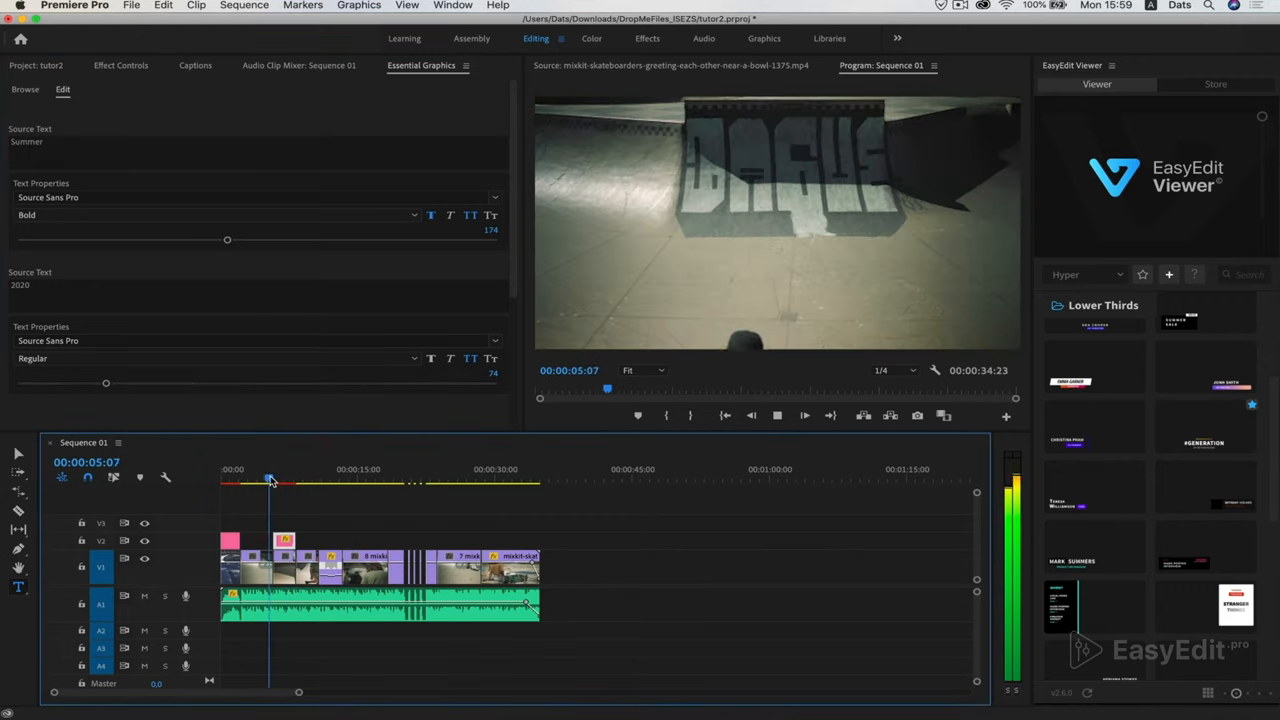
# - Scrub the playhead to the shot of the girl sitting with her skateboard
pyautogui.moveTo(270, 480); pyautogui.dragTo(288, 480)
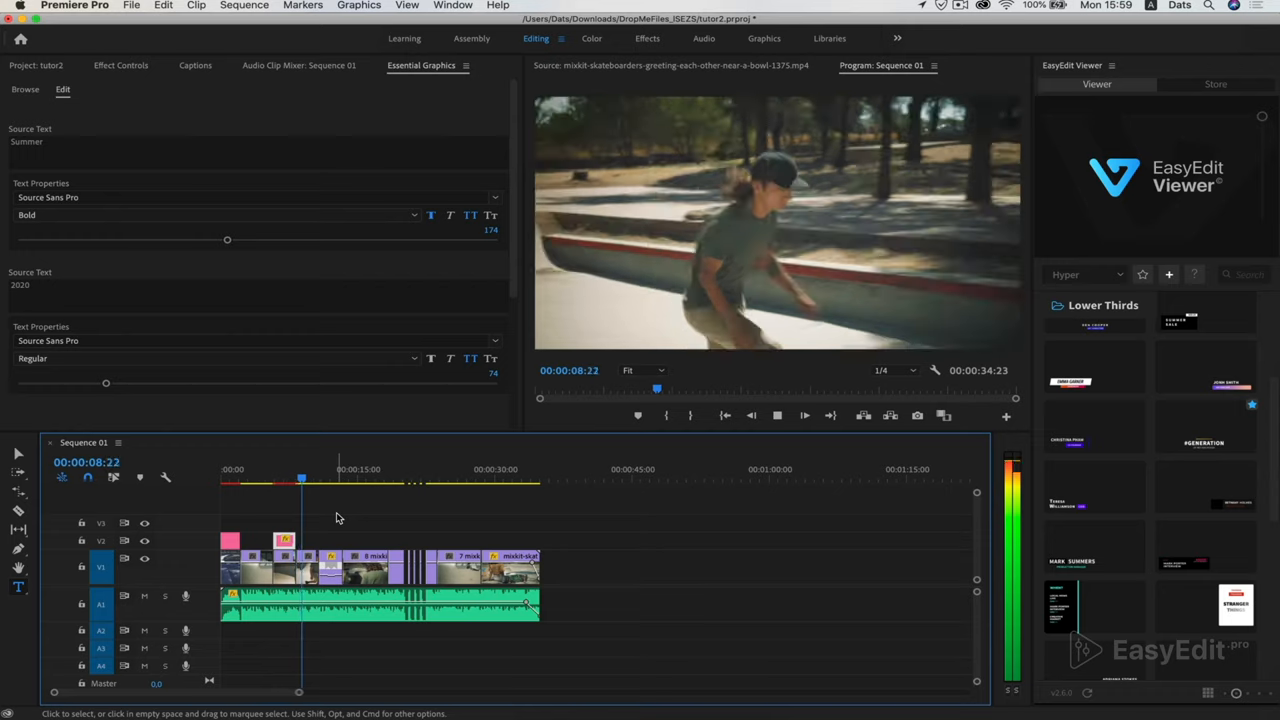
pyautogui.click(490, 482)
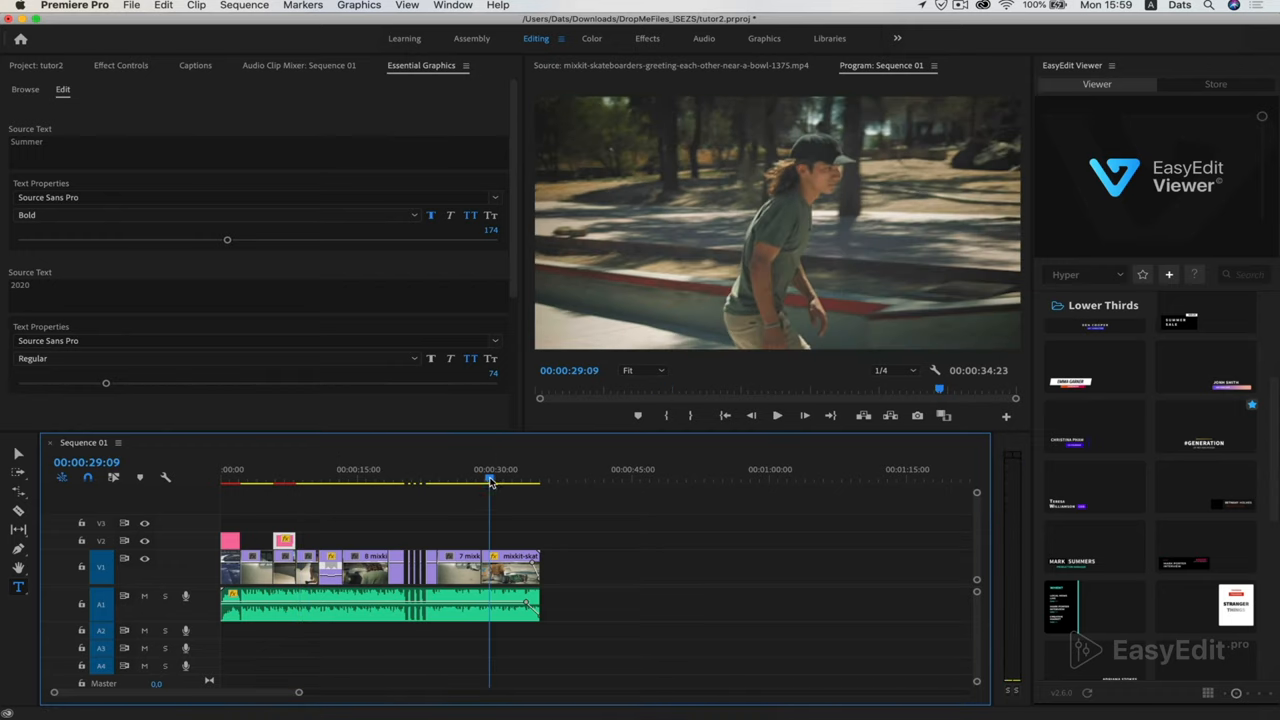
pyautogui.moveTo(490, 478); pyautogui.dragTo(532, 478)
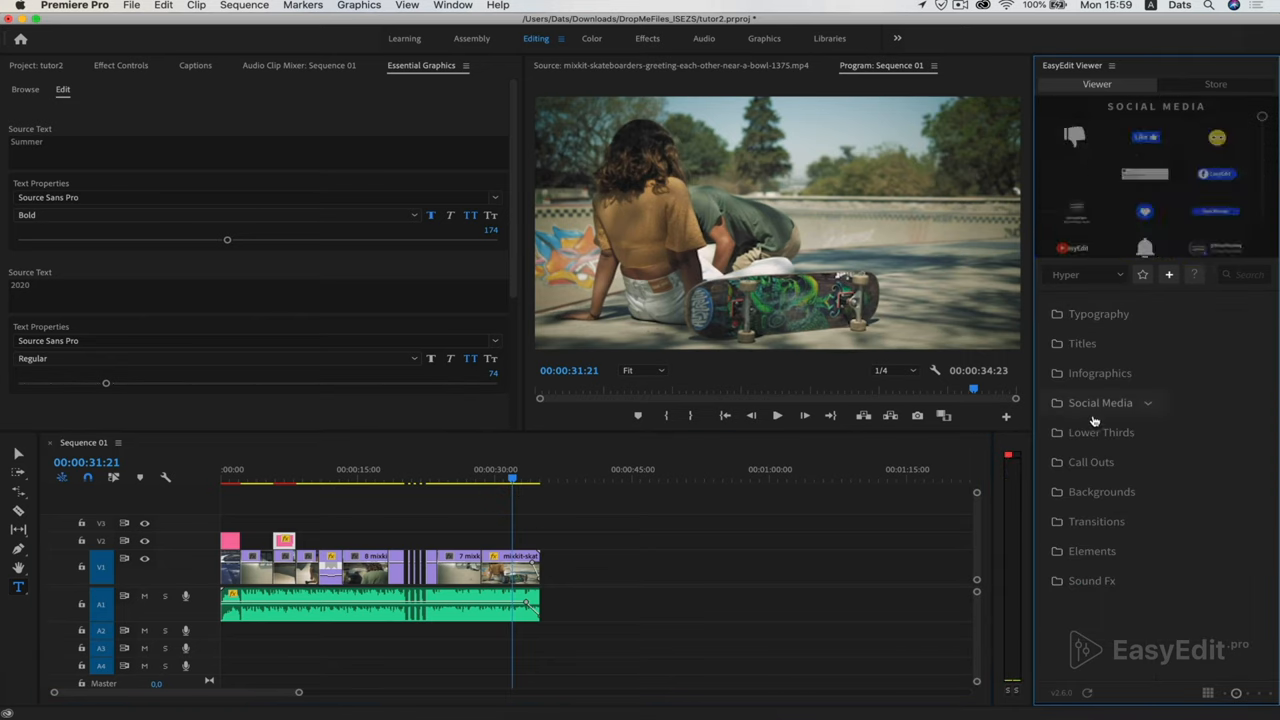
# - Place the Subscribe element from EasyEdit Elements on V2 over the girl-with-skateboard shot and time its appearance
pyautogui.click(1100, 402)
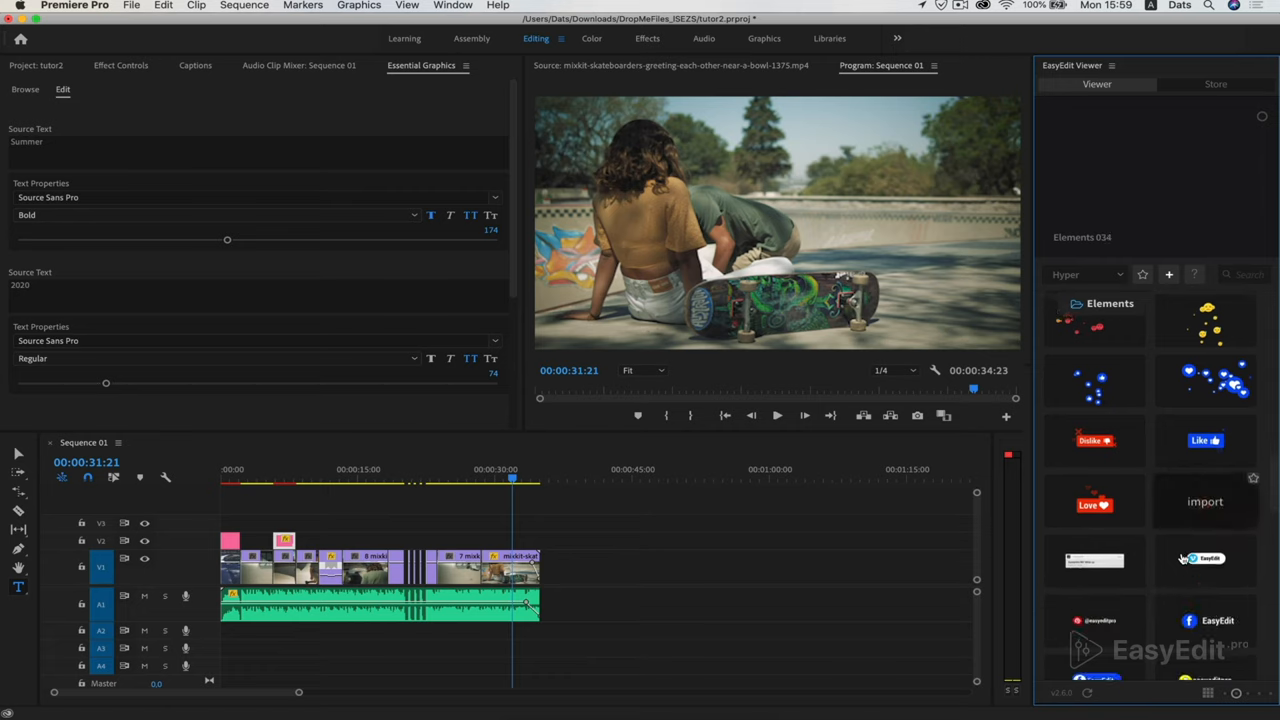
pyautogui.scroll(-3)
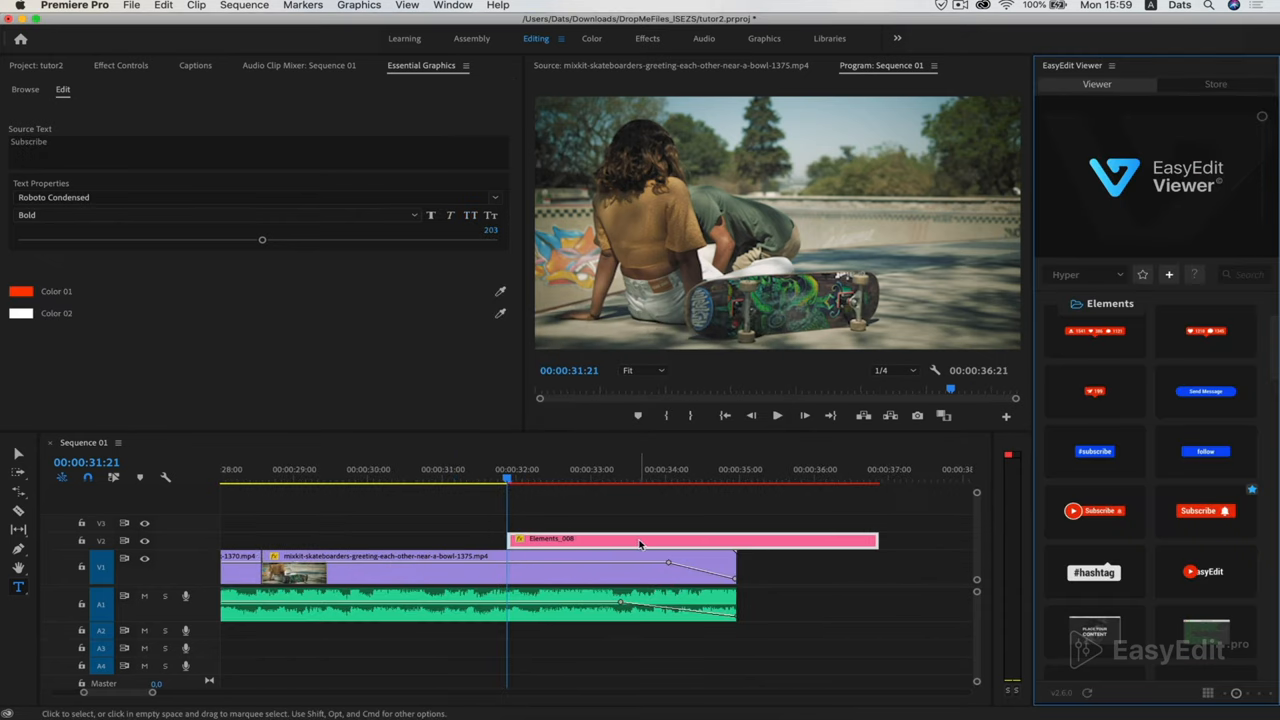
pyautogui.moveTo(690, 540); pyautogui.dragTo(390, 540)
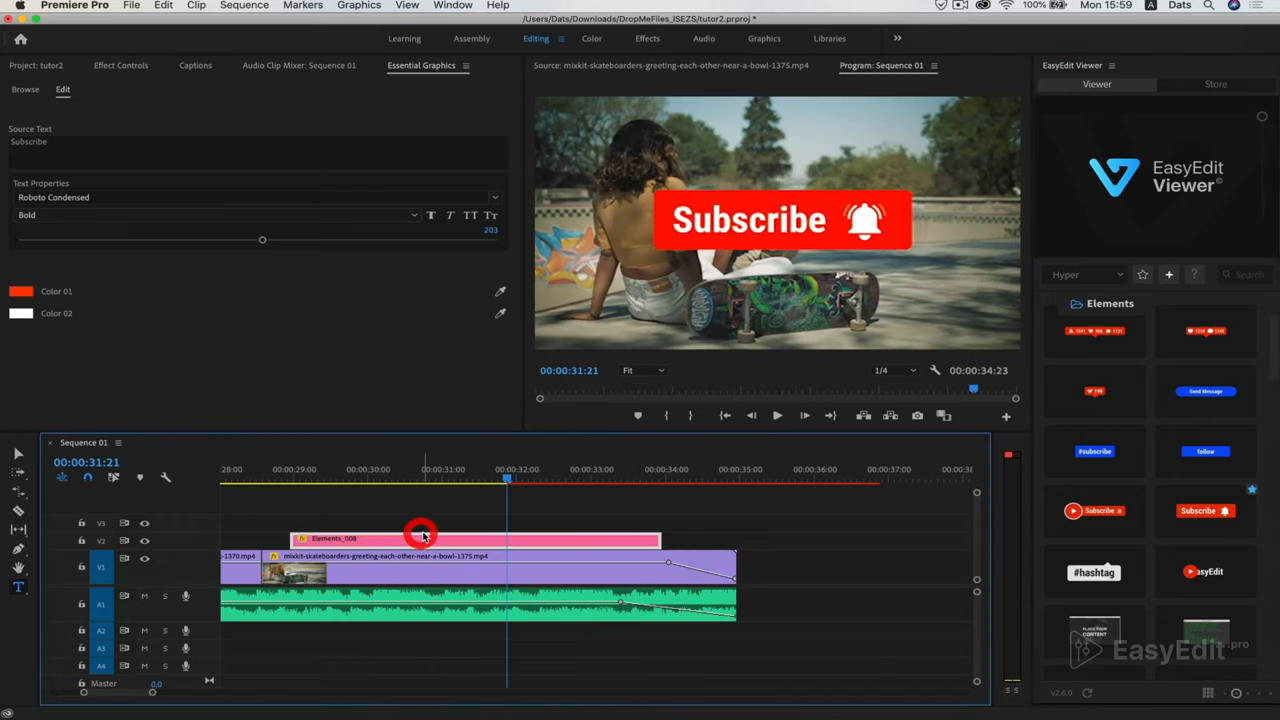
pyautogui.moveTo(420, 540); pyautogui.dragTo(576, 544)
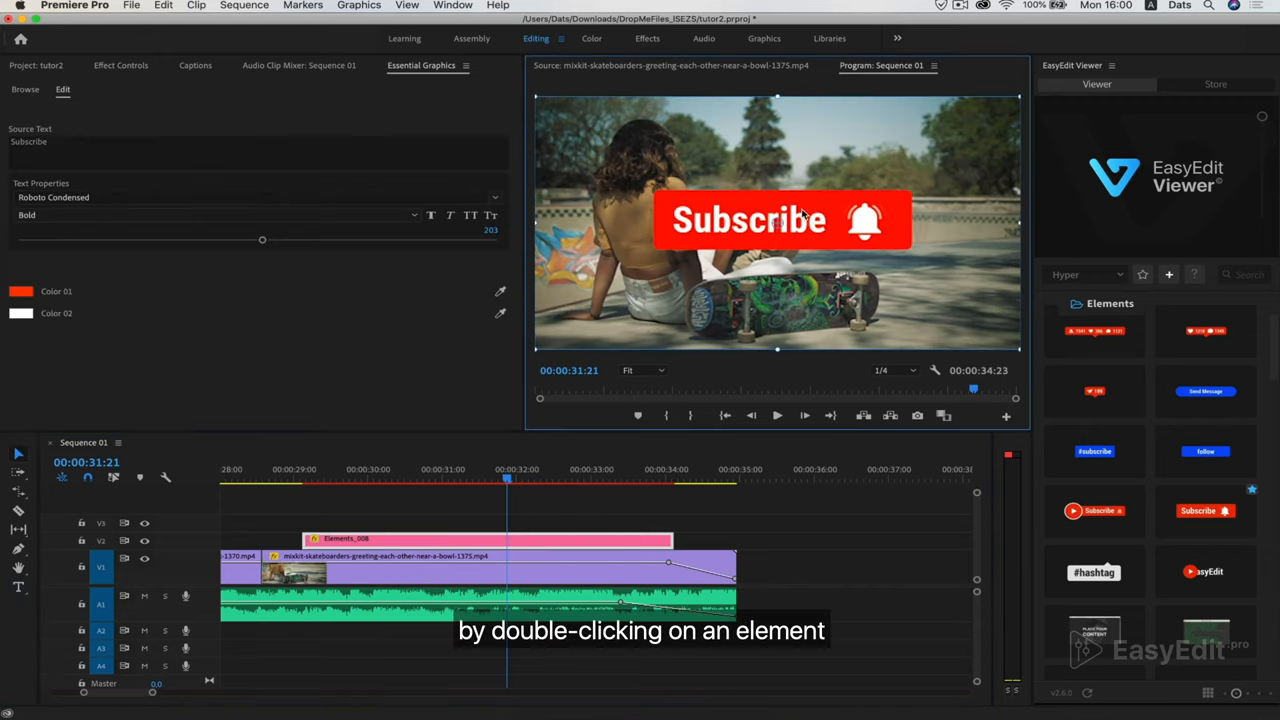
# - Scale the Subscribe button down into the lower-right corner, then review the sequence from start to end
pyautogui.doubleClick(748, 220)
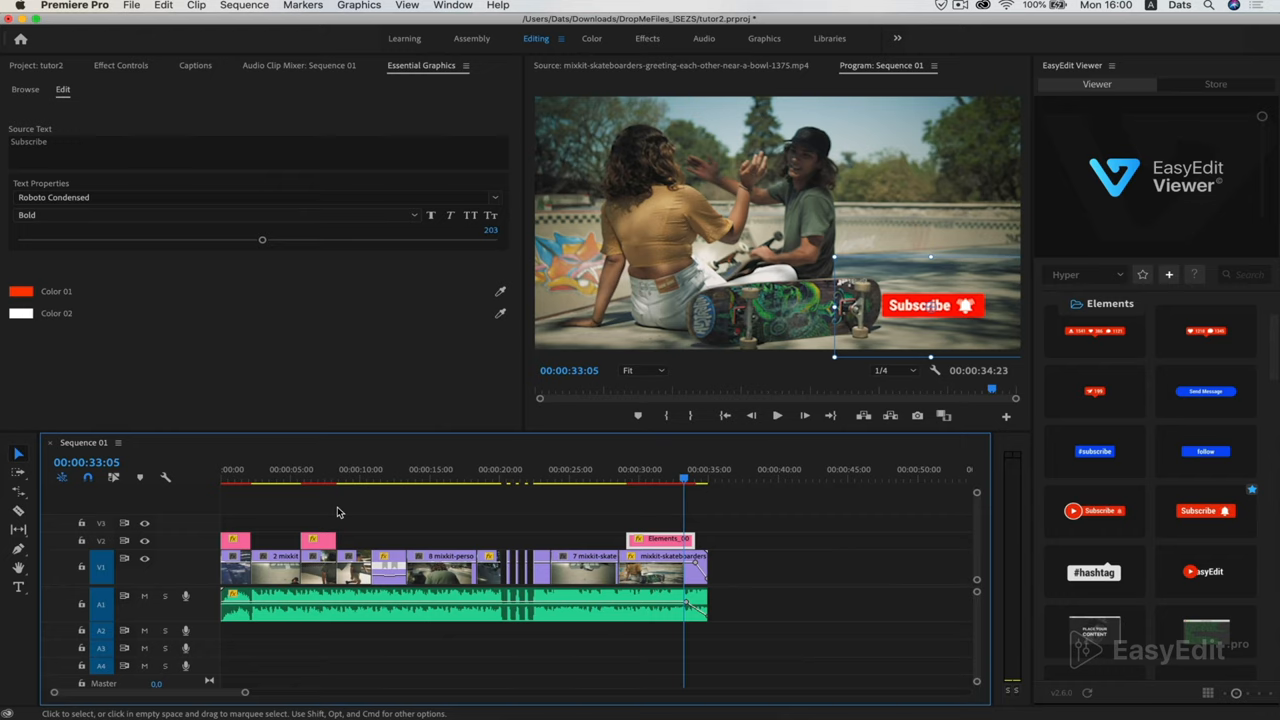
pyautogui.click(232, 468)
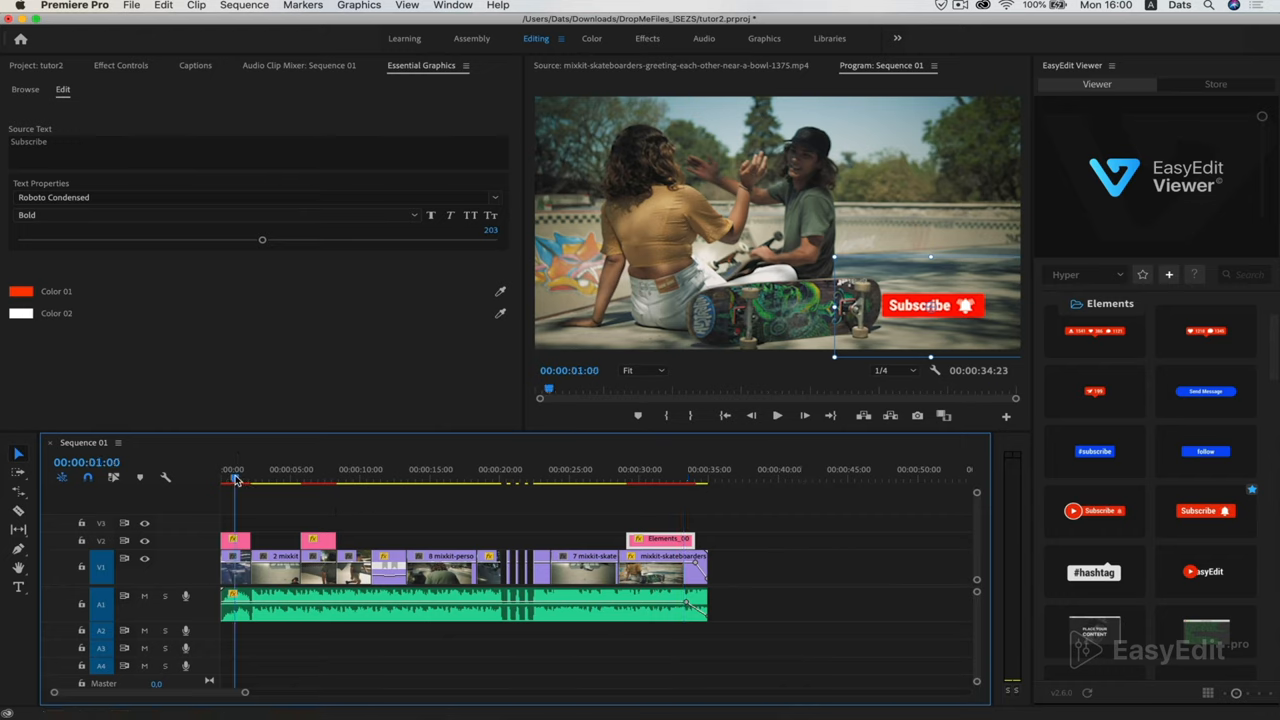
pyautogui.click(316, 482)
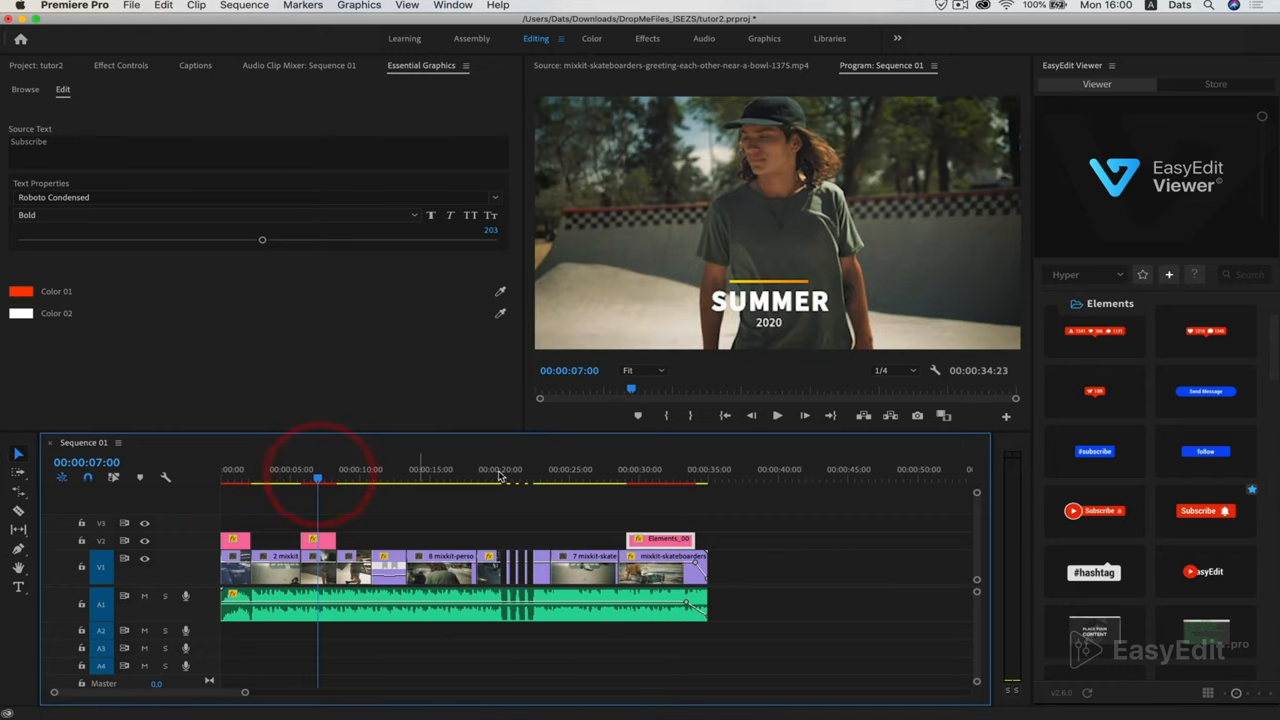
pyautogui.click(660, 468)
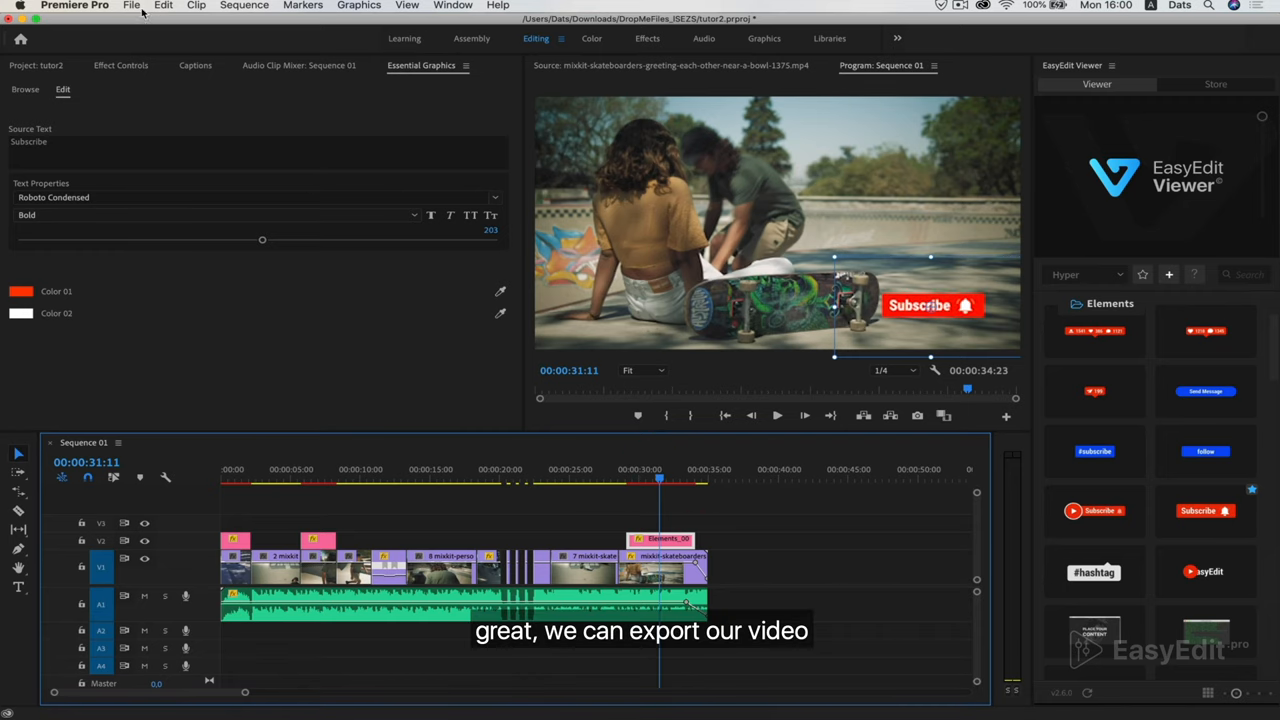
# - Bring up Export Settings for Sequence 01 via File > Export > Media
pyautogui.click(132, 4)
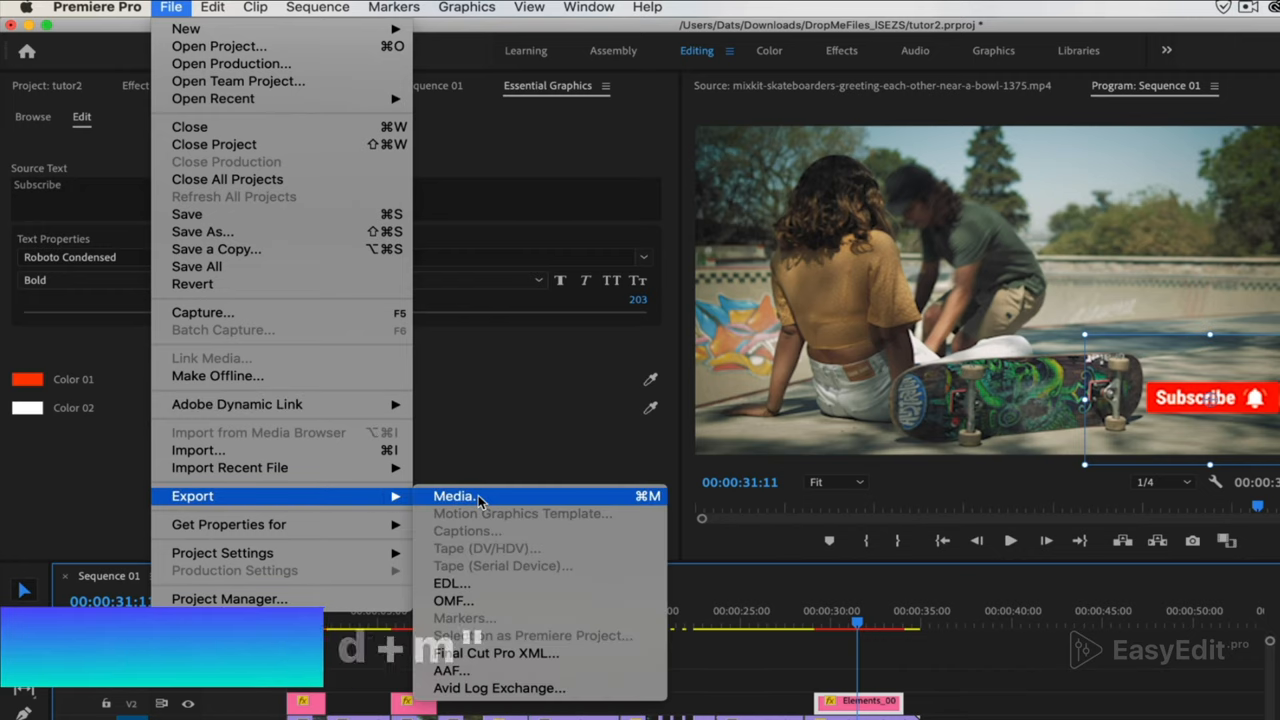
pyautogui.click(454, 496)
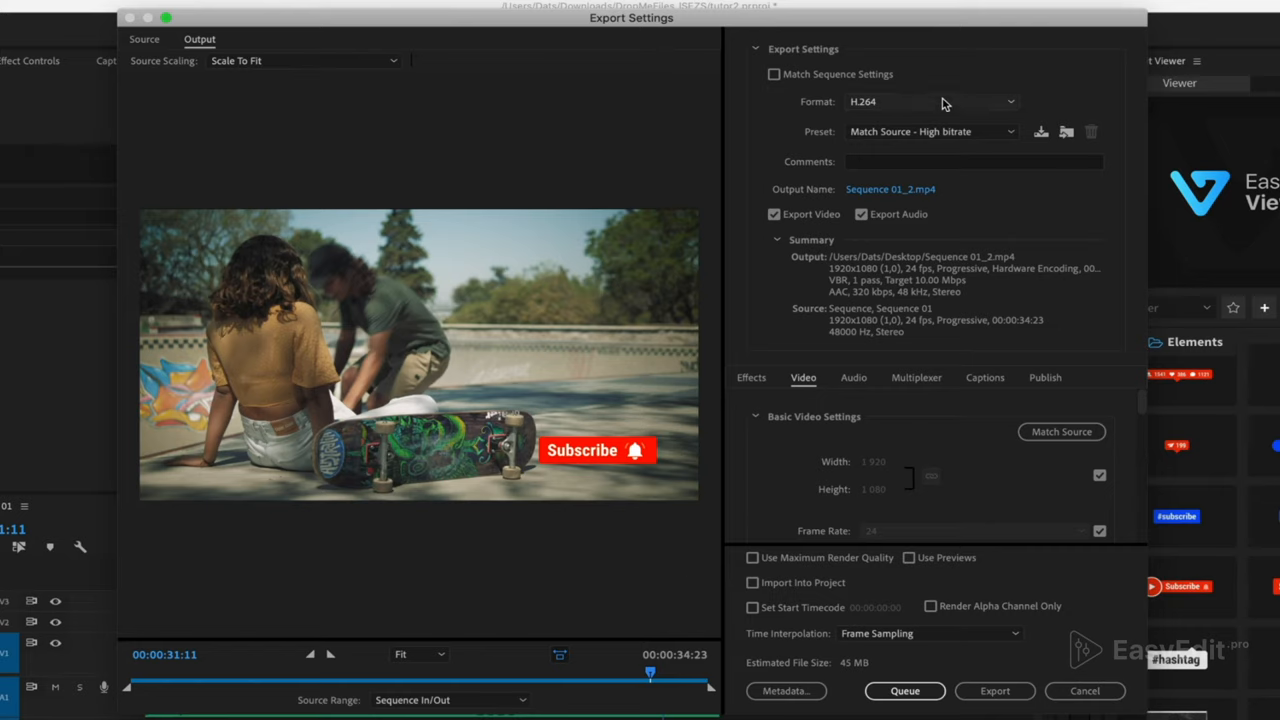
# - Export Sequence 01 as an H.264 MP4 to the Desktop, keeping the default output name
pyautogui.click(930, 100)
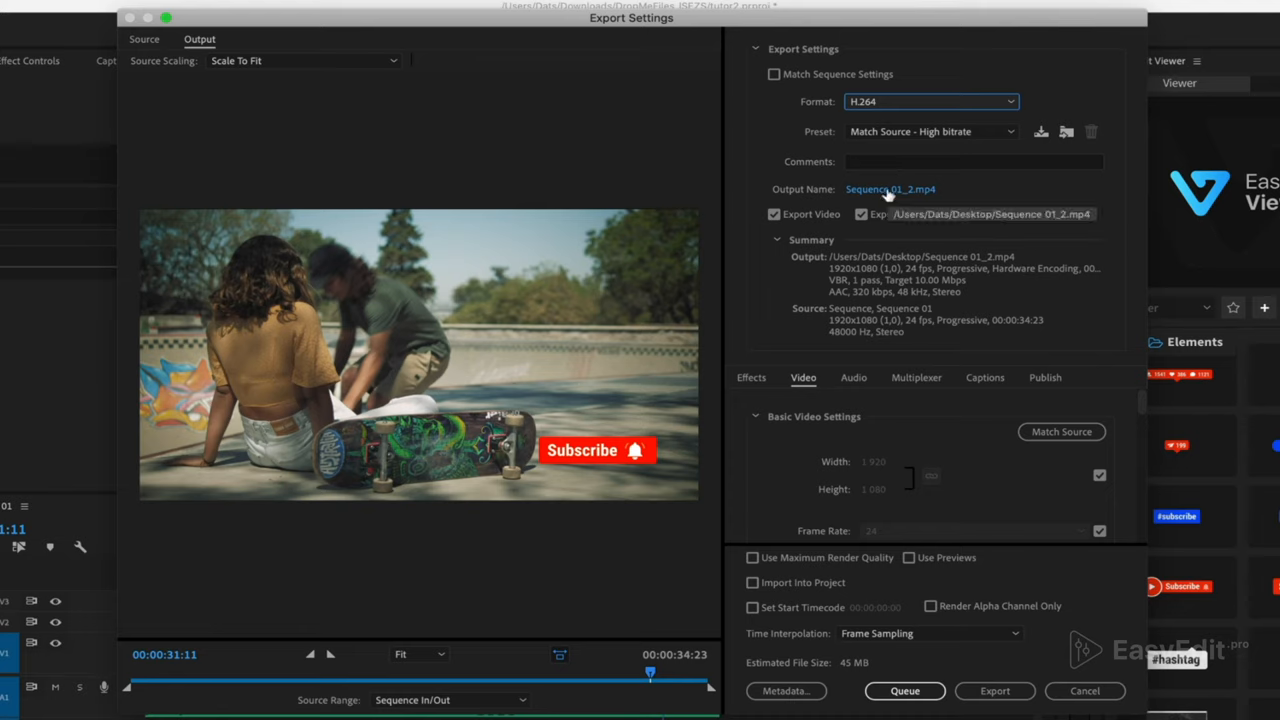
pyautogui.click(888, 188)
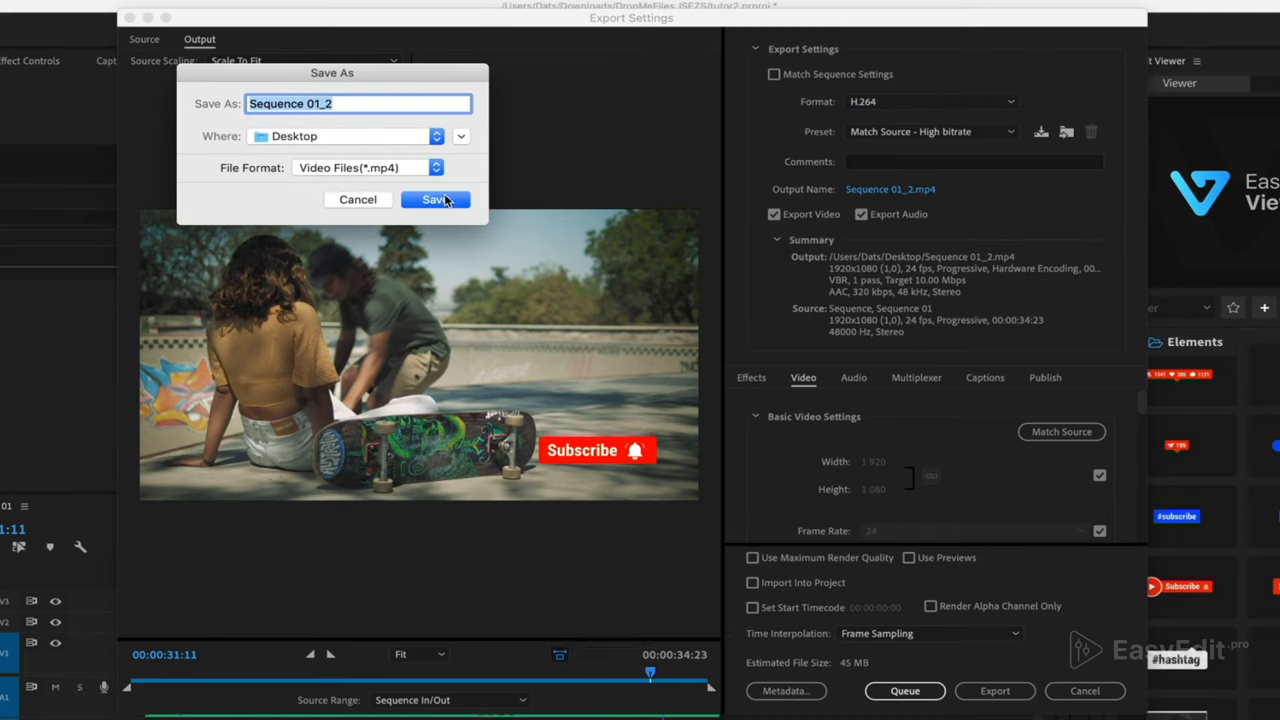
pyautogui.click(436, 200)
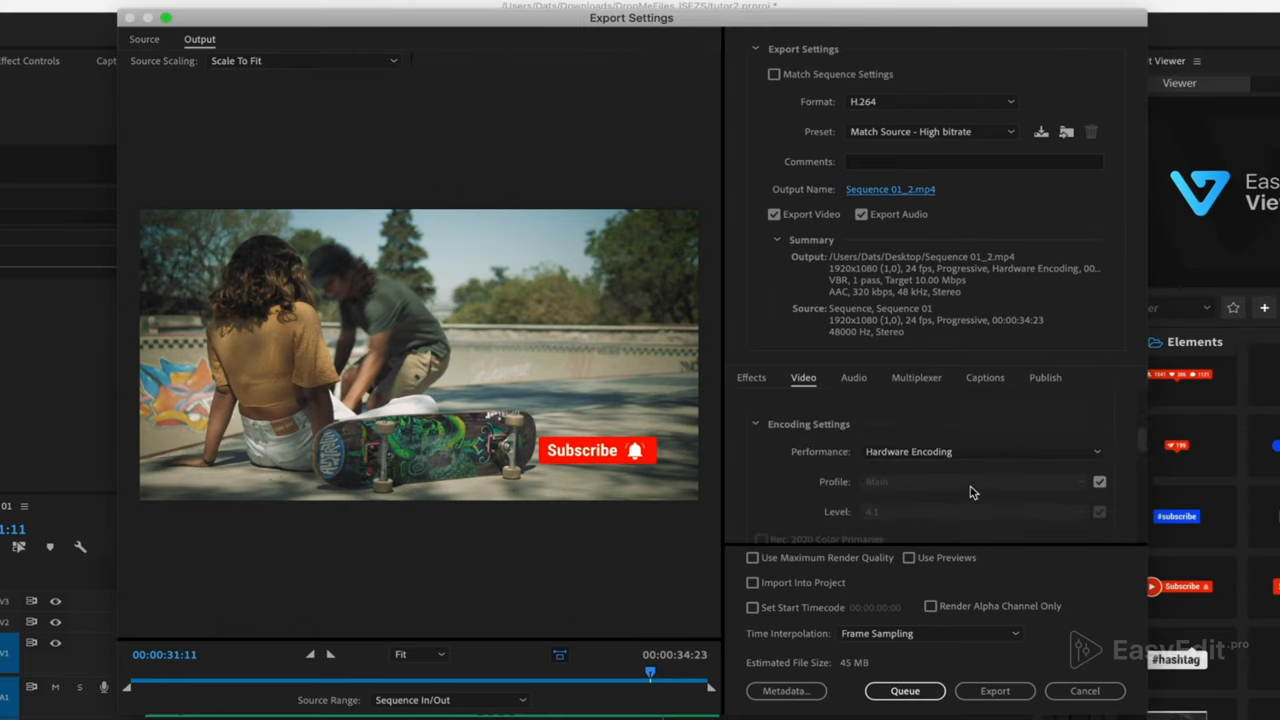
pyautogui.scroll(-3)
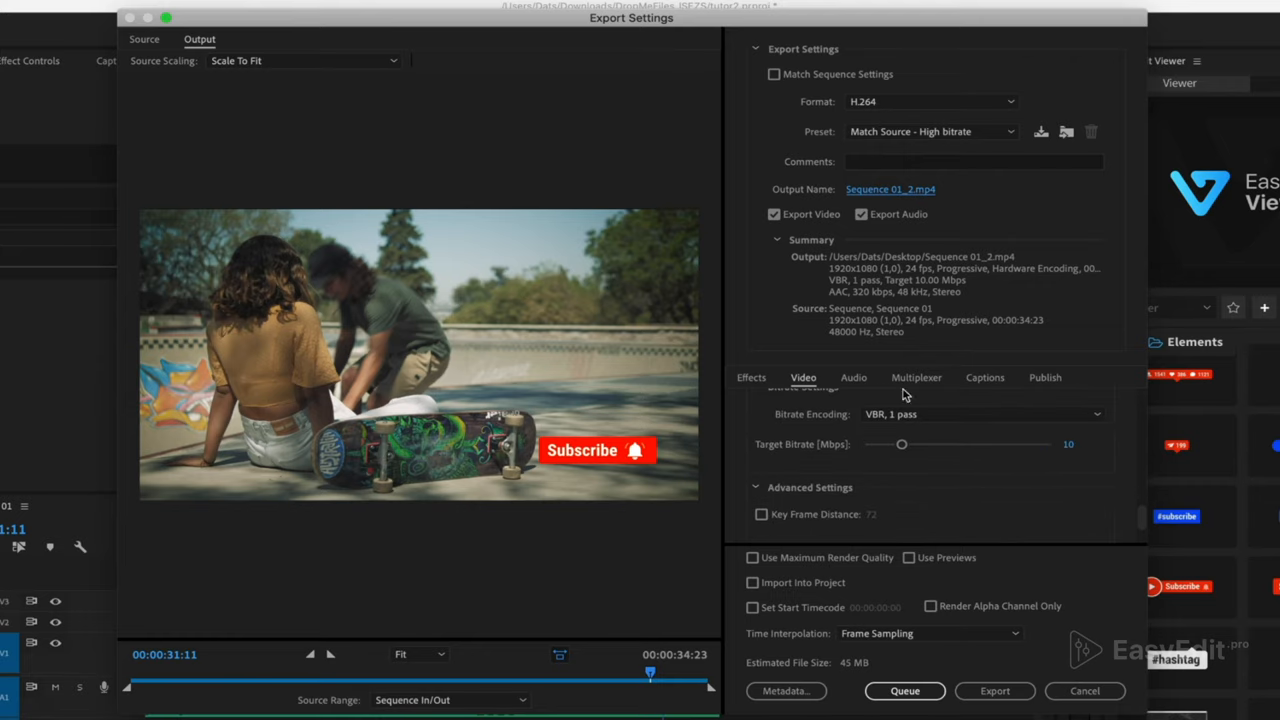
pyautogui.scroll(3)
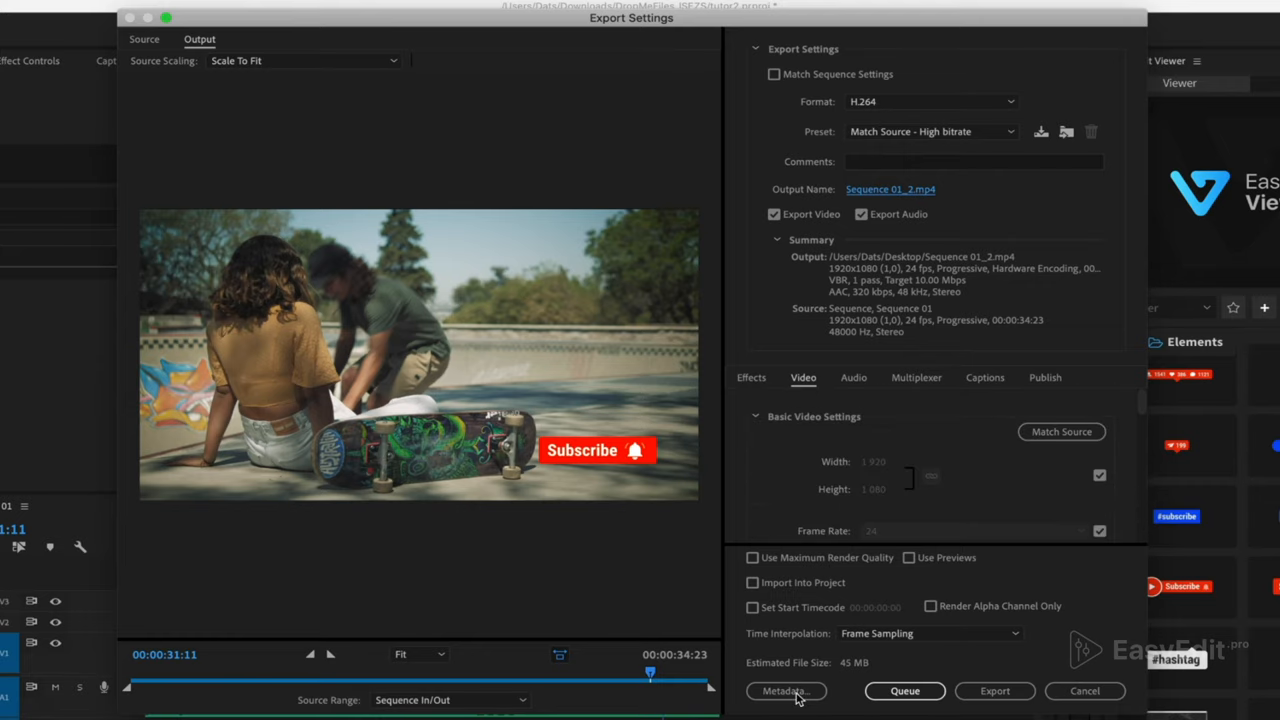
pyautogui.click(994, 690)
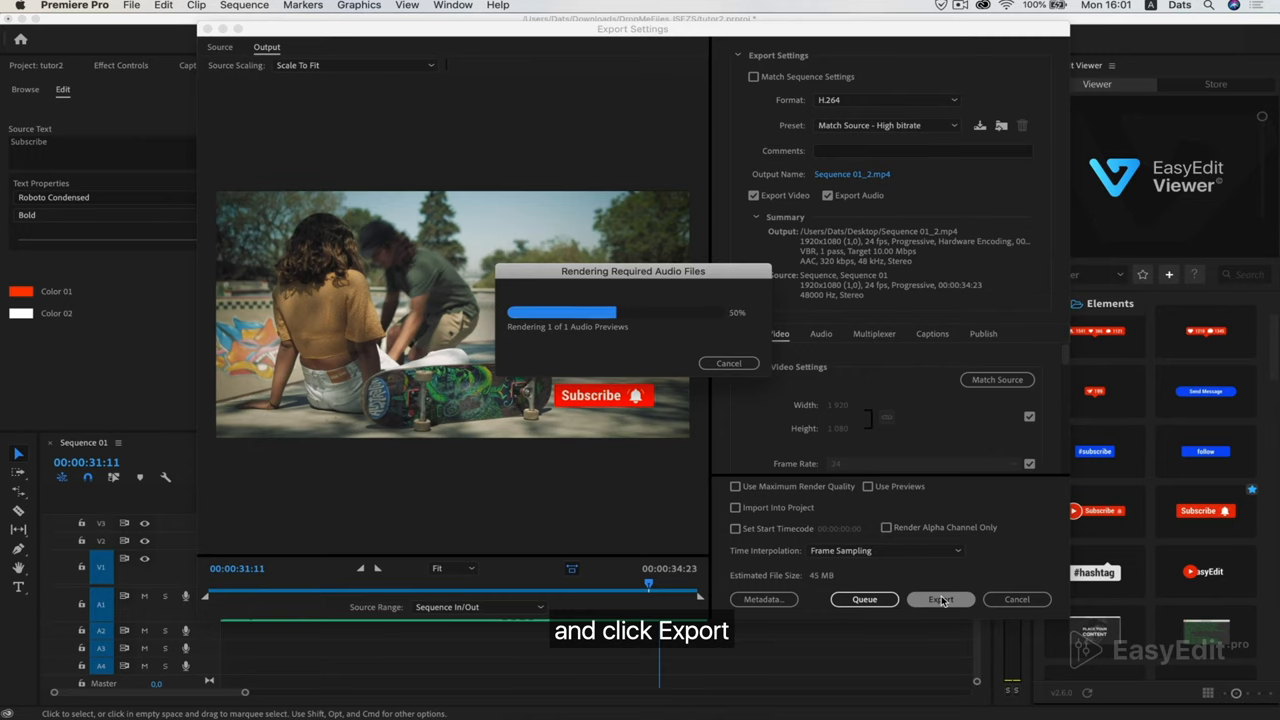
pyautogui.click(940, 600)
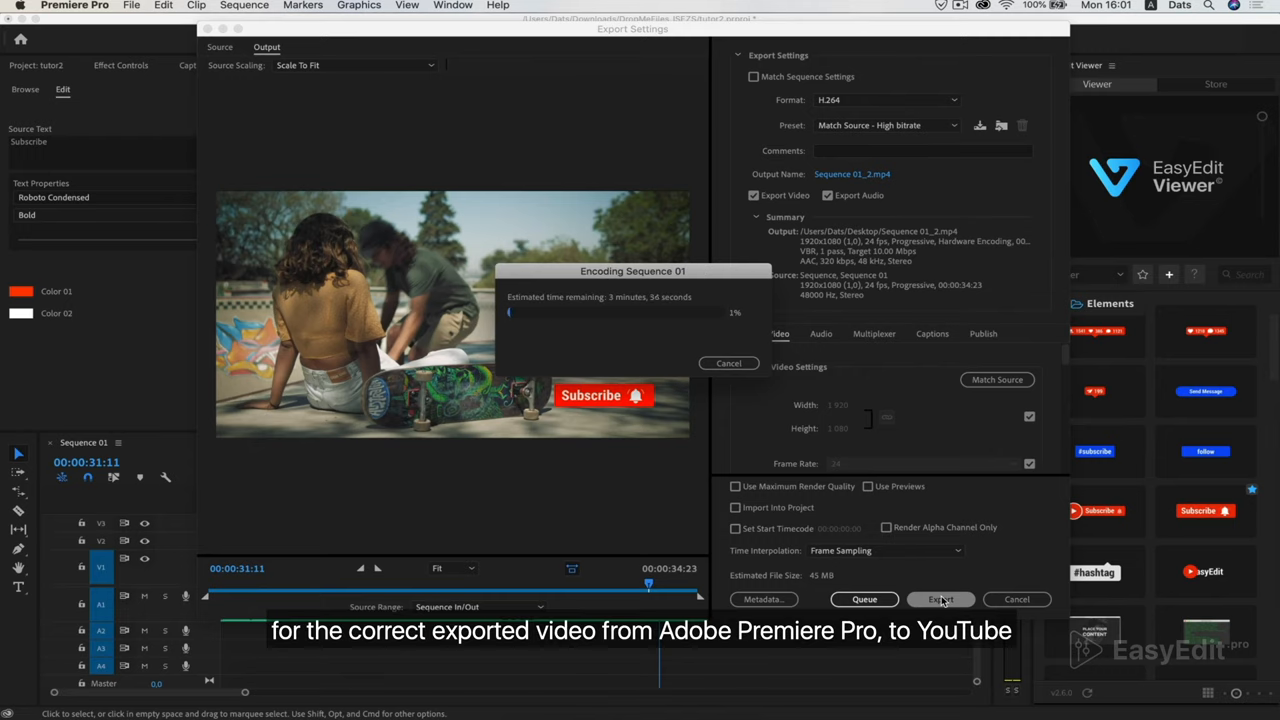